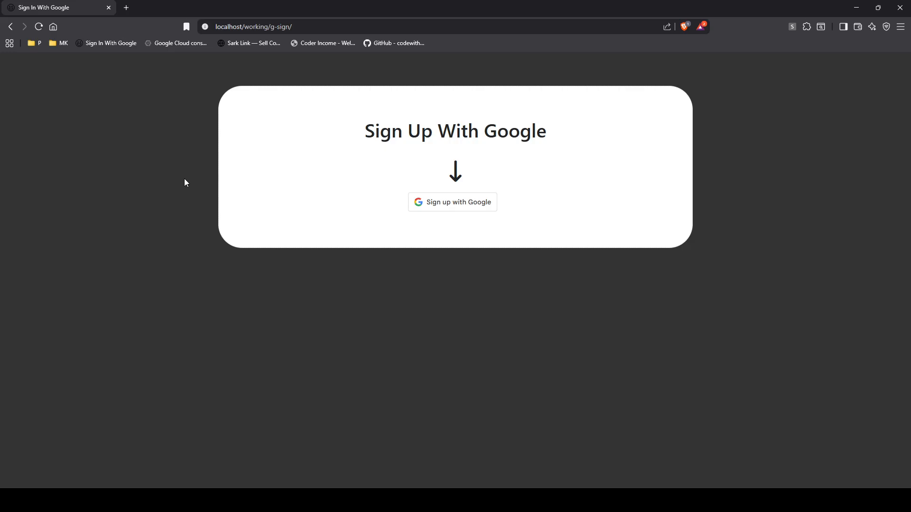
mouse_move(453, 202)
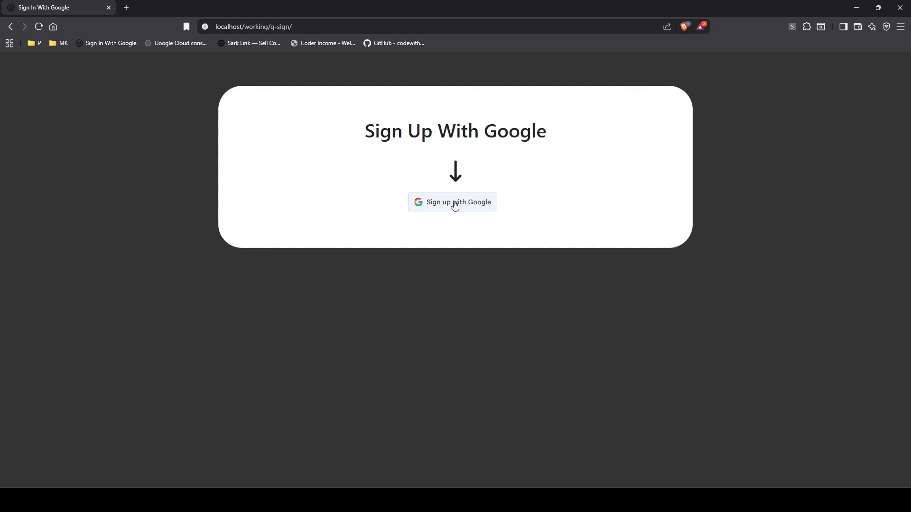
mouse_move(627, 197)
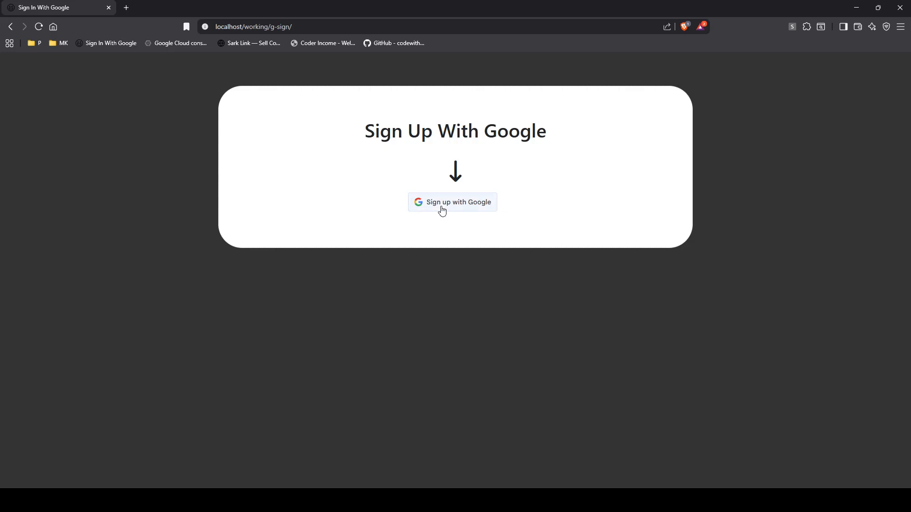
Sign in with Google on the local page, choosing the other account so its email is shown.
click(451, 202)
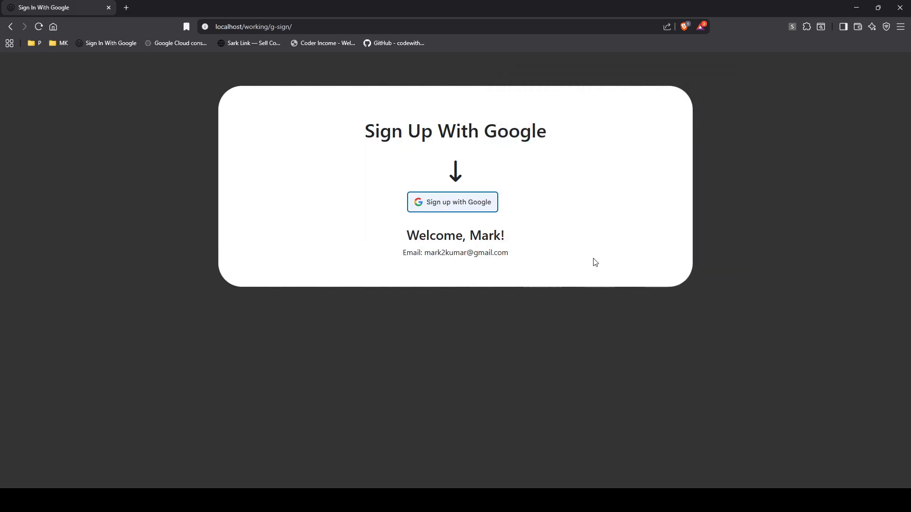
mouse_move(510, 260)
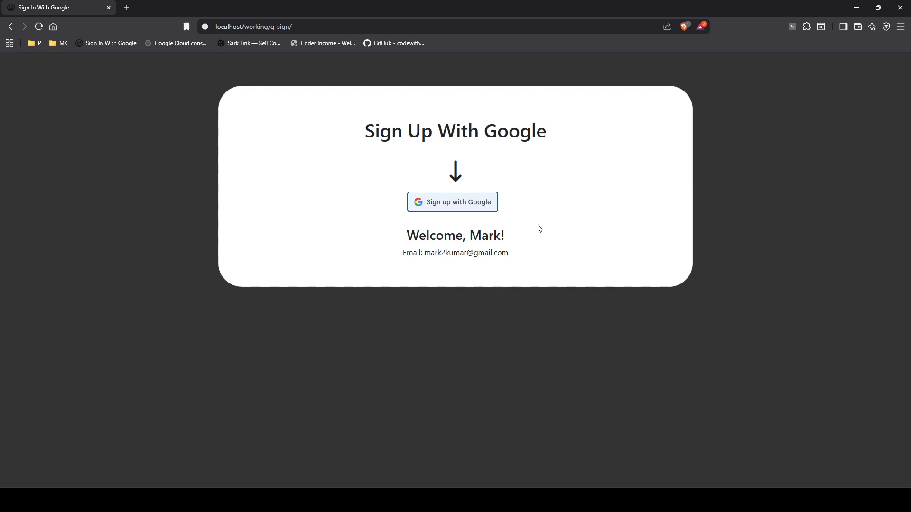
mouse_move(455, 212)
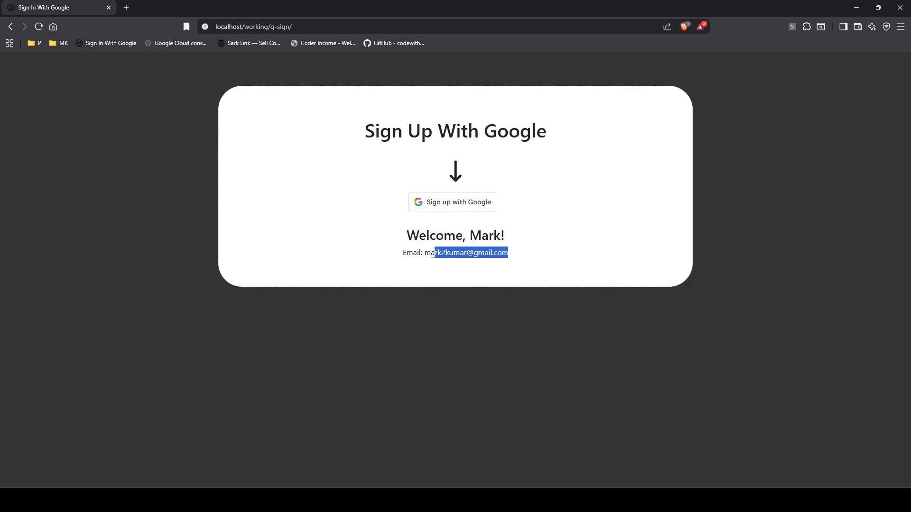
click(453, 202)
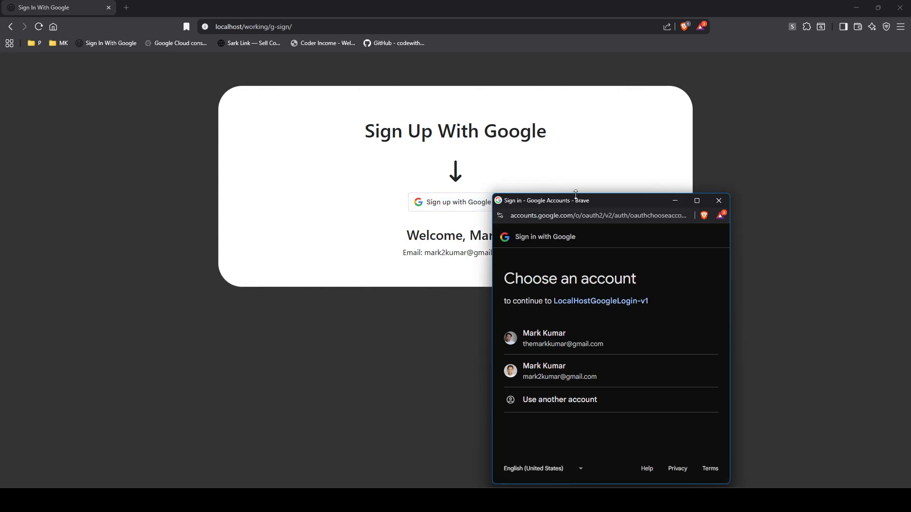
drag(541, 200, 558, 102)
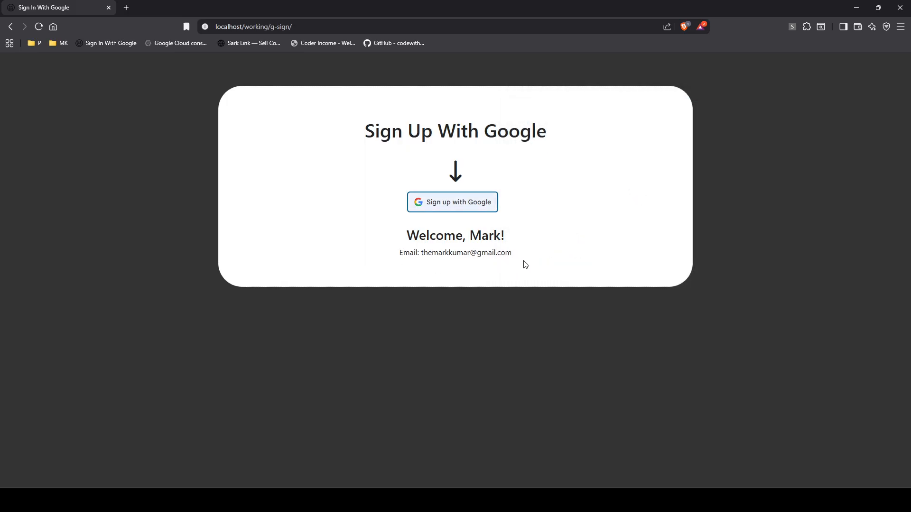
double_click(466, 252)
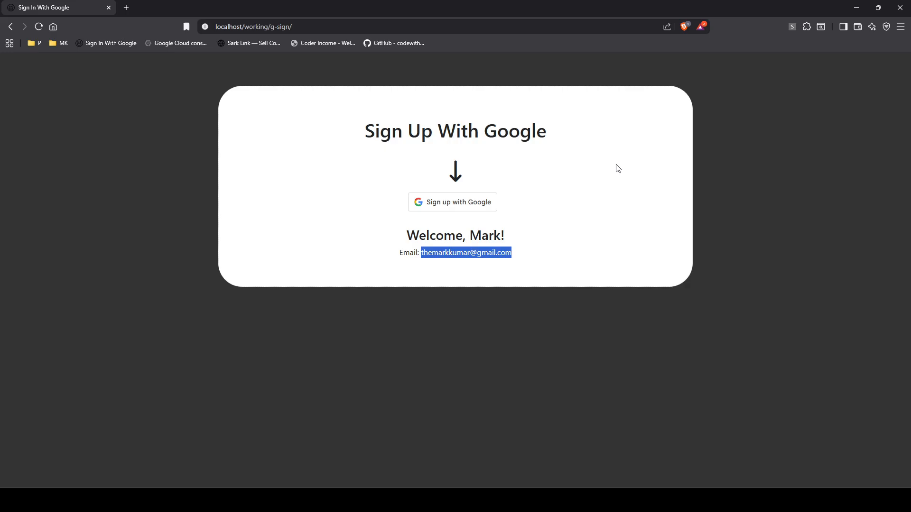
mouse_move(252, 414)
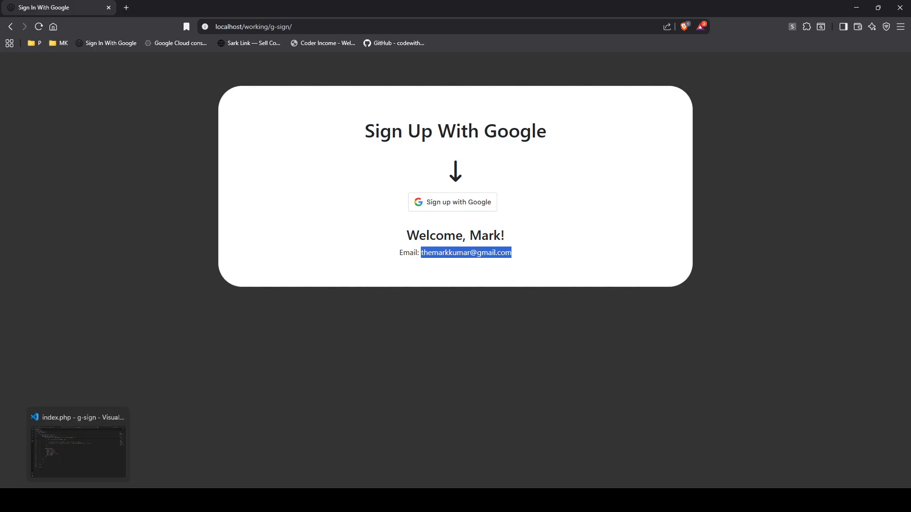
click(78, 450)
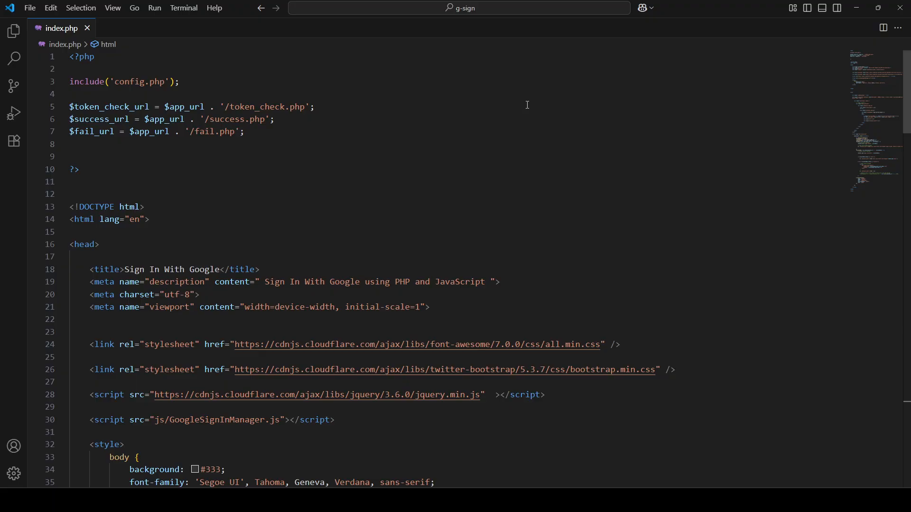
mouse_move(517, 161)
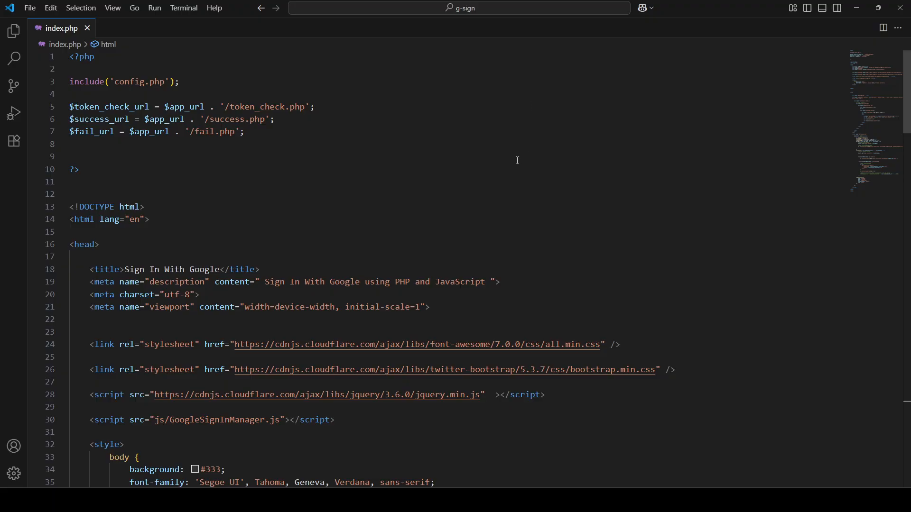
mouse_move(481, 193)
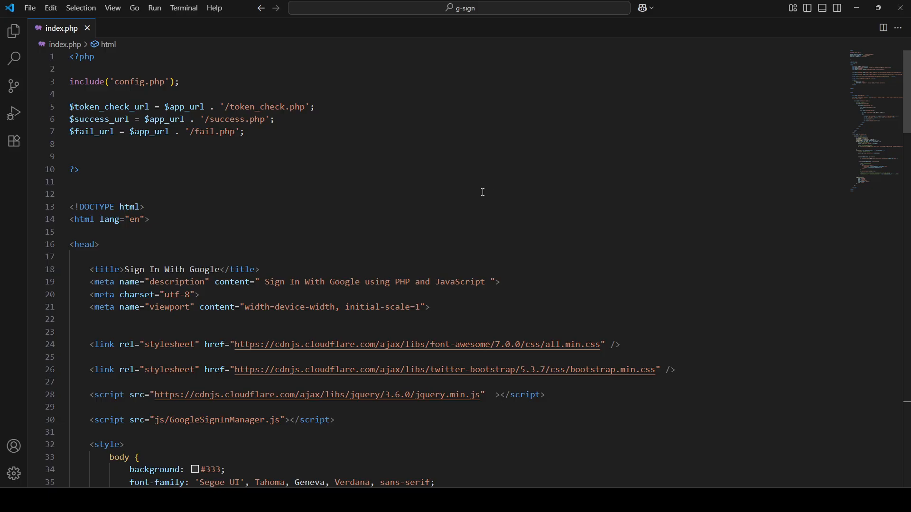
scroll(down, 3)
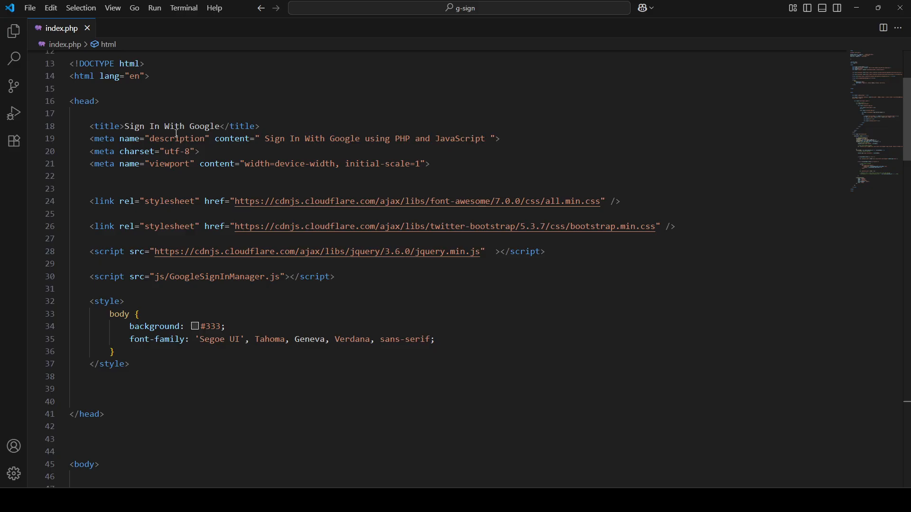
mouse_move(424, 205)
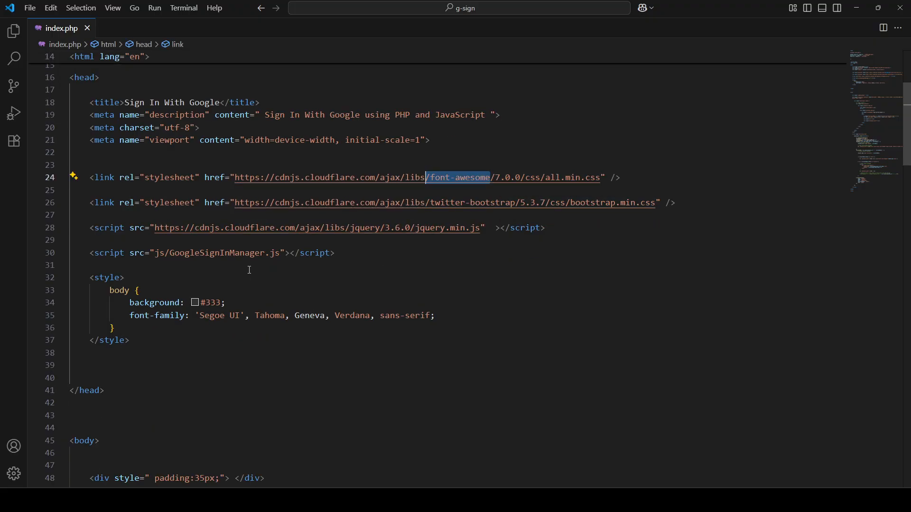
mouse_move(279, 256)
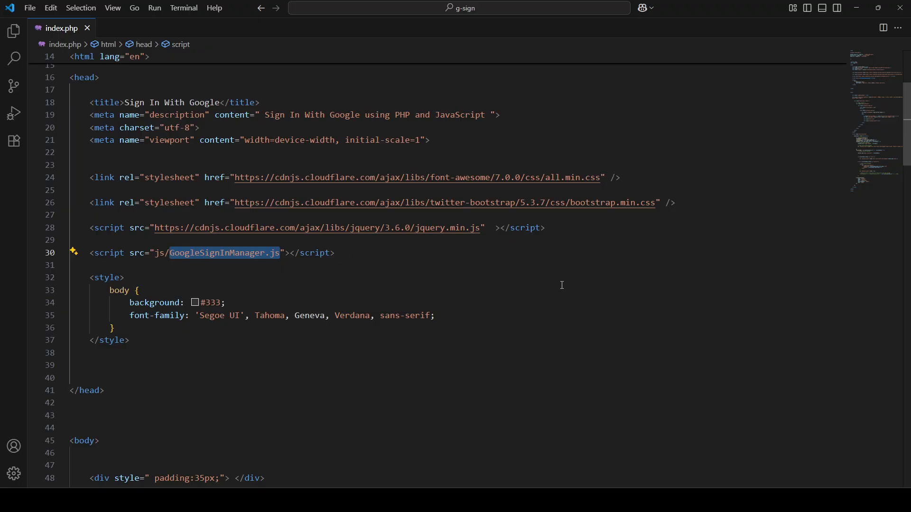
mouse_move(252, 270)
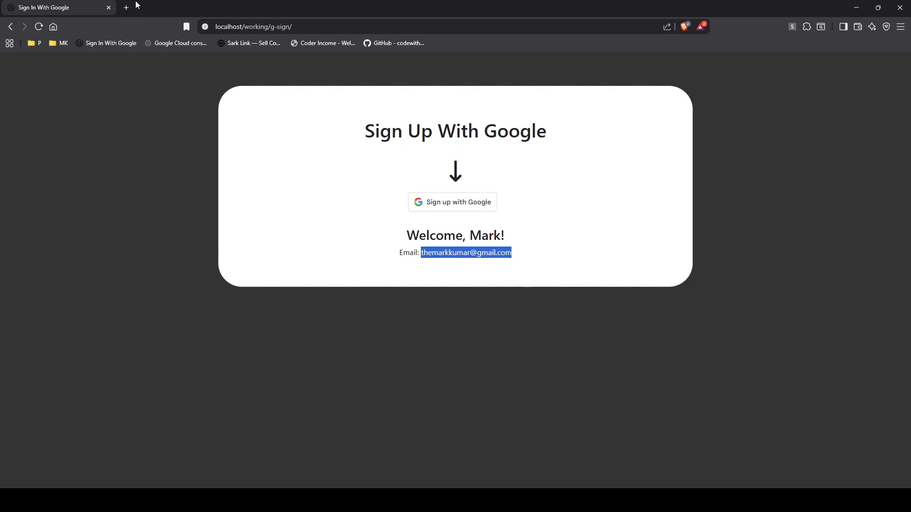
Open sarklink.com from the Sark Link bookmark in a new tab.
click(250, 43)
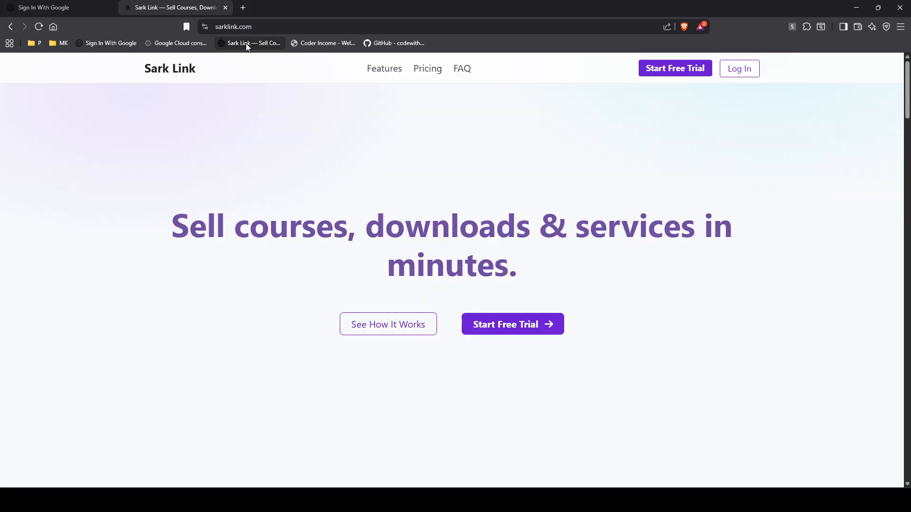
mouse_move(265, 16)
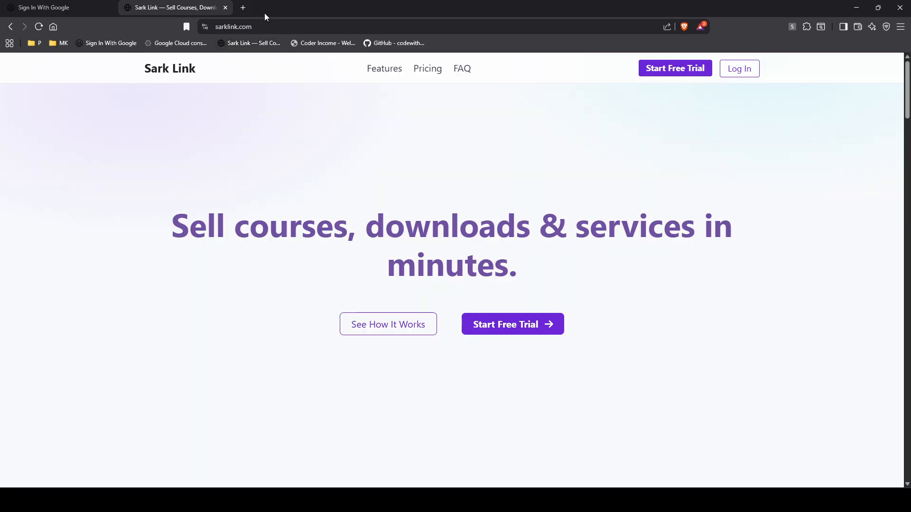
mouse_move(519, 136)
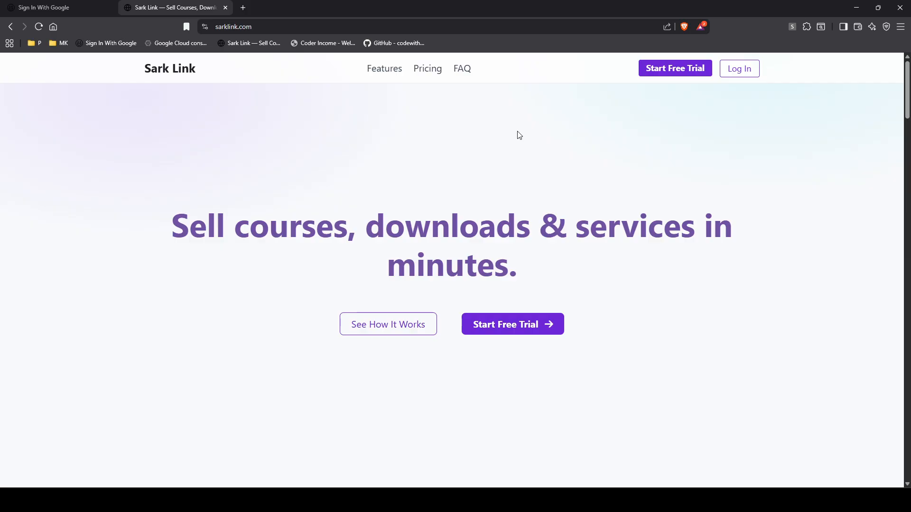
mouse_move(675, 68)
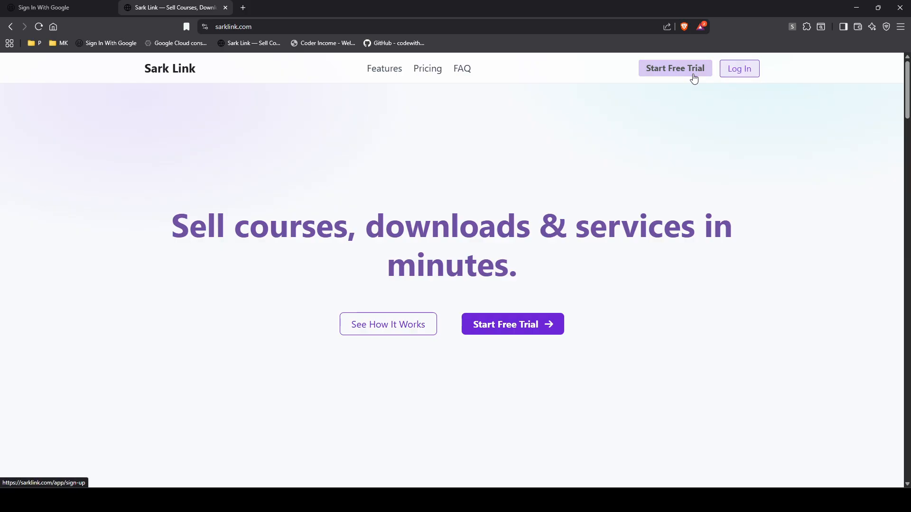
mouse_move(740, 69)
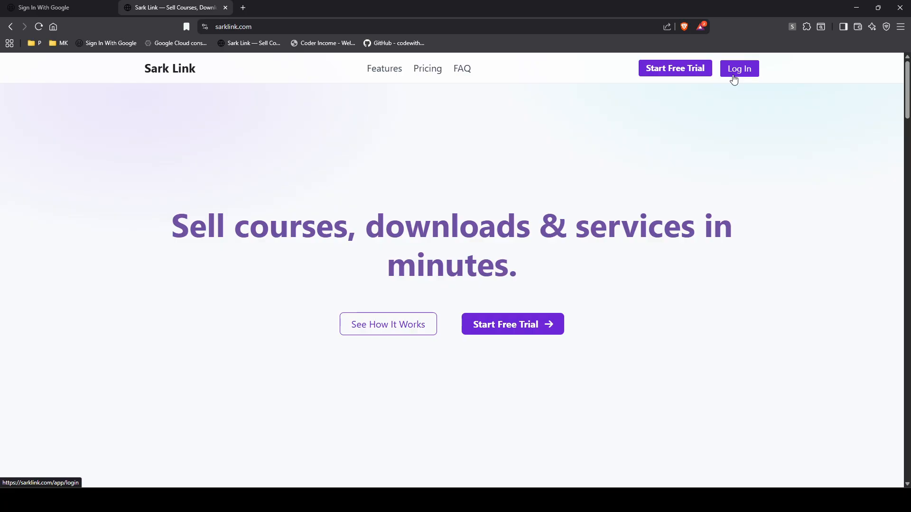
mouse_move(666, 143)
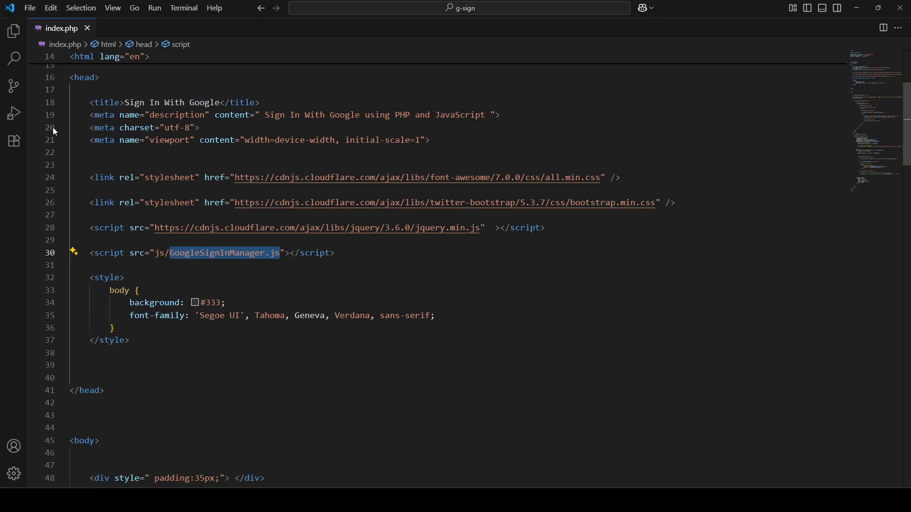
Review GoogleSignInManager.js from the expanded js folder, then close it and return to index.php.
click(14, 30)
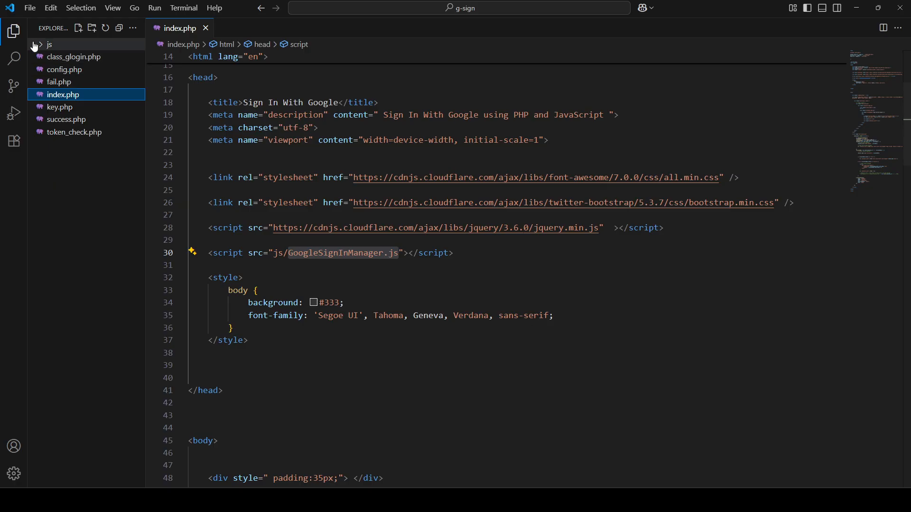
click(50, 44)
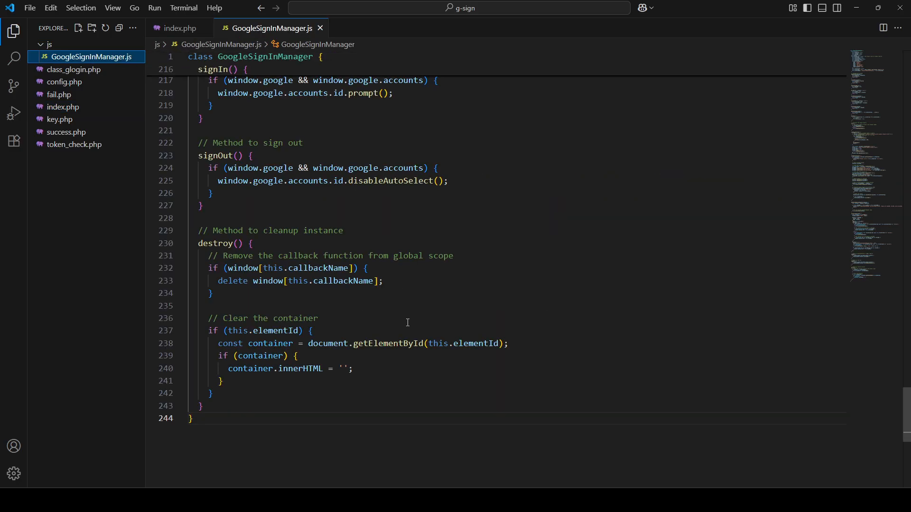
scroll(up, 3)
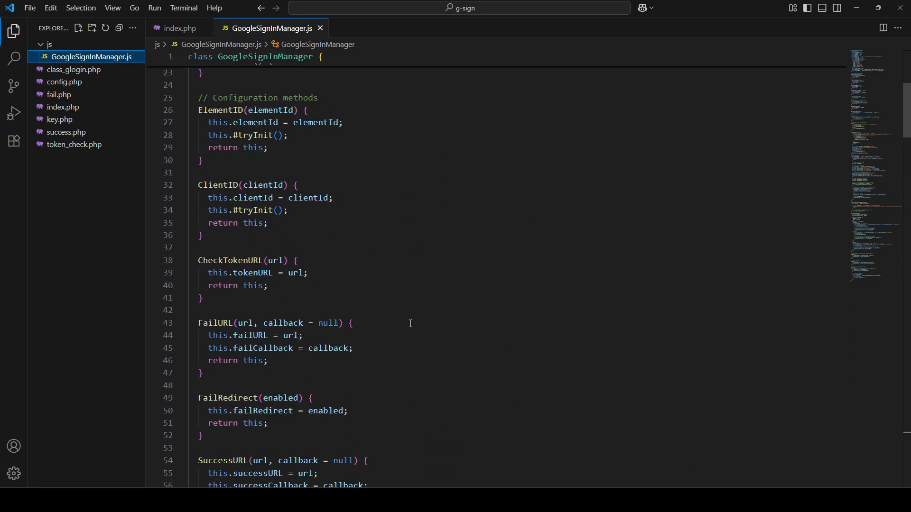
scroll(up, 3)
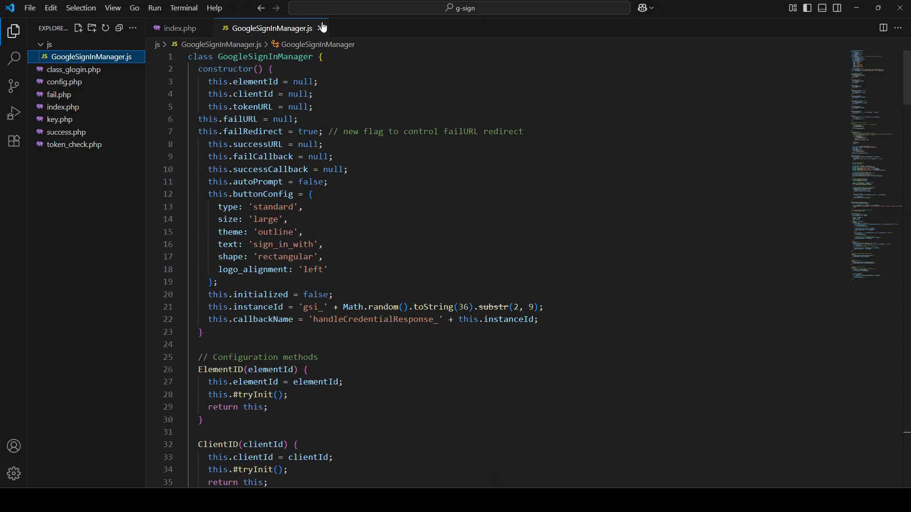
mouse_move(320, 28)
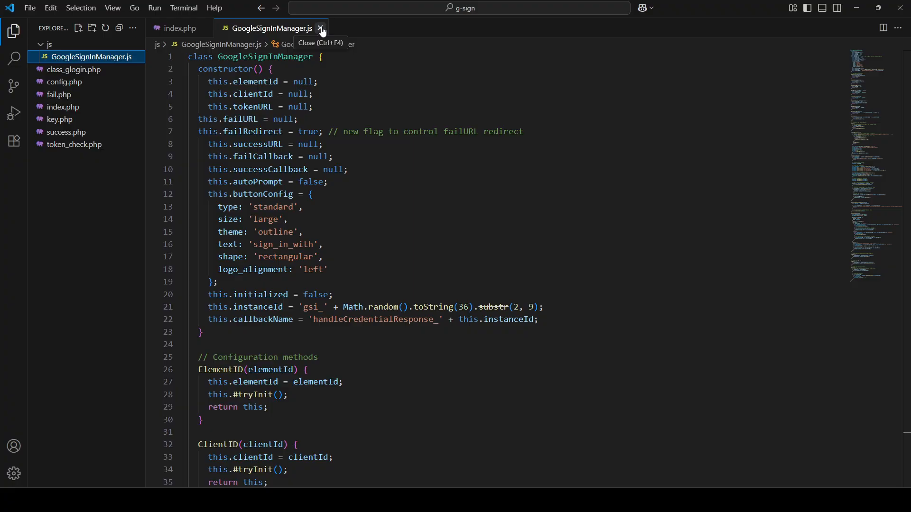
right_click(270, 28)
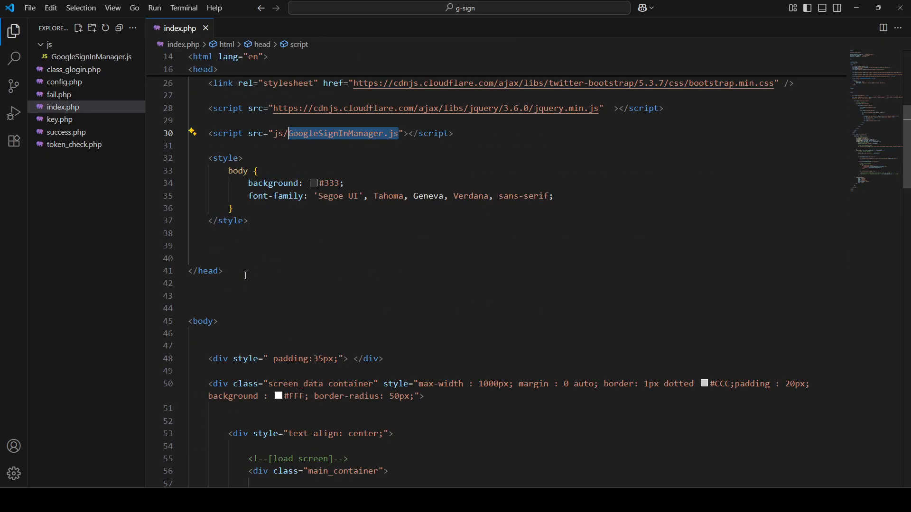
scroll(down, 3)
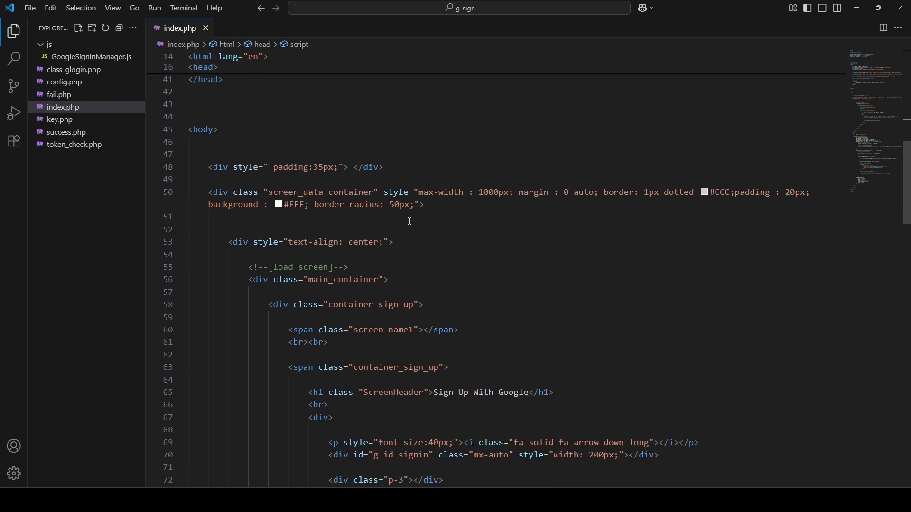
scroll(down, 3)
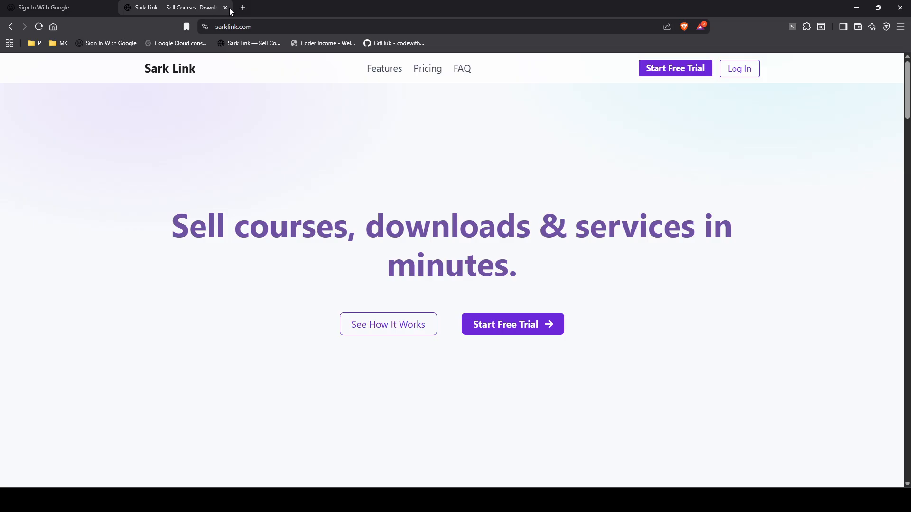
click(225, 7)
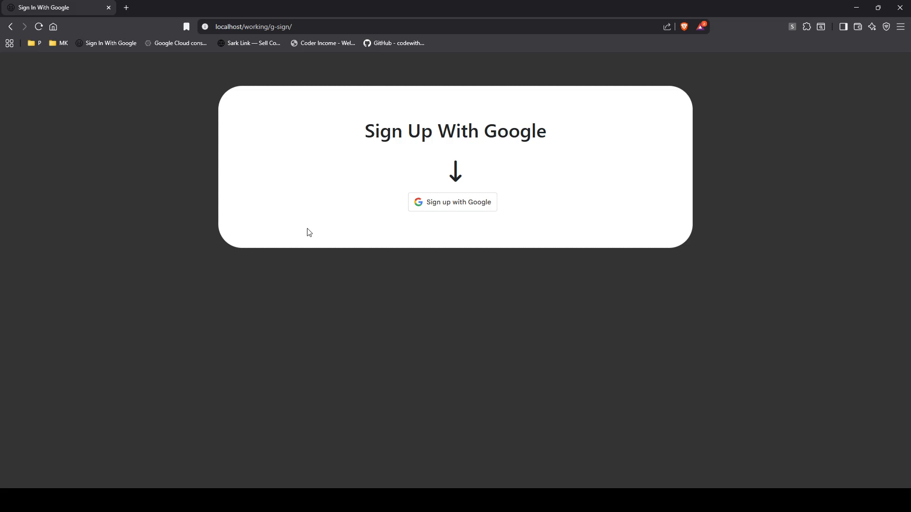
triple_click(455, 130)
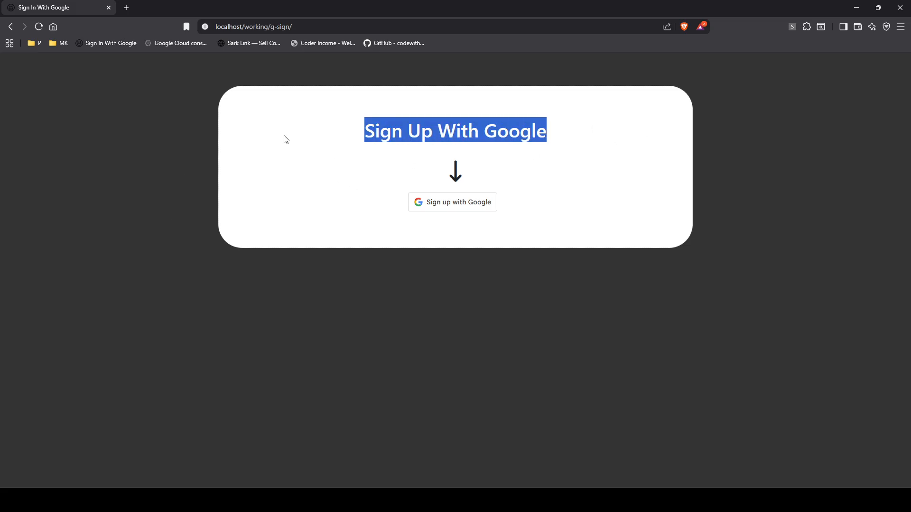
mouse_move(595, 139)
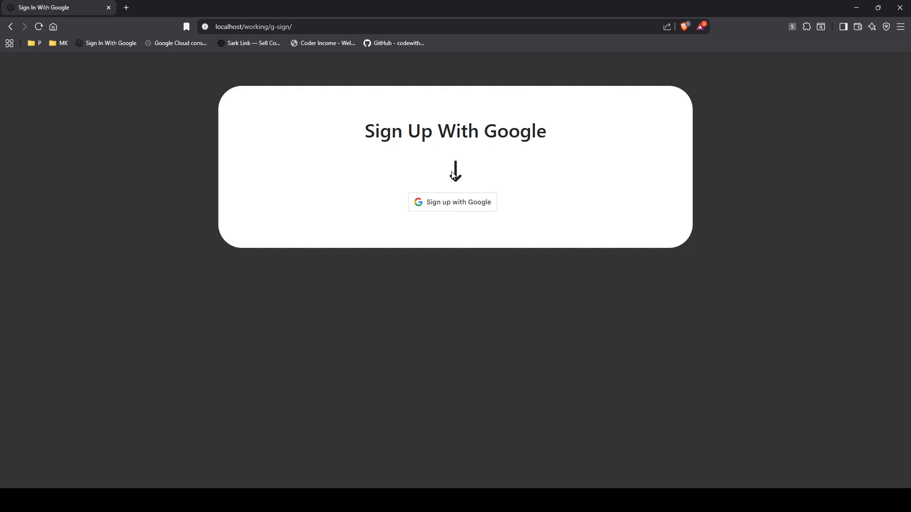
mouse_move(468, 182)
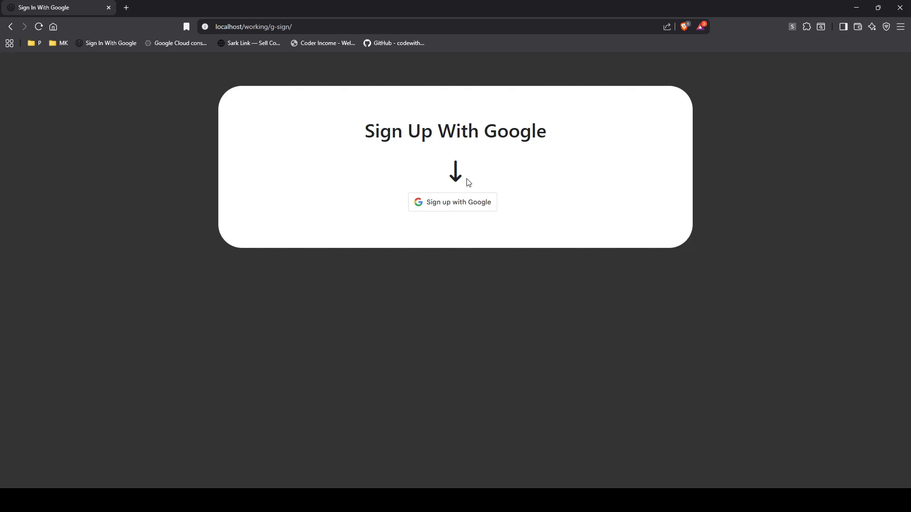
mouse_move(383, 267)
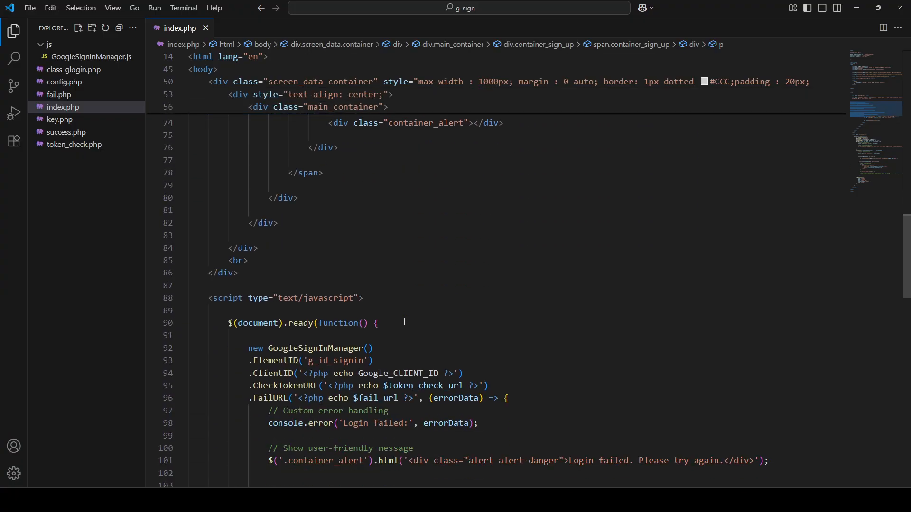
mouse_move(406, 305)
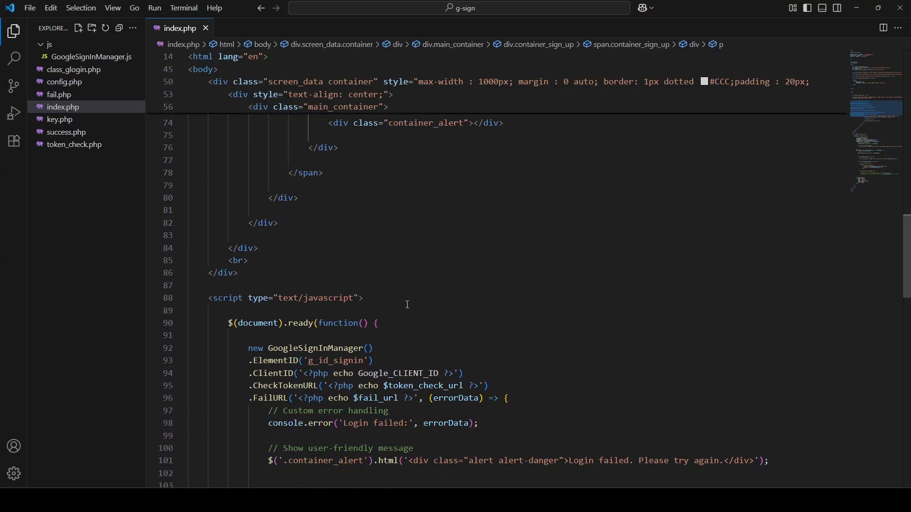
scroll(down, 3)
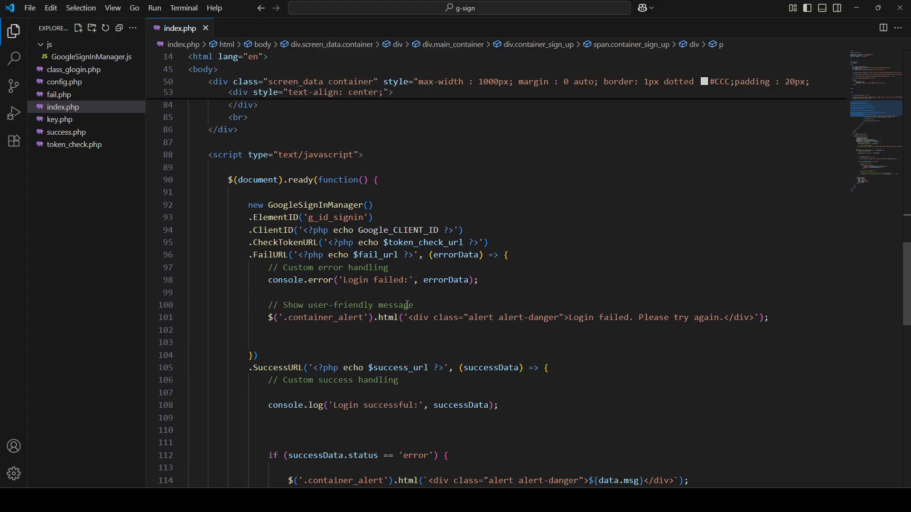
scroll(up, 3)
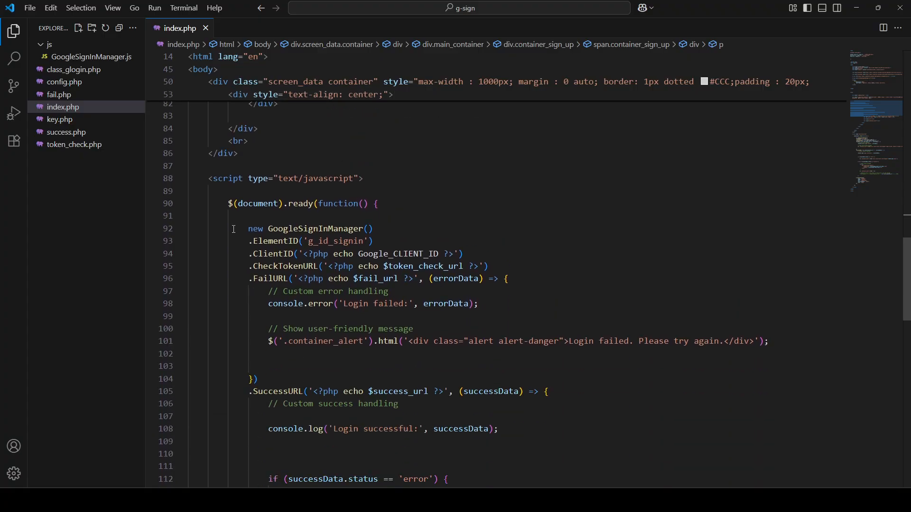
mouse_move(87, 56)
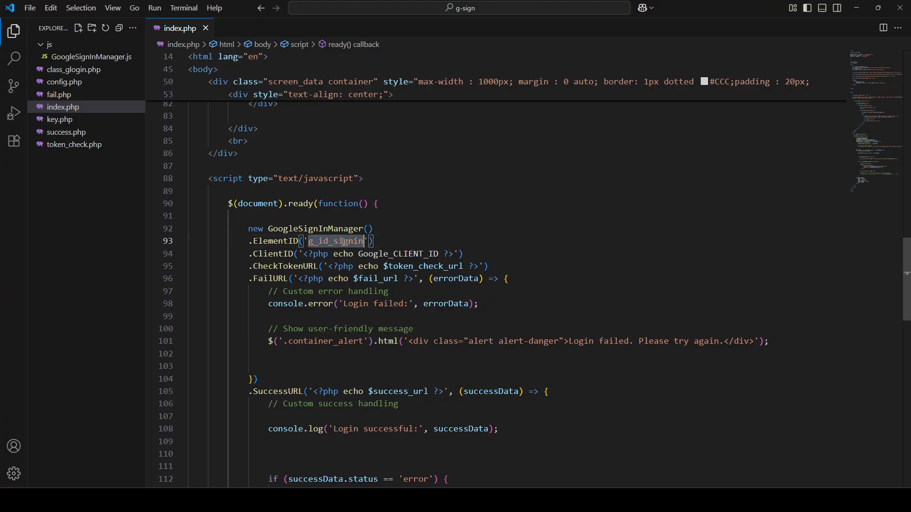
scroll(up, 3)
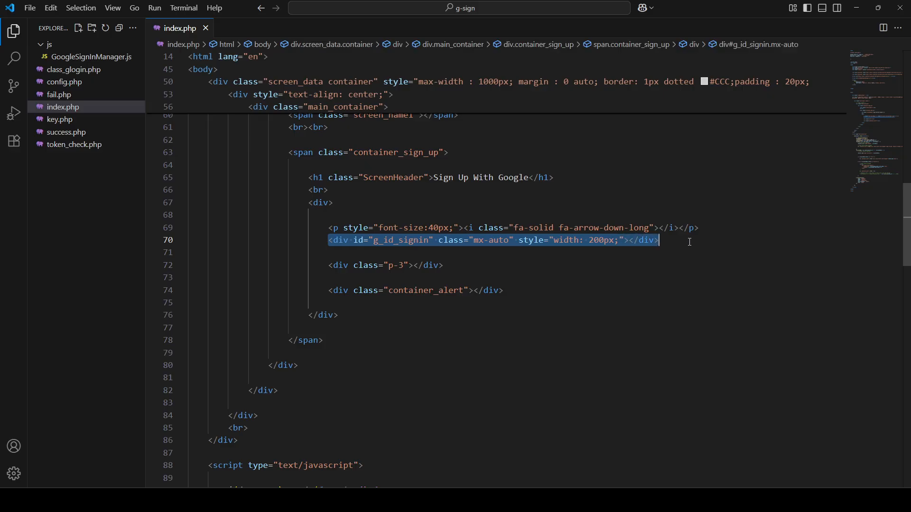
double_click(401, 241)
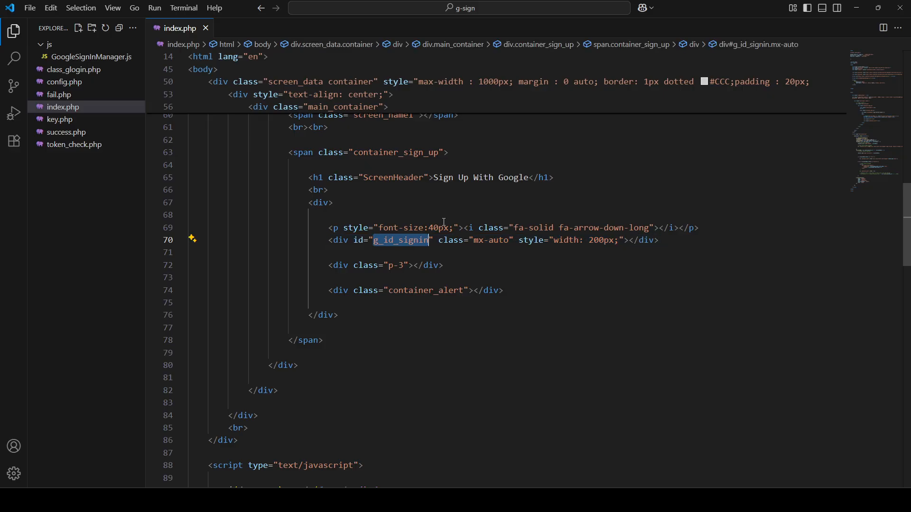
scroll(down, 3)
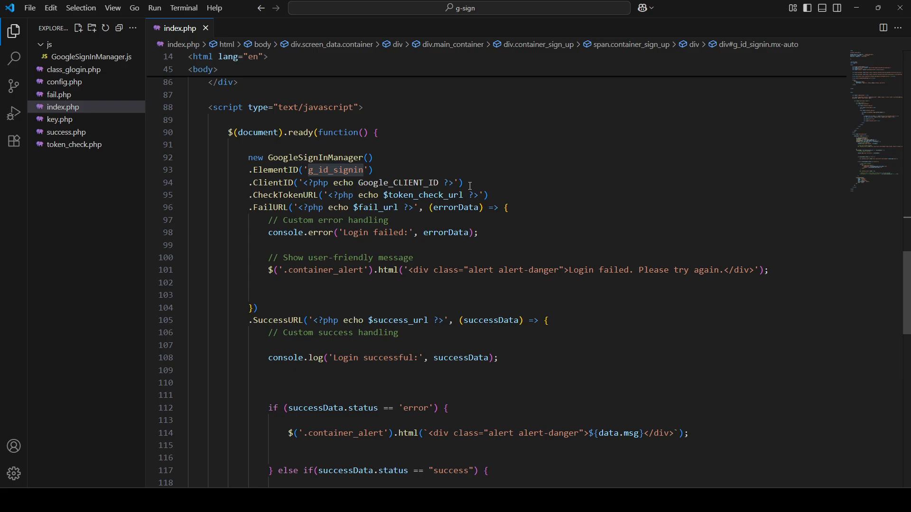
mouse_move(481, 195)
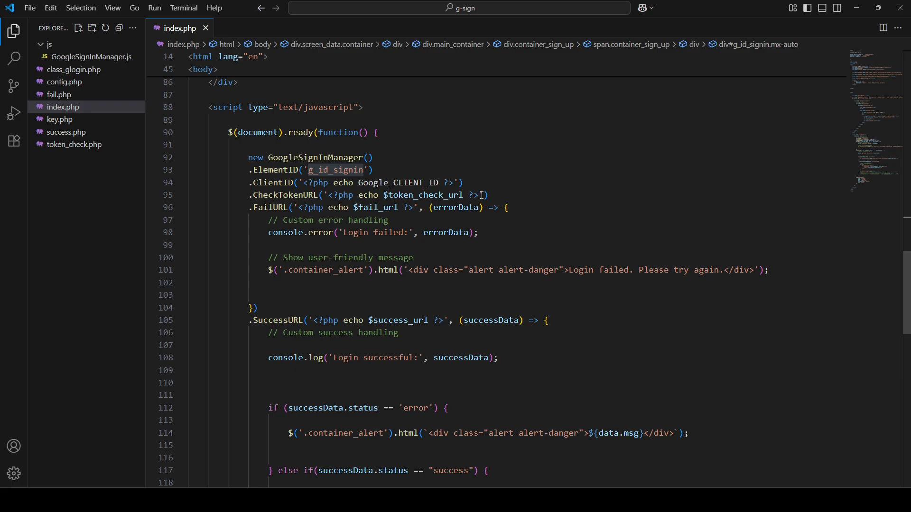
mouse_move(471, 199)
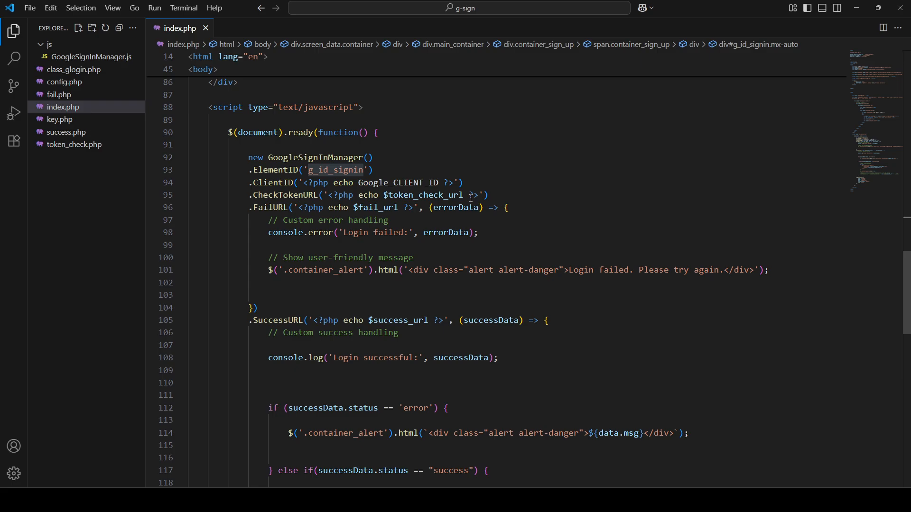
mouse_move(478, 200)
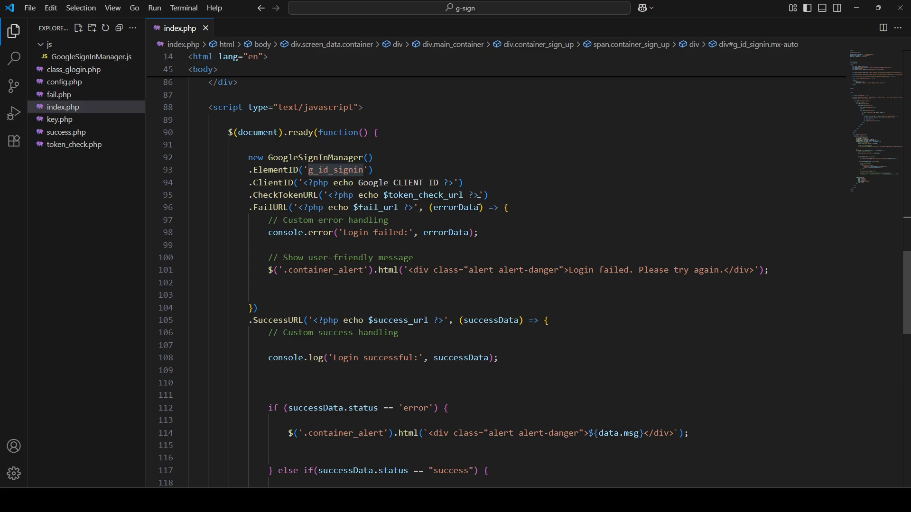
click(368, 194)
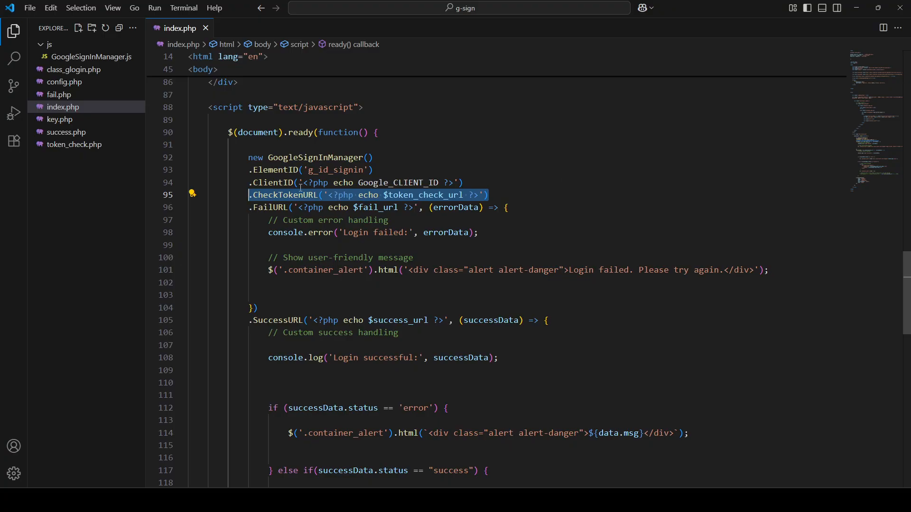
mouse_move(412, 195)
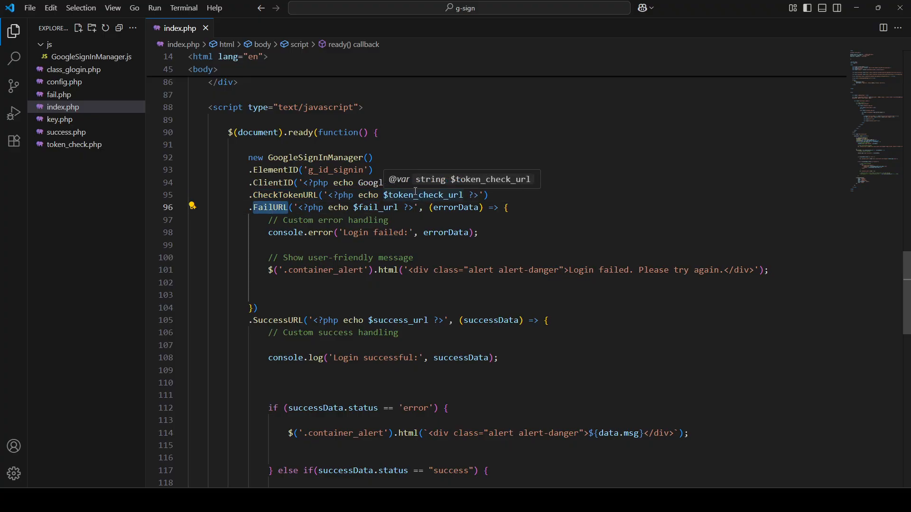
mouse_move(459, 208)
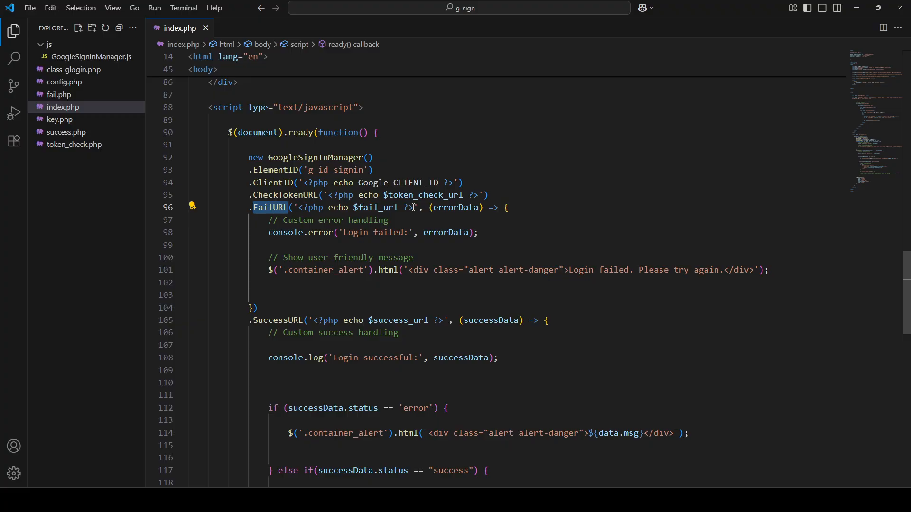
scroll(down, 3)
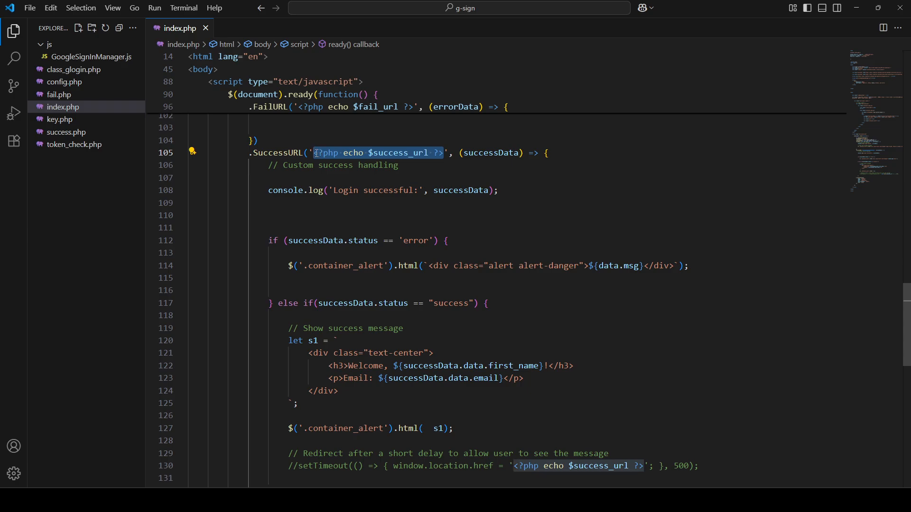
mouse_move(487, 200)
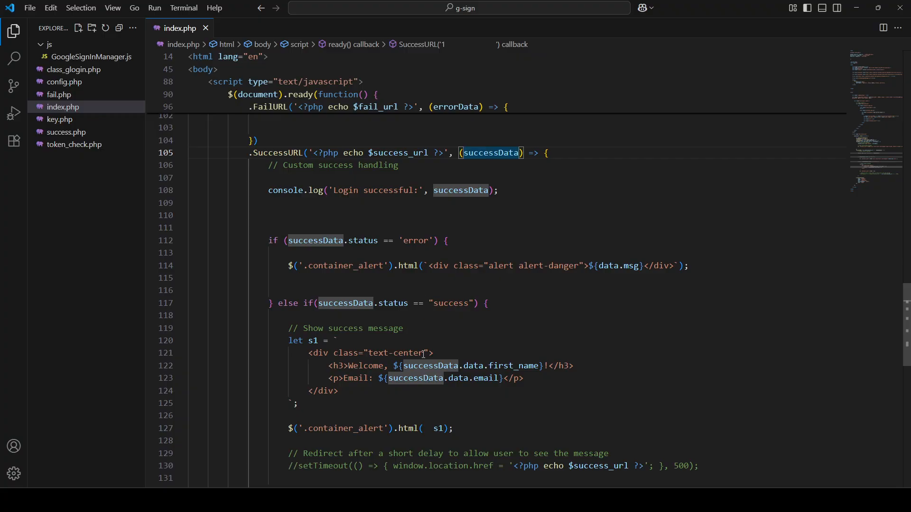
scroll(down, 3)
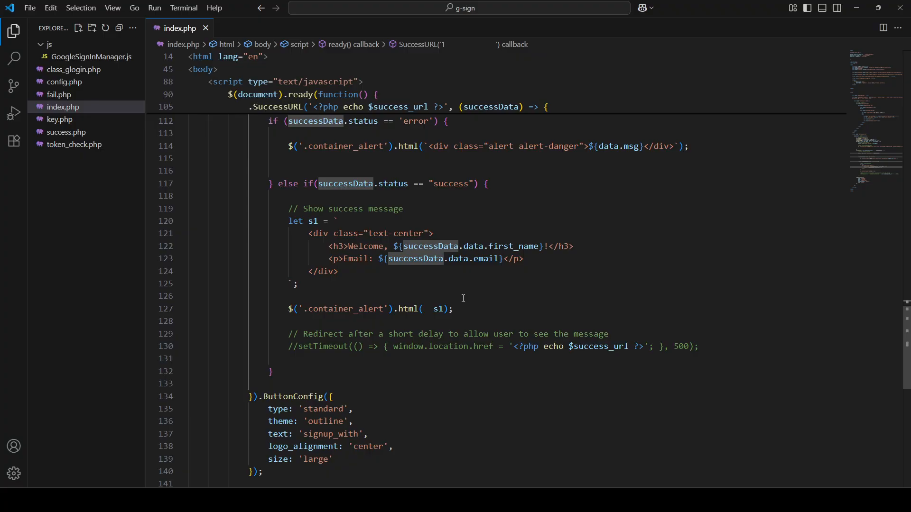
mouse_move(522, 282)
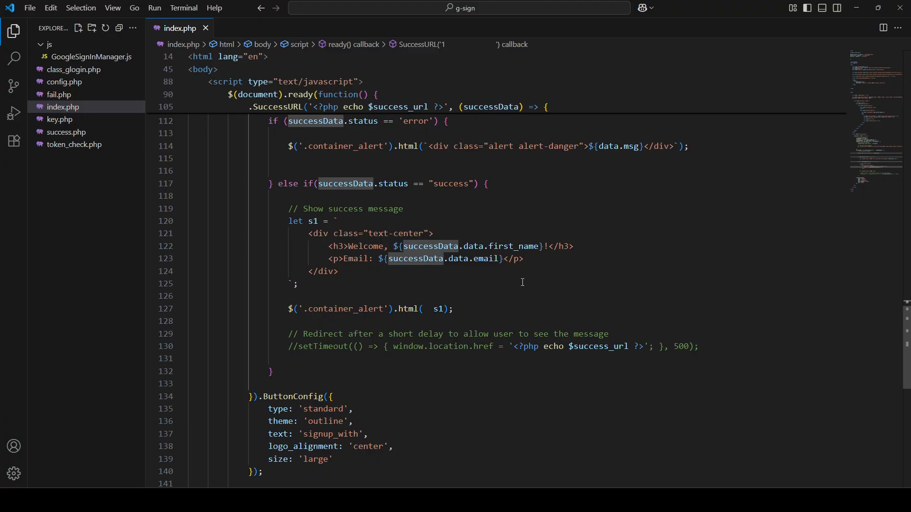
scroll(up, 3)
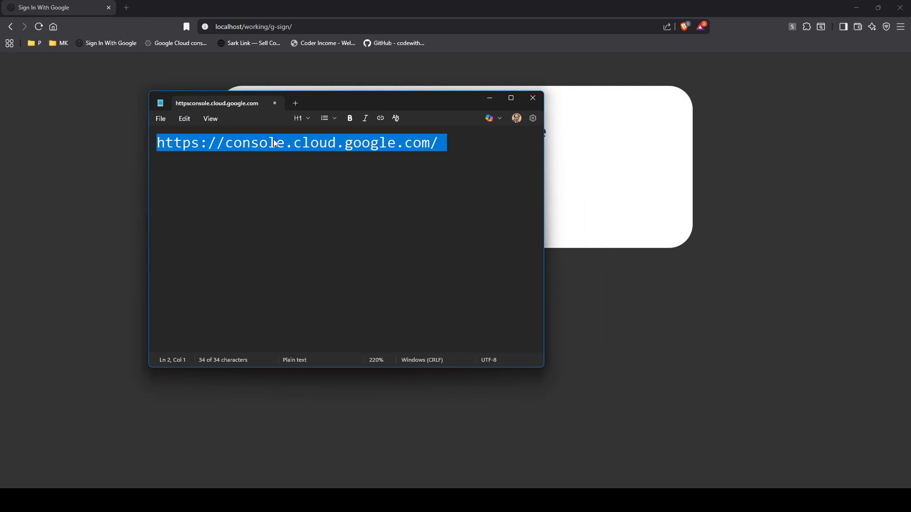
mouse_move(316, 136)
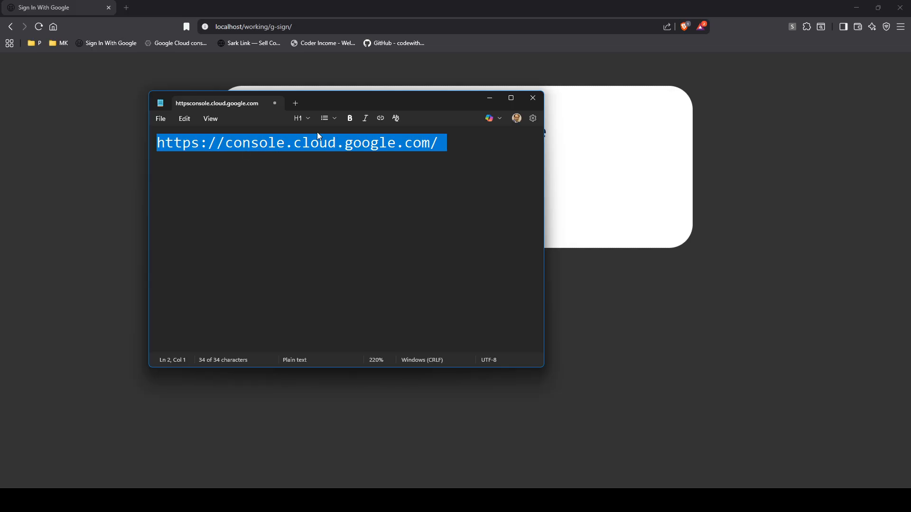
mouse_move(375, 149)
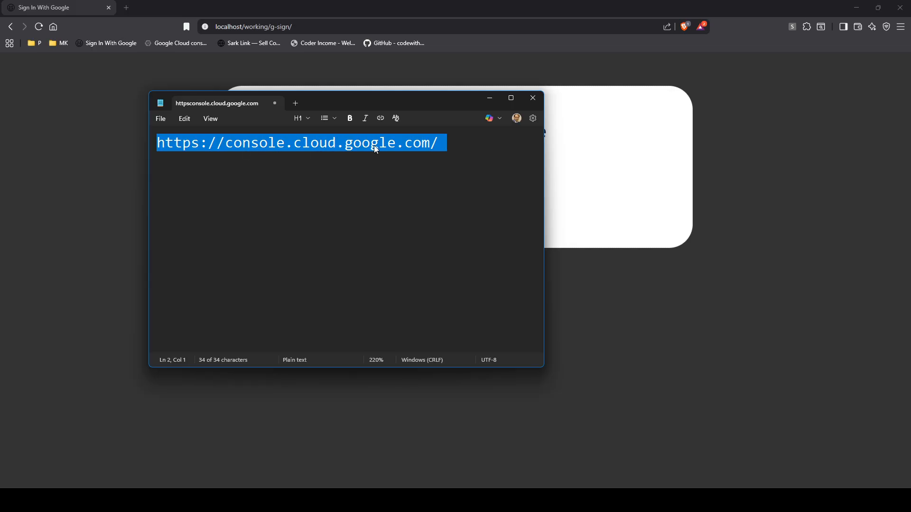
mouse_move(469, 174)
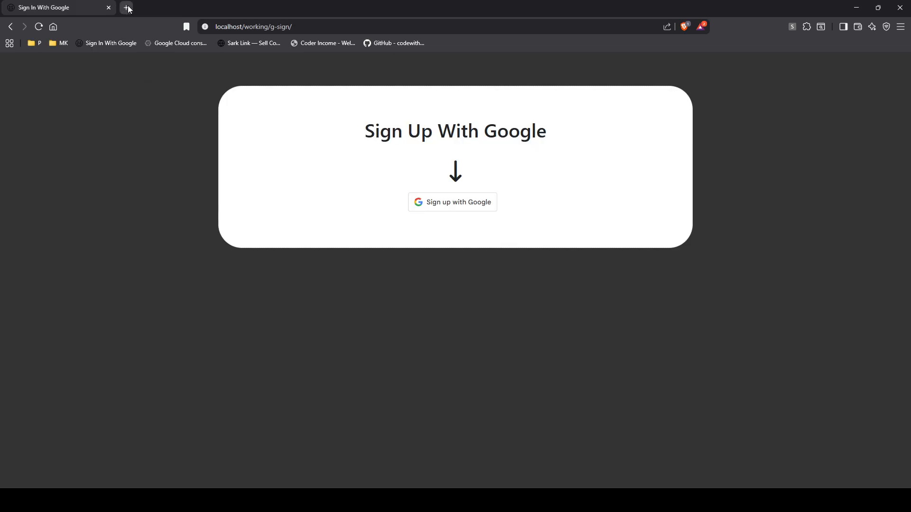
click(126, 8)
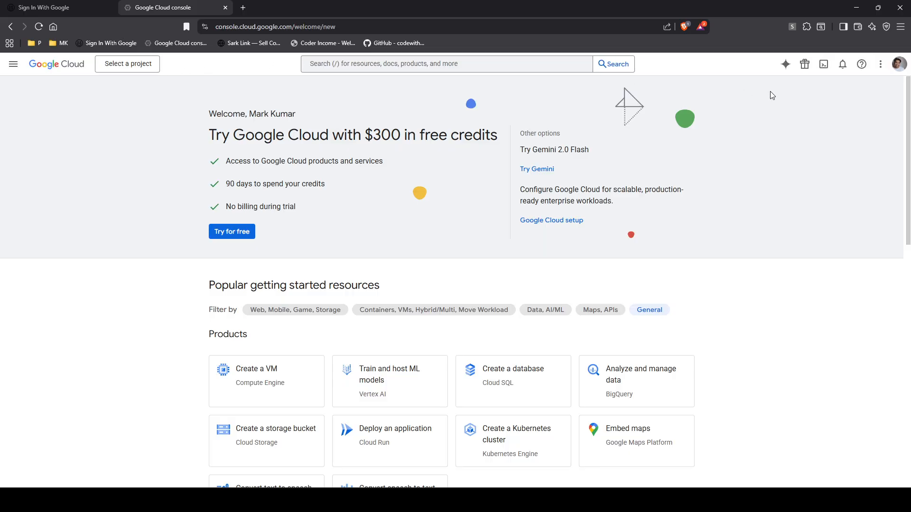
mouse_move(655, 147)
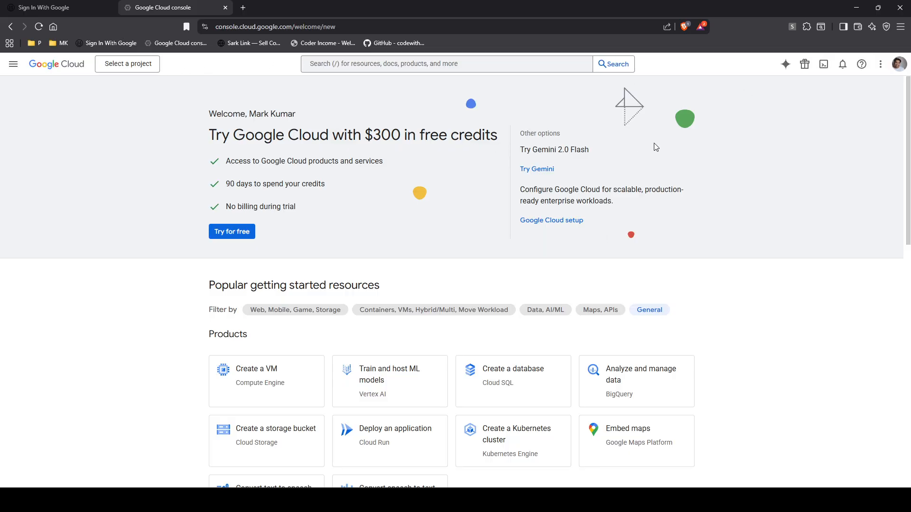
mouse_move(65, 166)
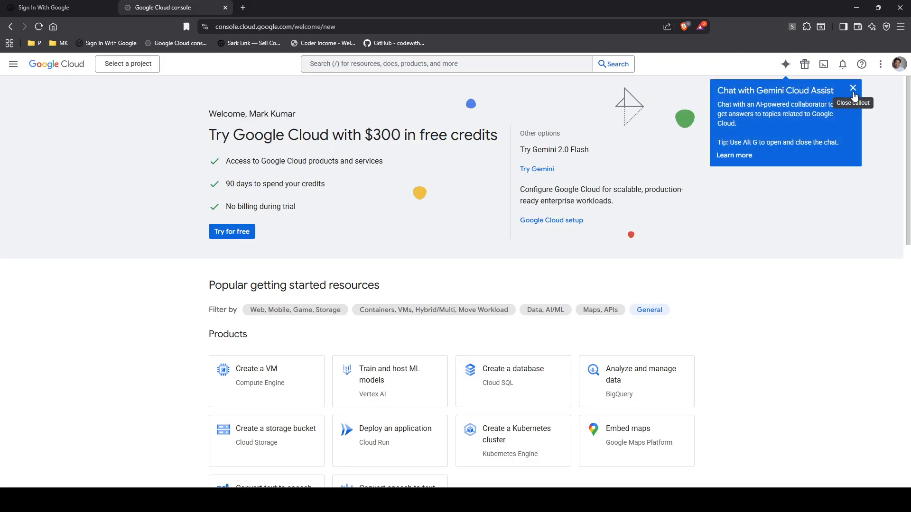
click(853, 87)
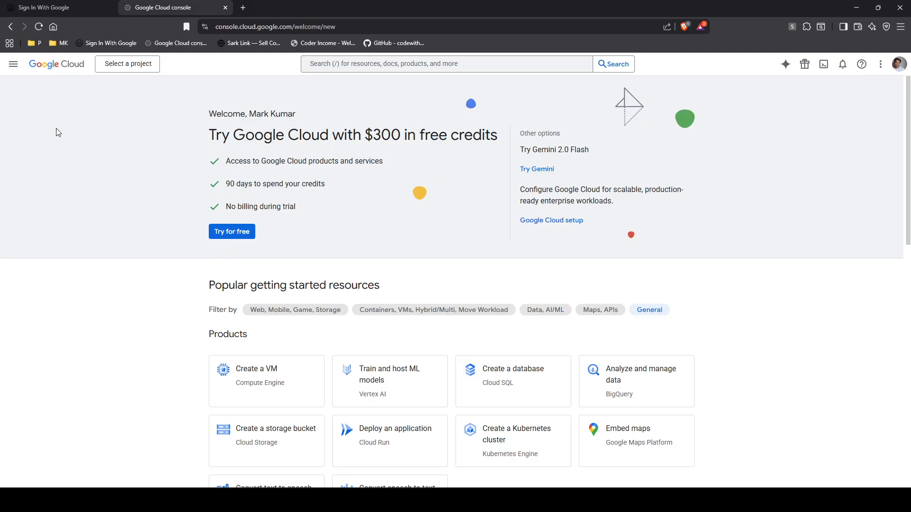
mouse_move(58, 7)
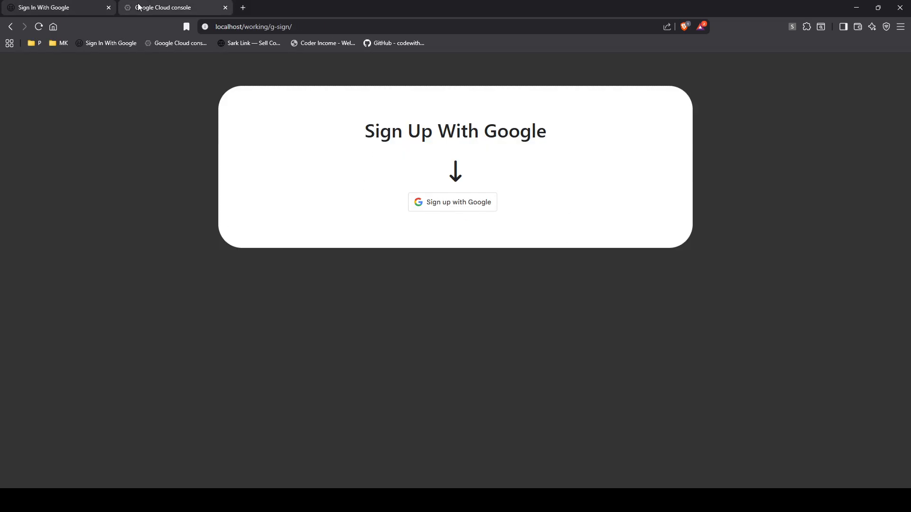
click(174, 7)
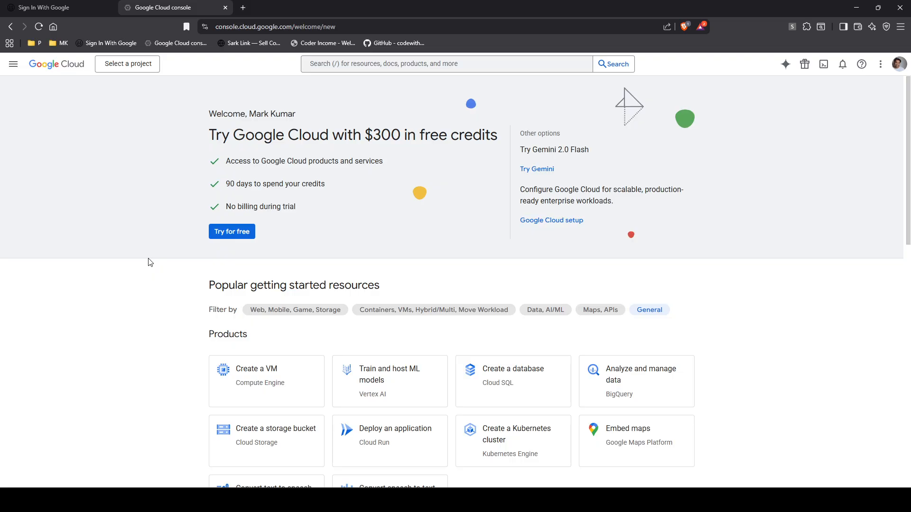
mouse_move(269, 124)
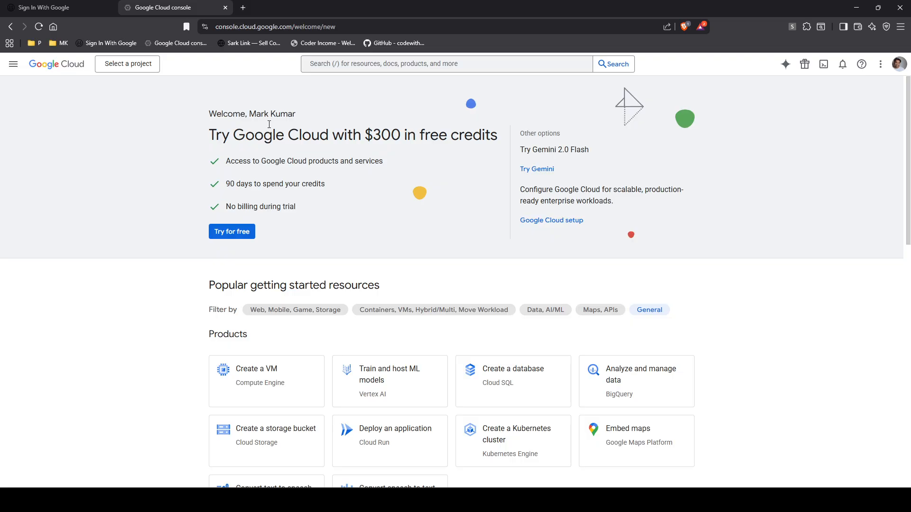
mouse_move(898, 64)
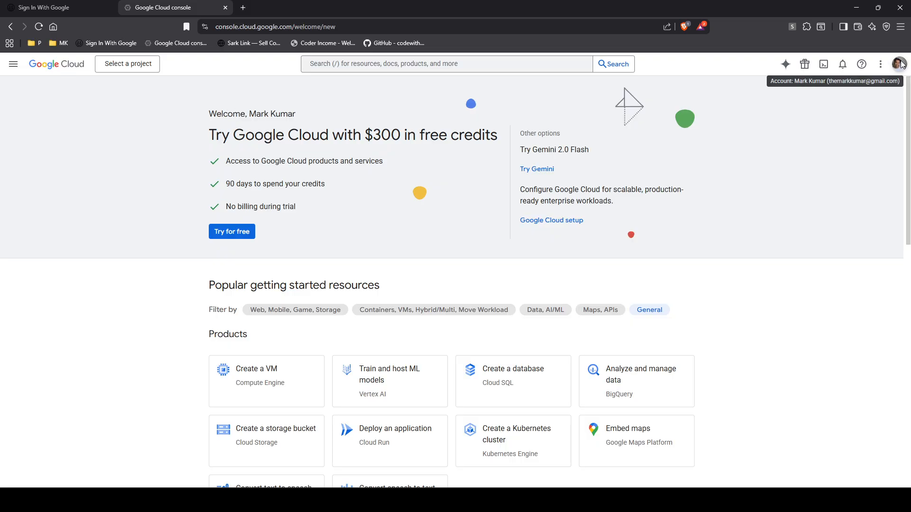
mouse_move(232, 107)
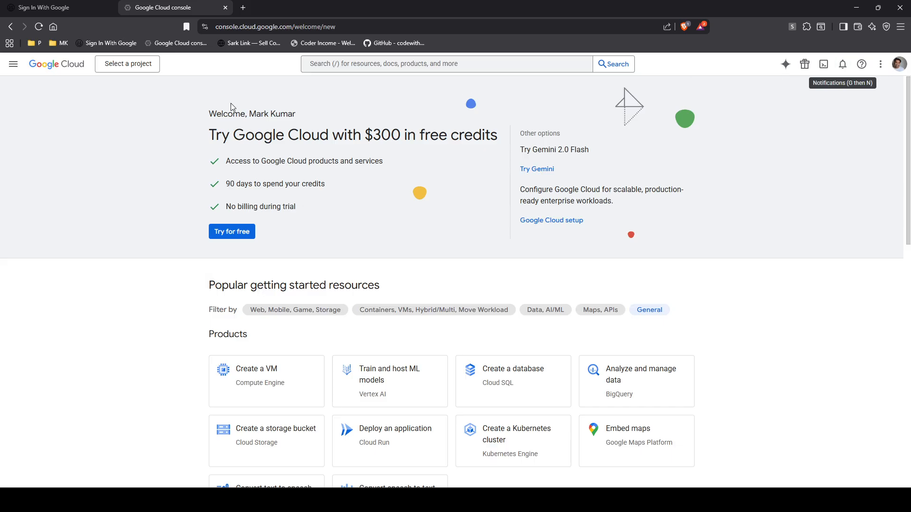
mouse_move(145, 153)
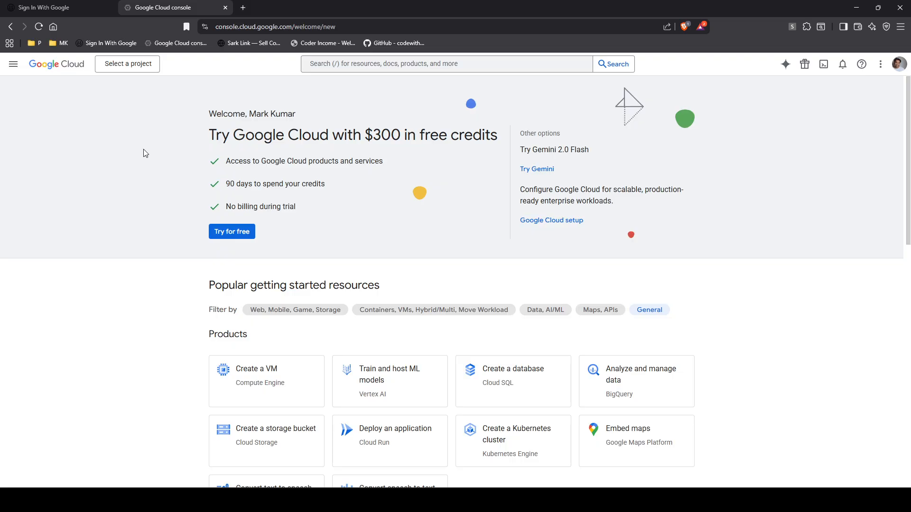
mouse_move(726, 36)
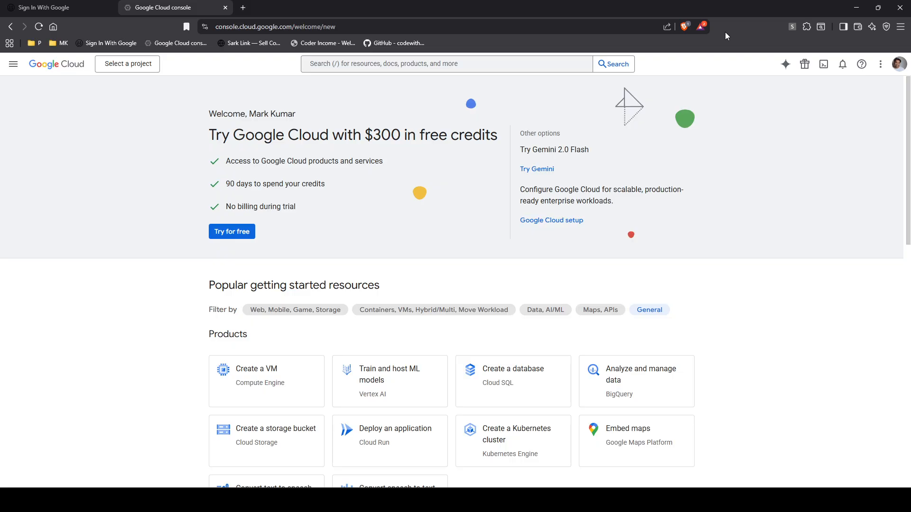
mouse_move(241, 11)
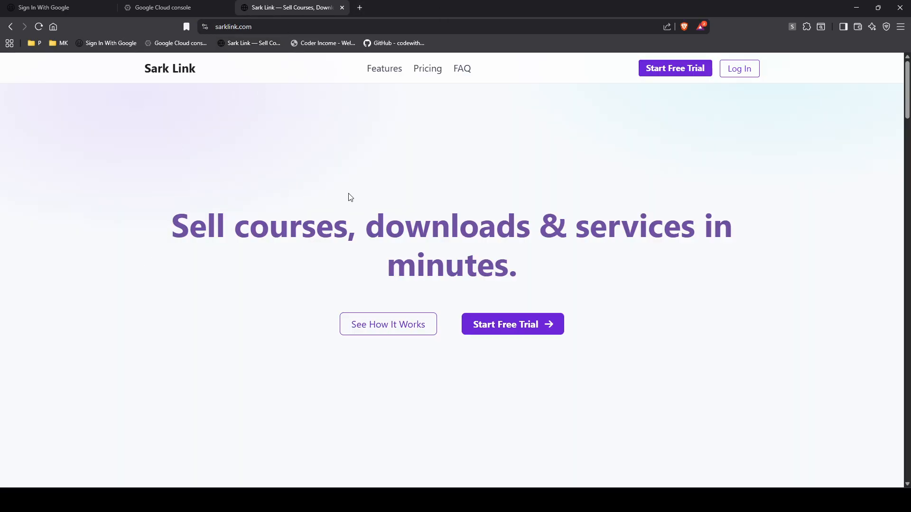
mouse_move(346, 186)
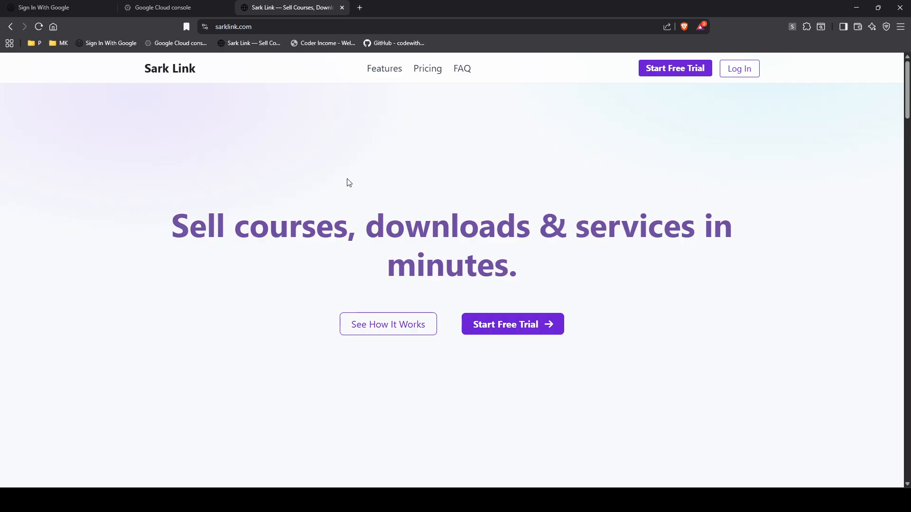
mouse_move(351, 190)
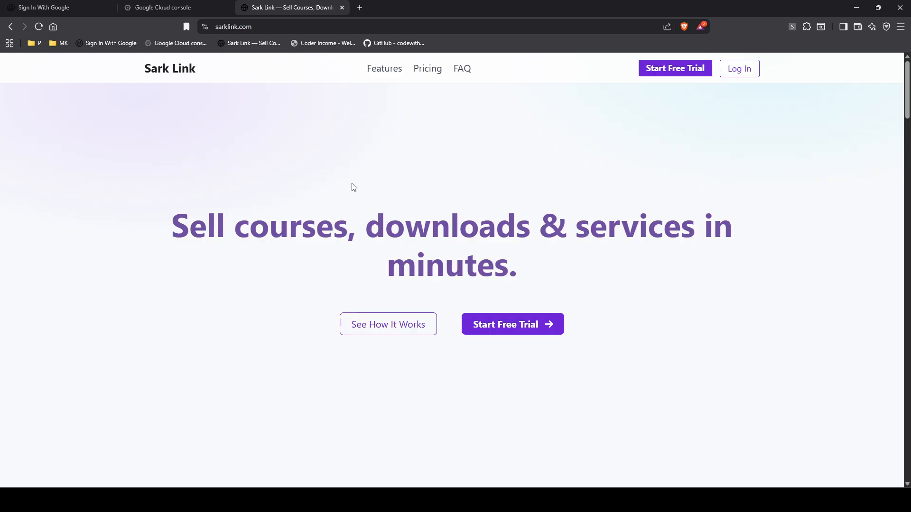
mouse_move(398, 148)
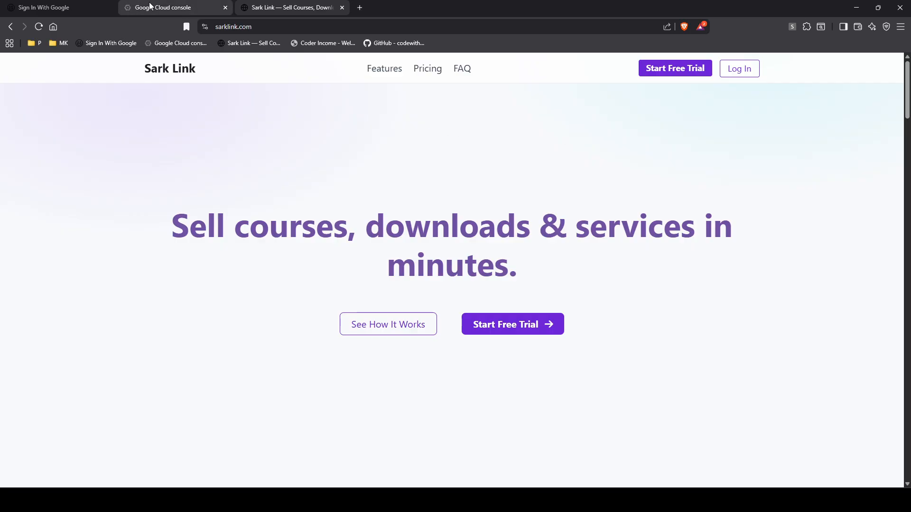
Navigate the console menu to APIs & Services > OAuth consent screen, reaching the Google Auth Platform overview.
click(174, 7)
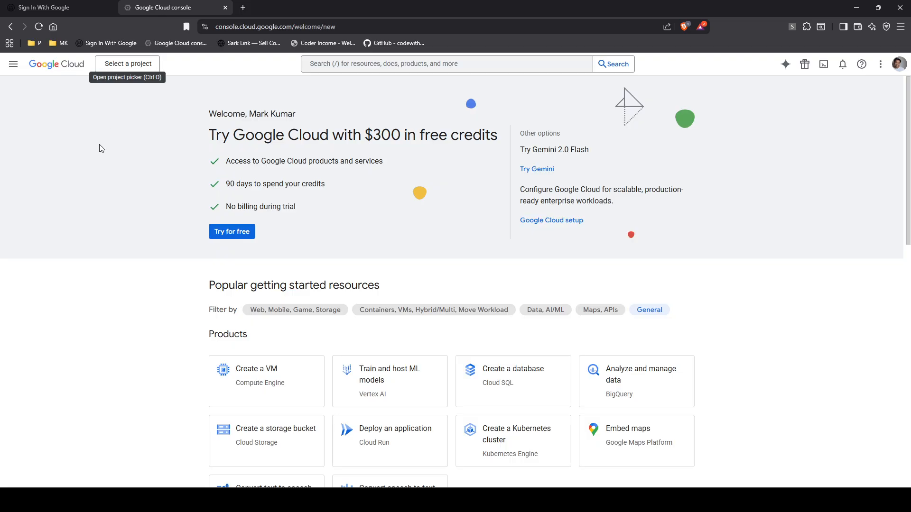
mouse_move(101, 152)
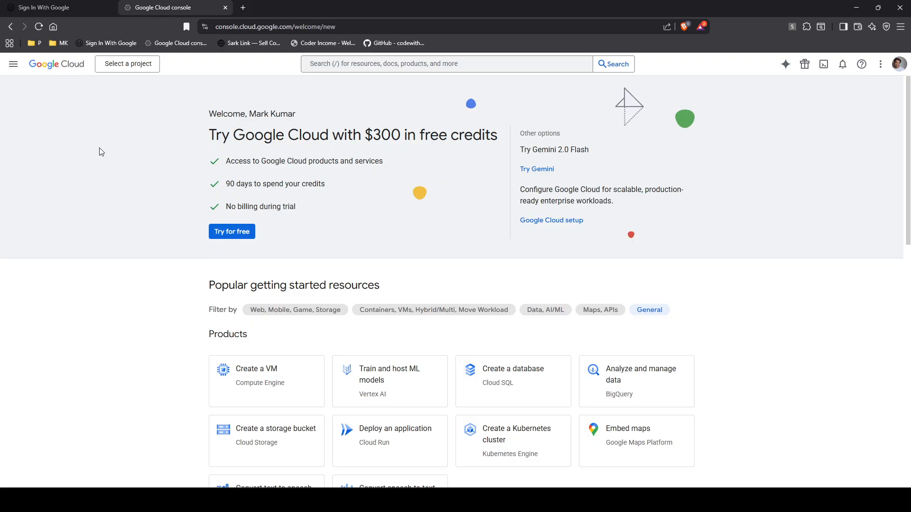
mouse_move(13, 64)
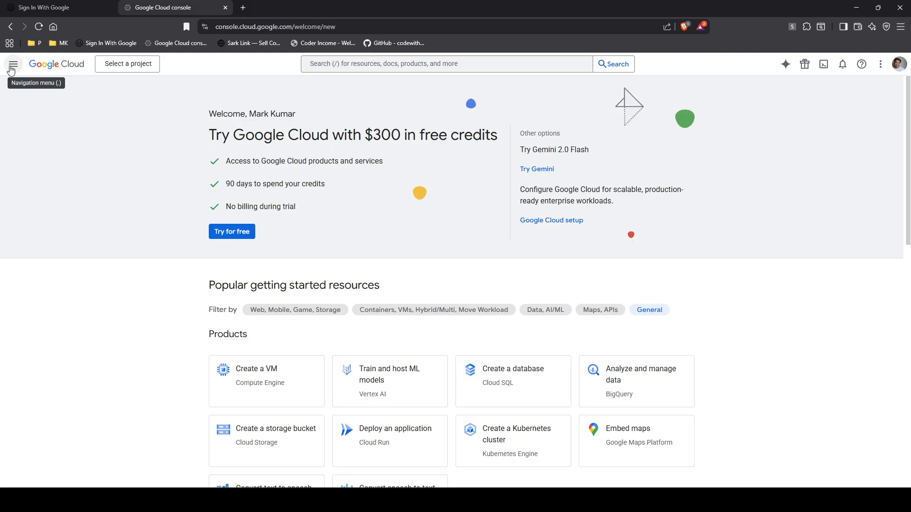
click(13, 64)
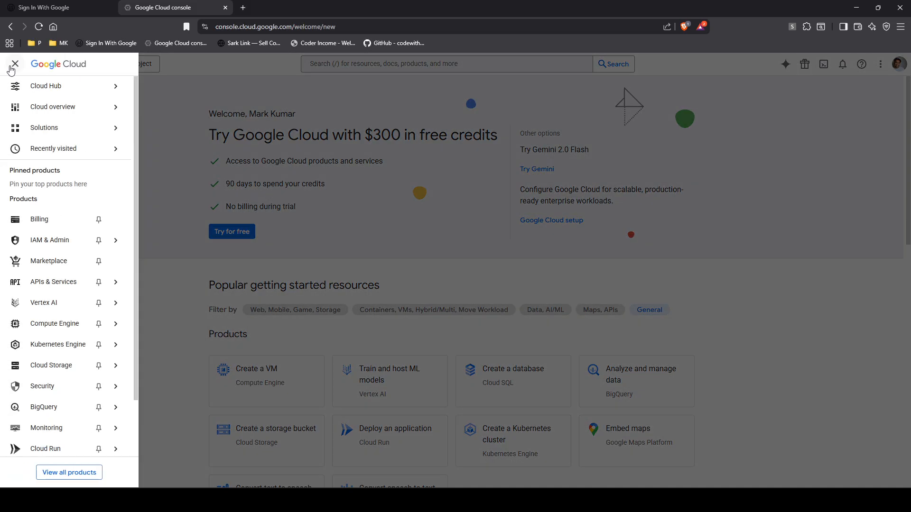
click(49, 240)
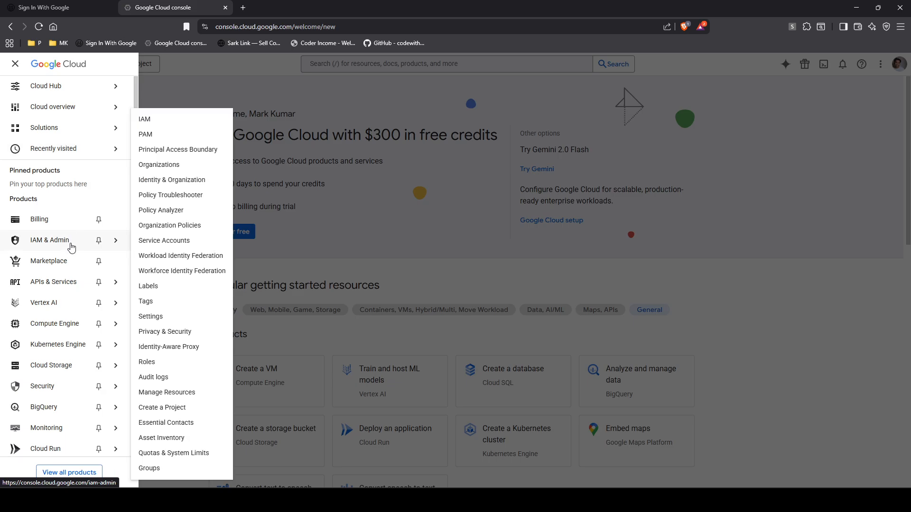
mouse_move(32, 251)
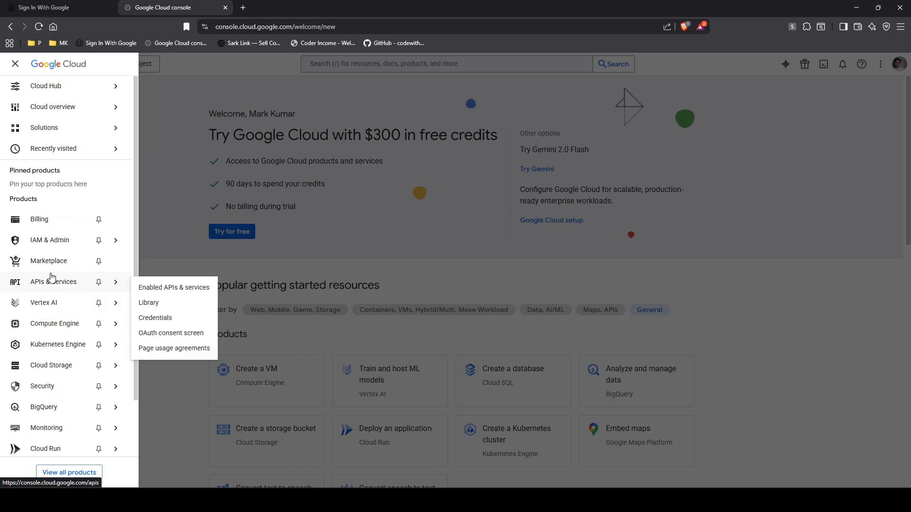
mouse_move(49, 288)
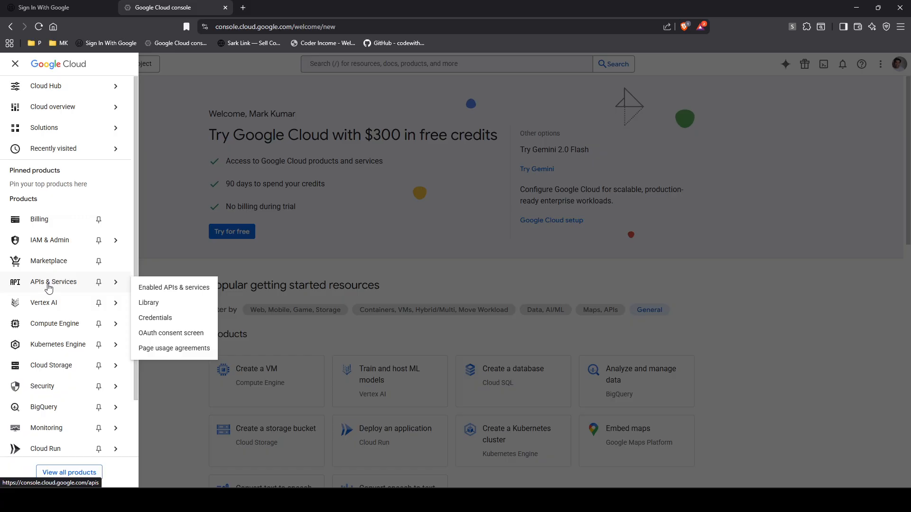
mouse_move(80, 292)
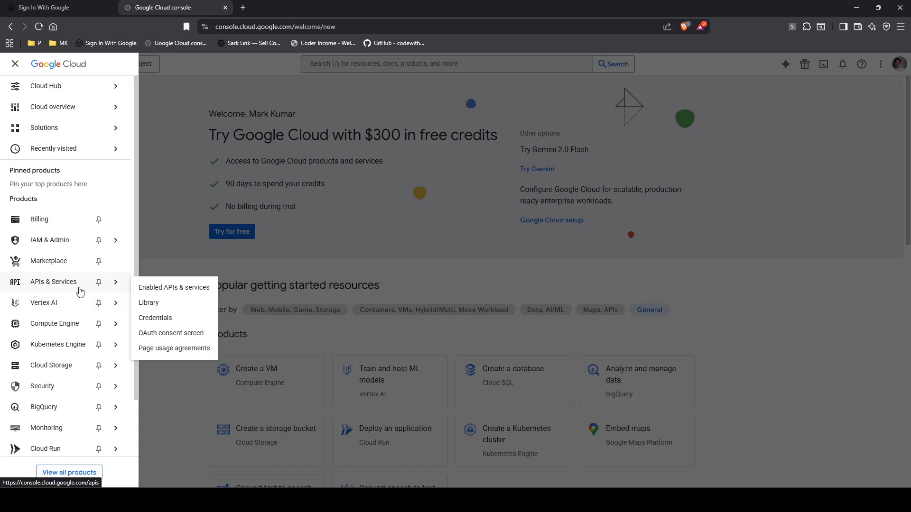
mouse_move(171, 333)
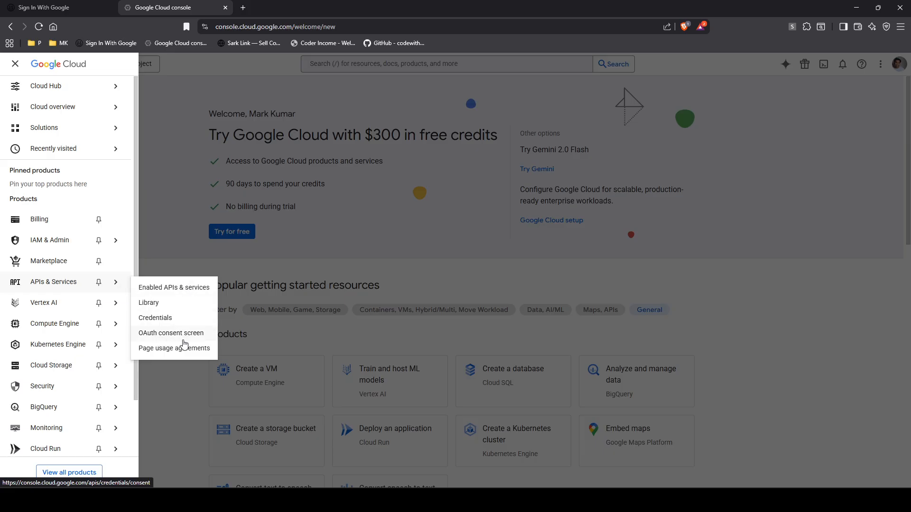
click(171, 334)
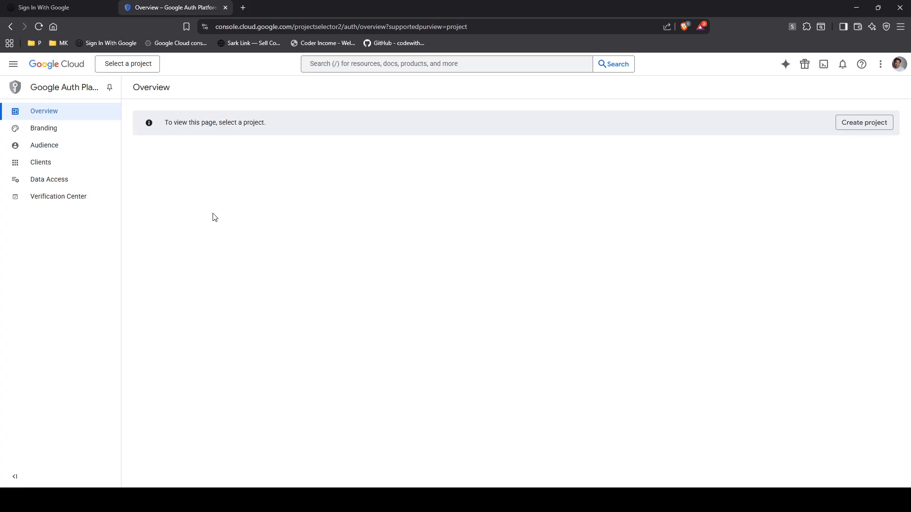
mouse_move(243, 201)
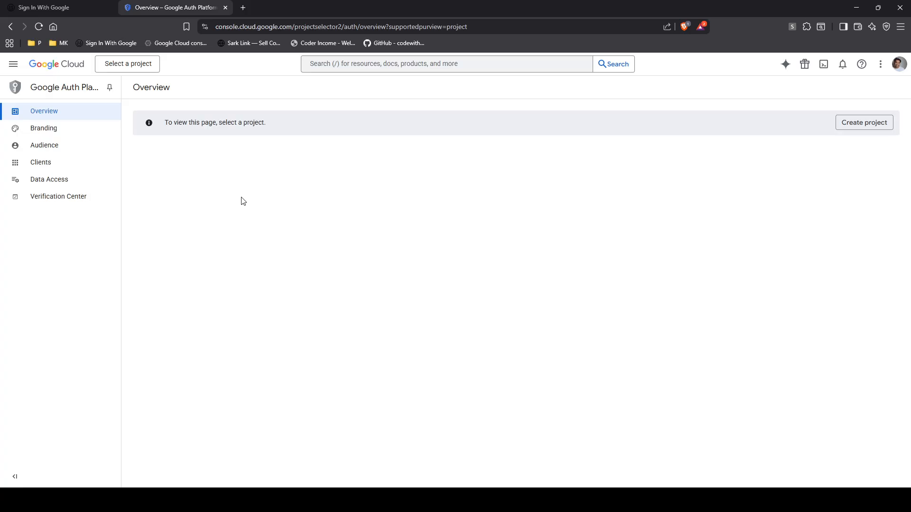
mouse_move(862, 123)
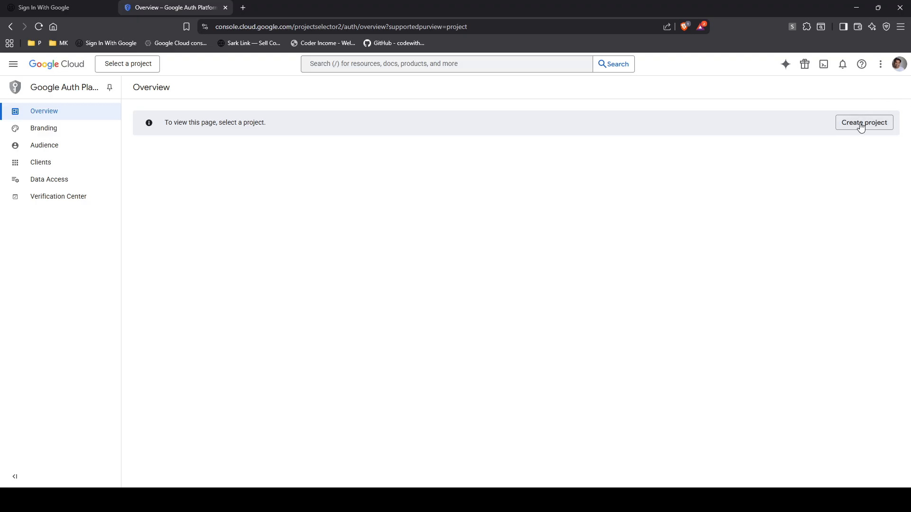
Create a new Google Cloud project named Test.
click(864, 122)
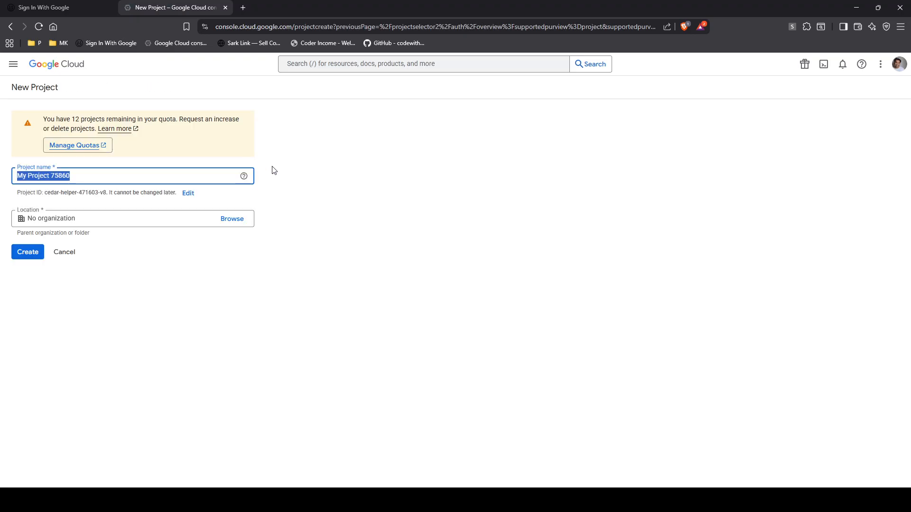
text(Tst)
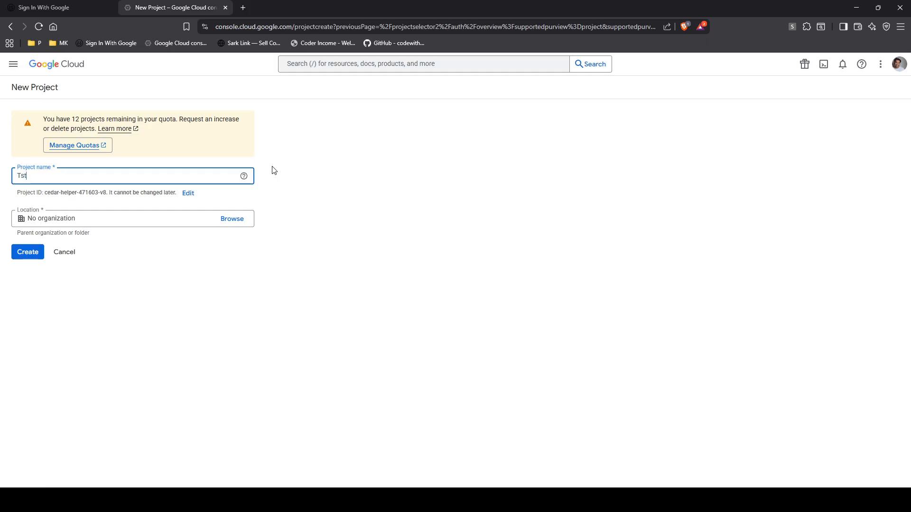
text(Test)
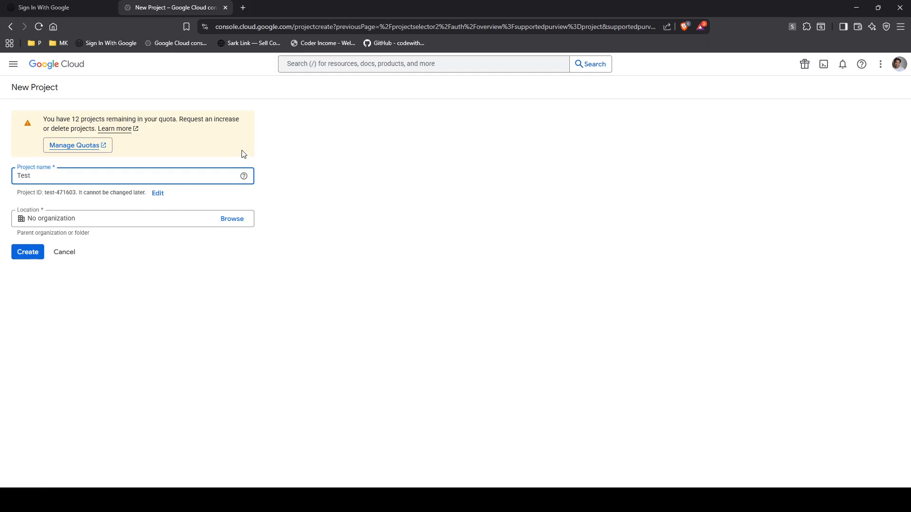
mouse_move(162, 220)
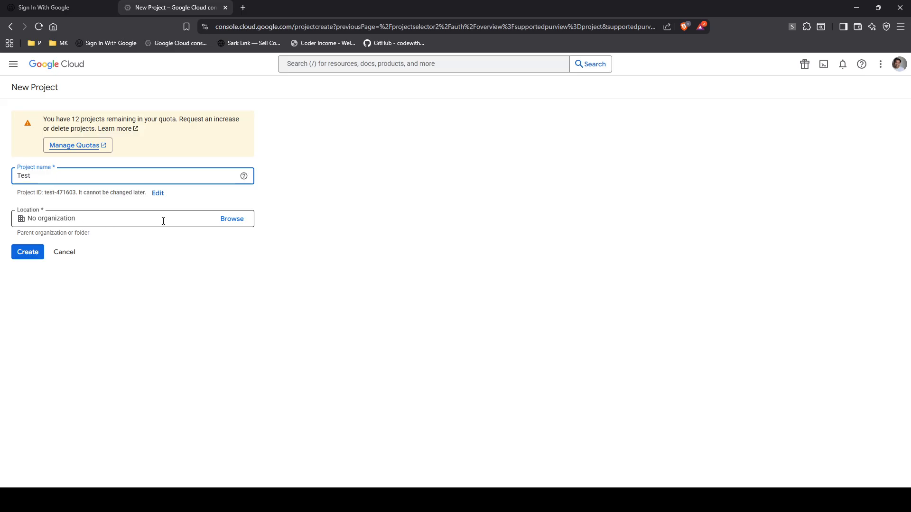
mouse_move(163, 245)
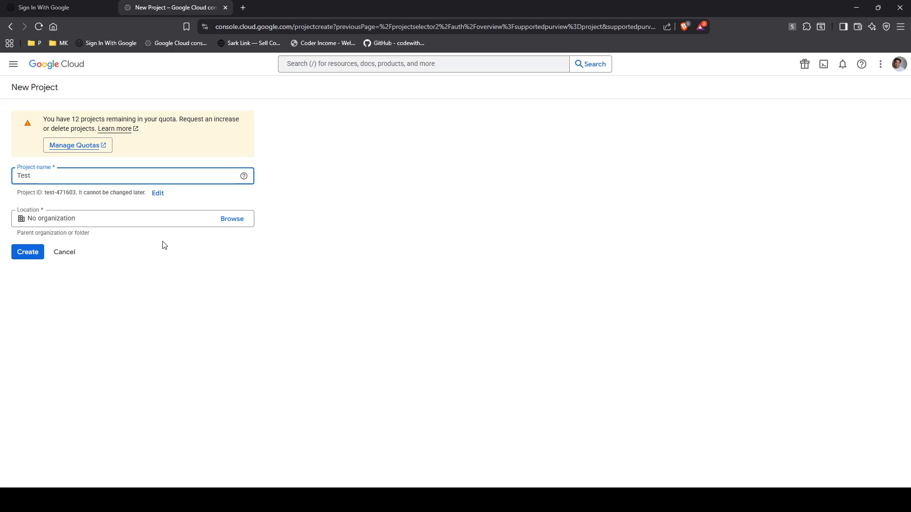
click(28, 252)
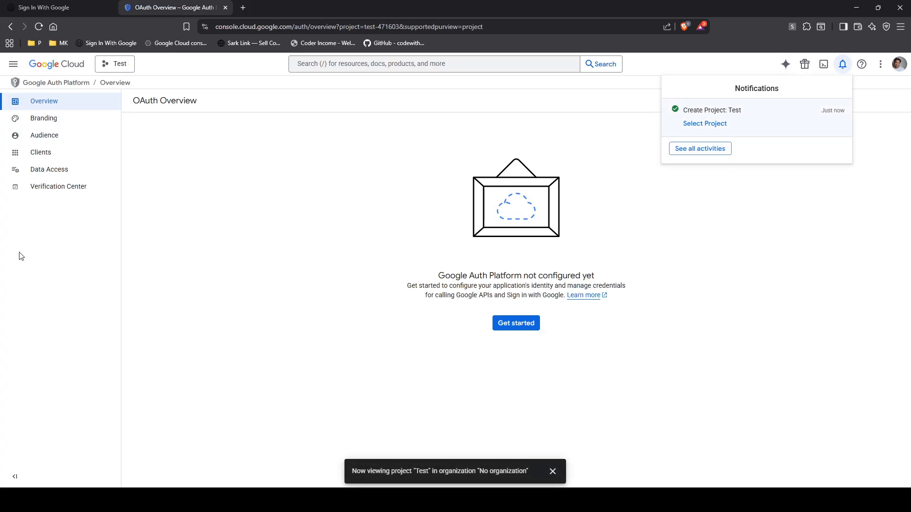
mouse_move(793, 122)
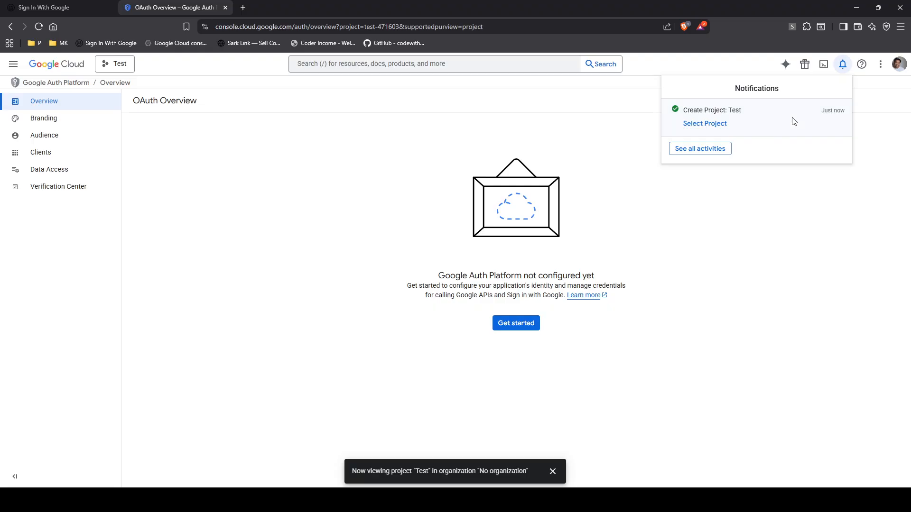
Dismiss the notification, go to Clients and start the Google Auth Platform configuration.
click(285, 181)
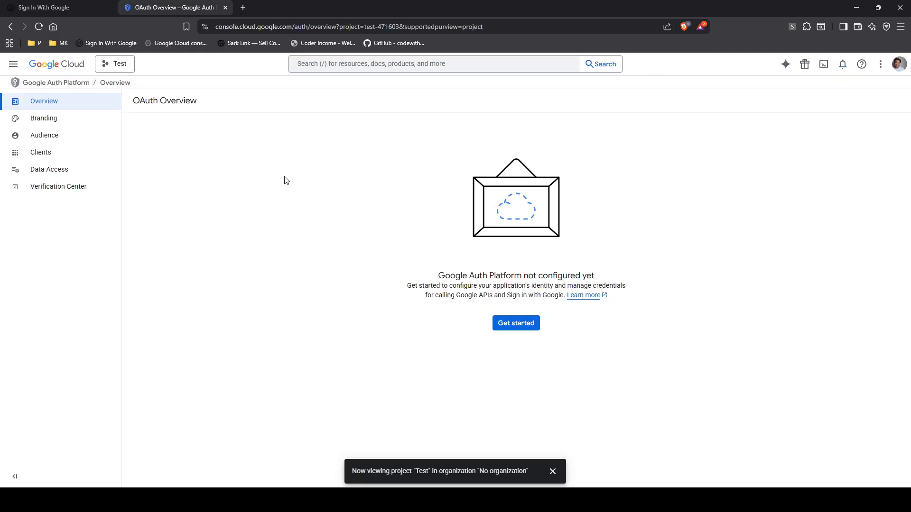
mouse_move(40, 153)
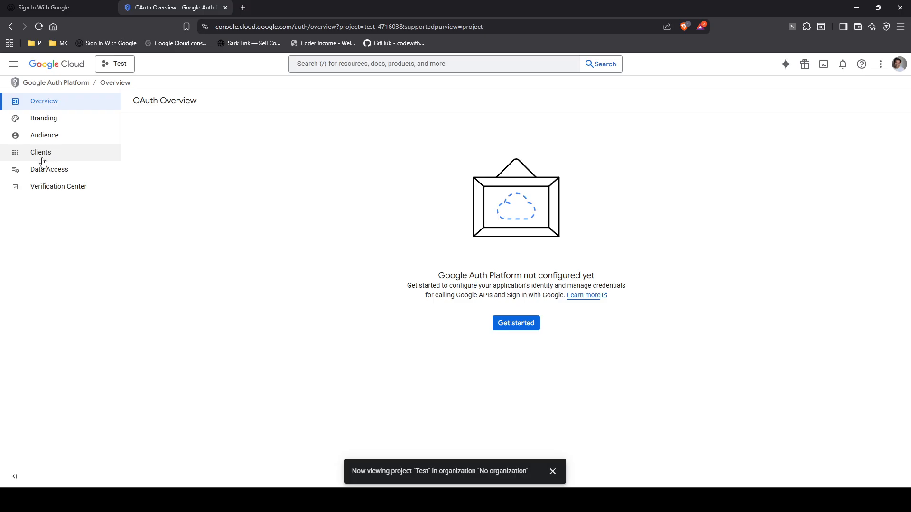
mouse_move(40, 153)
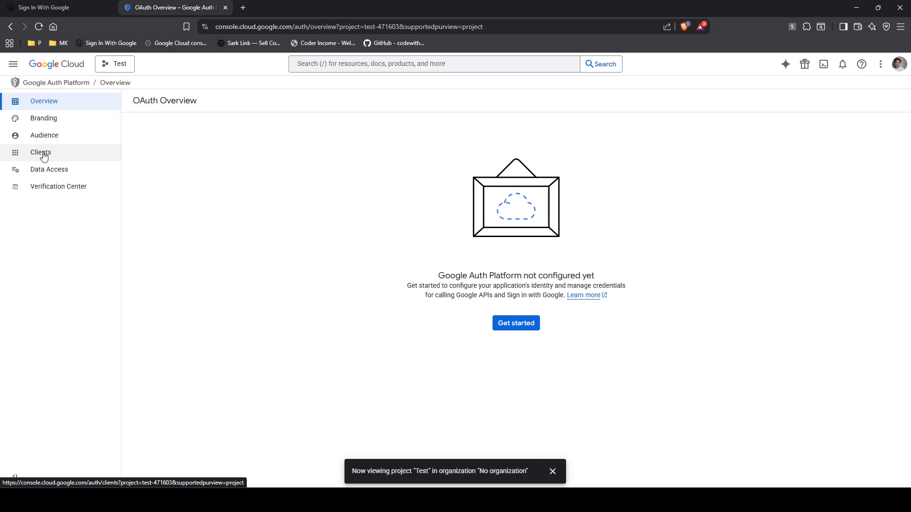
click(41, 152)
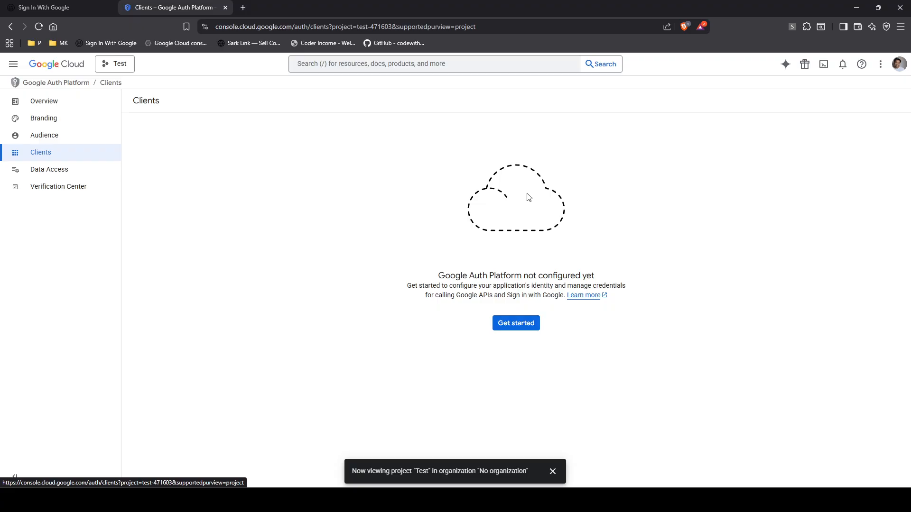
click(515, 323)
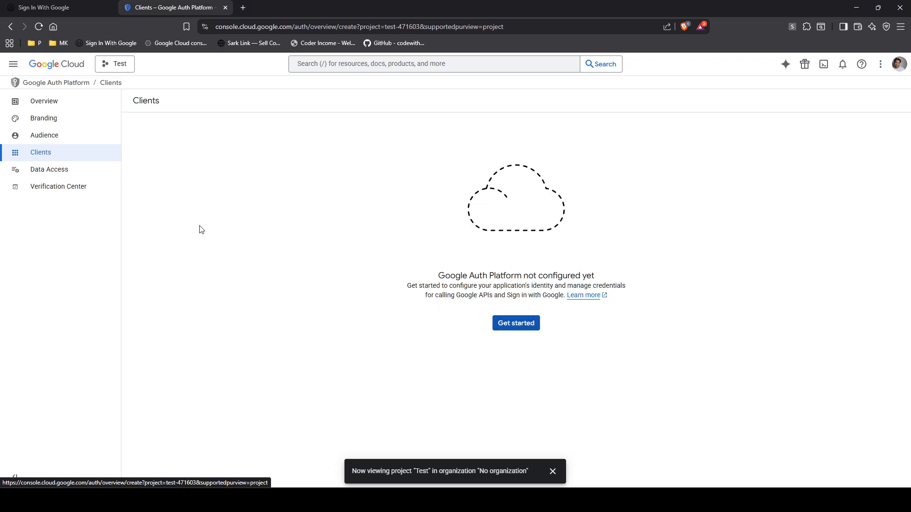
click(515, 323)
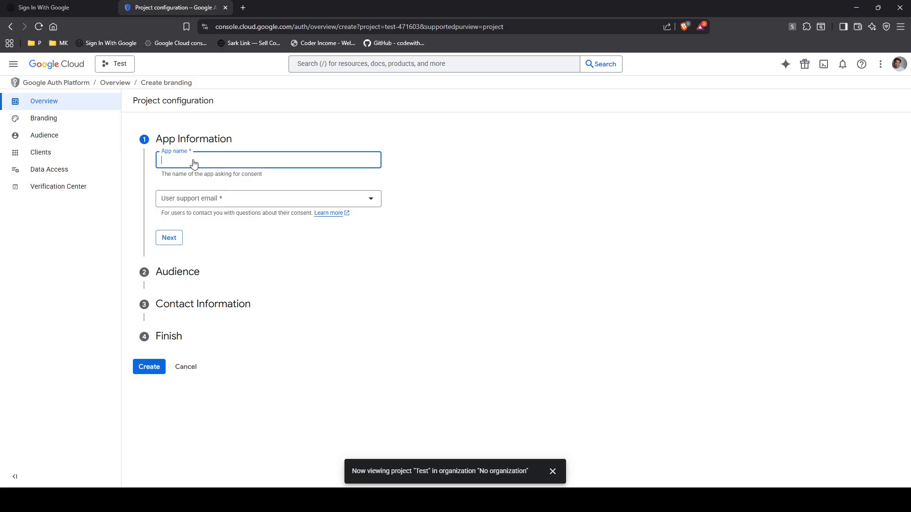
Fill App Information with name Localhost and the account address as support email.
text(Local)
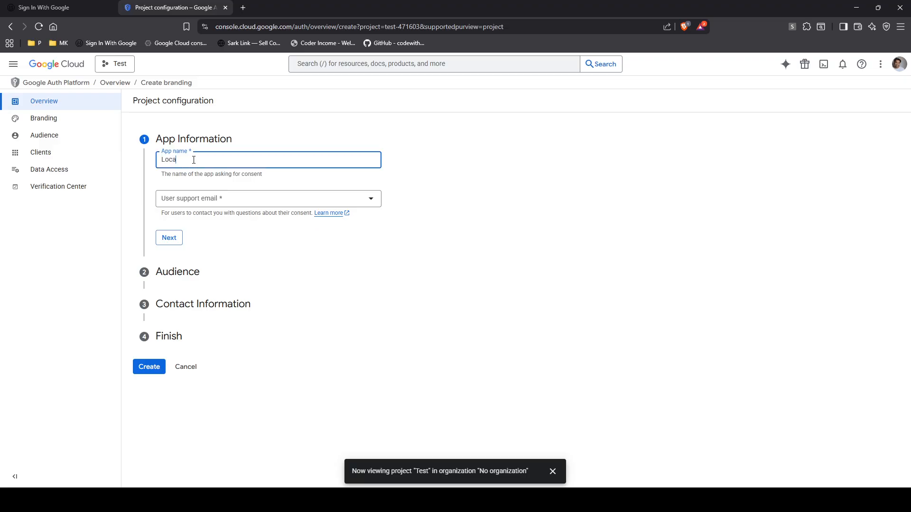
text(lhost)
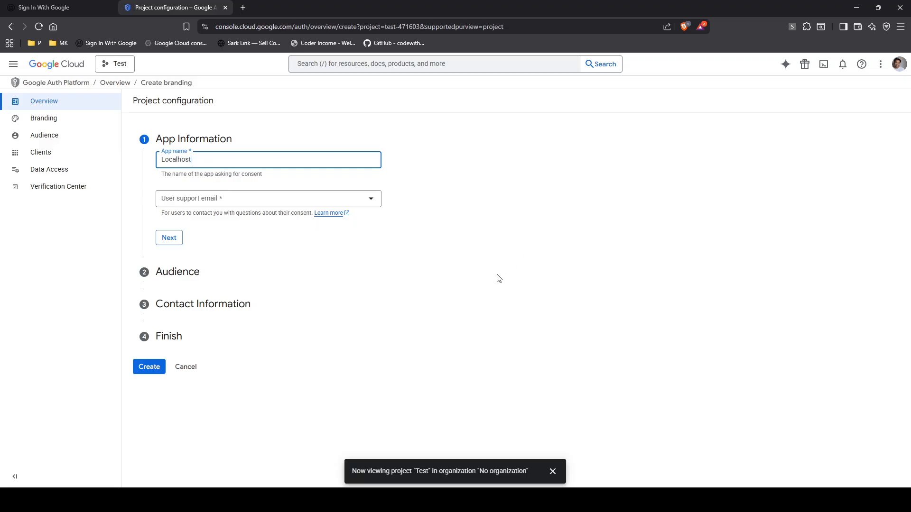
click(268, 198)
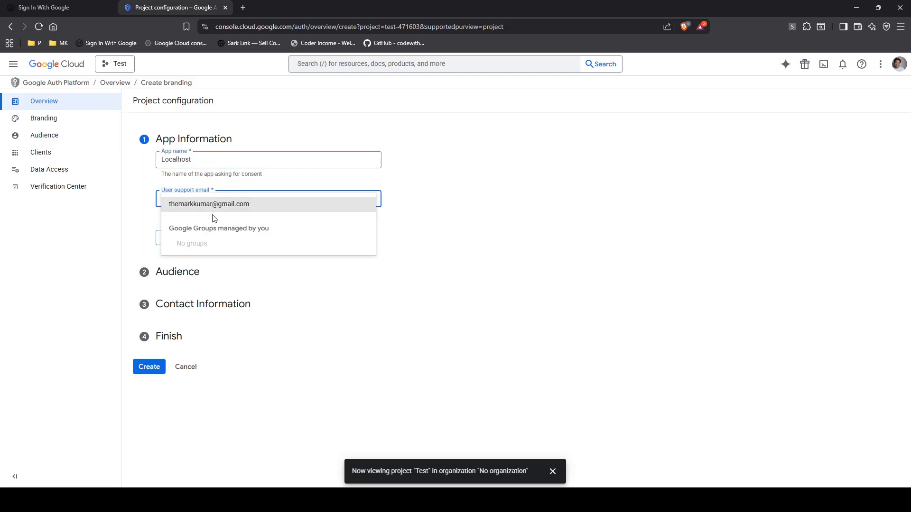
mouse_move(196, 206)
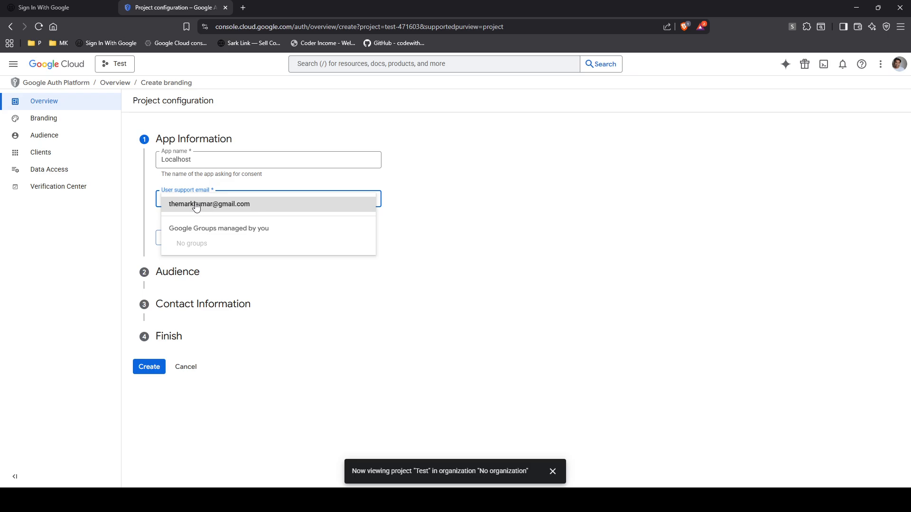
click(210, 204)
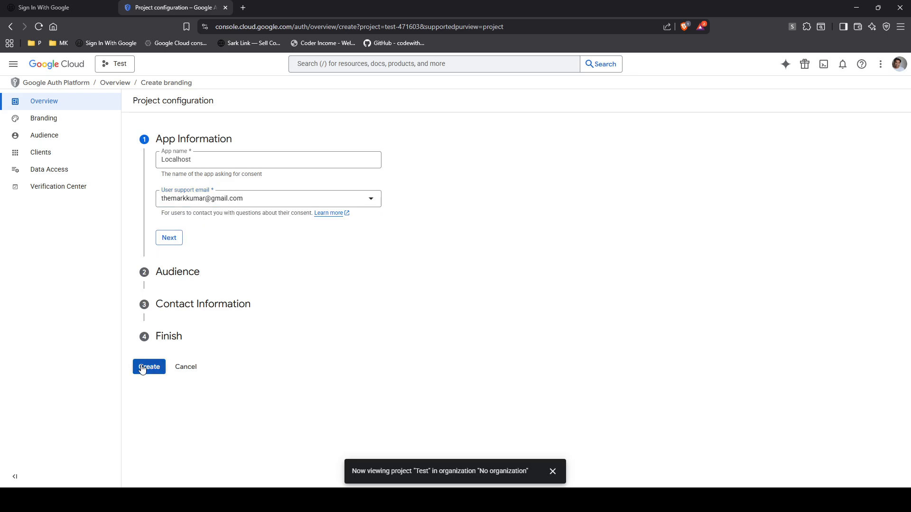
click(168, 238)
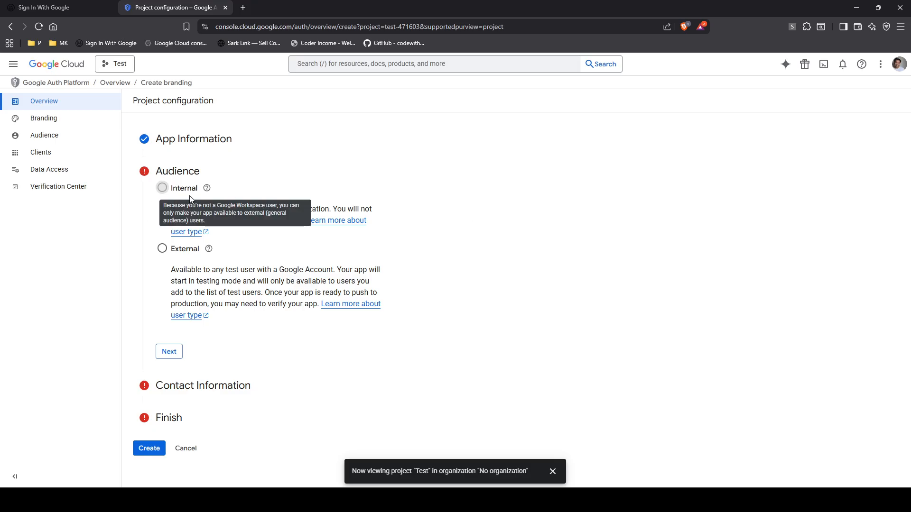
mouse_move(166, 256)
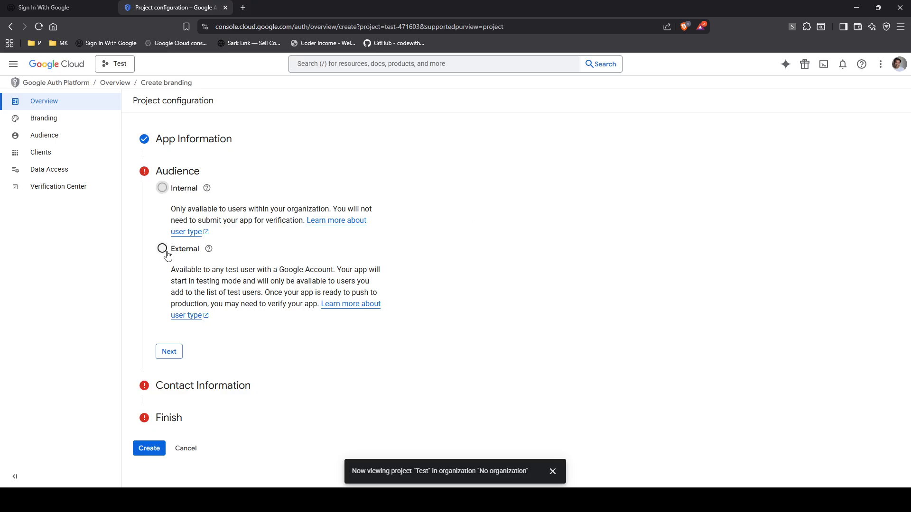
Set the audience to External and enter the gmail contact email address.
click(162, 248)
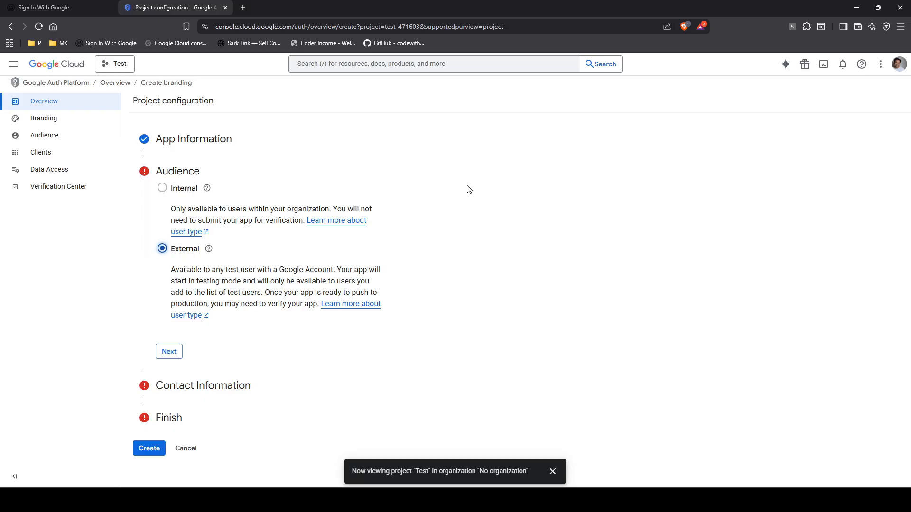
click(169, 352)
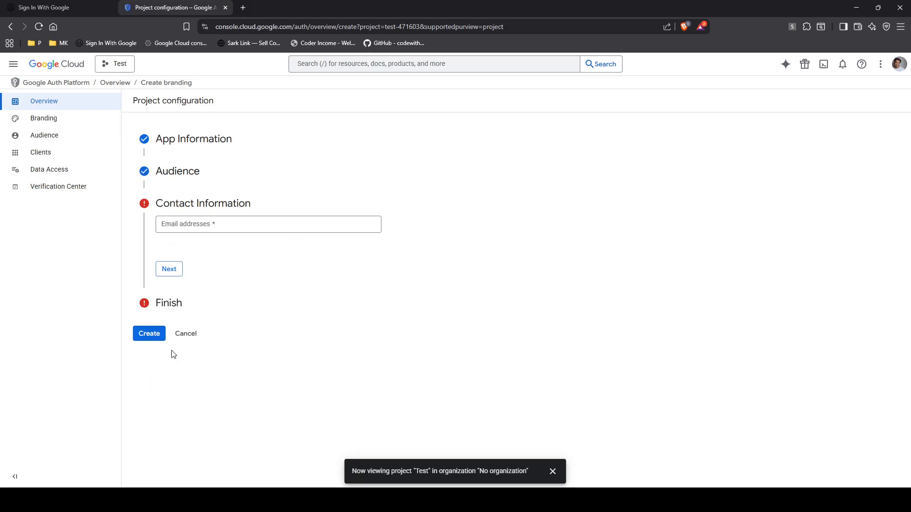
click(268, 224)
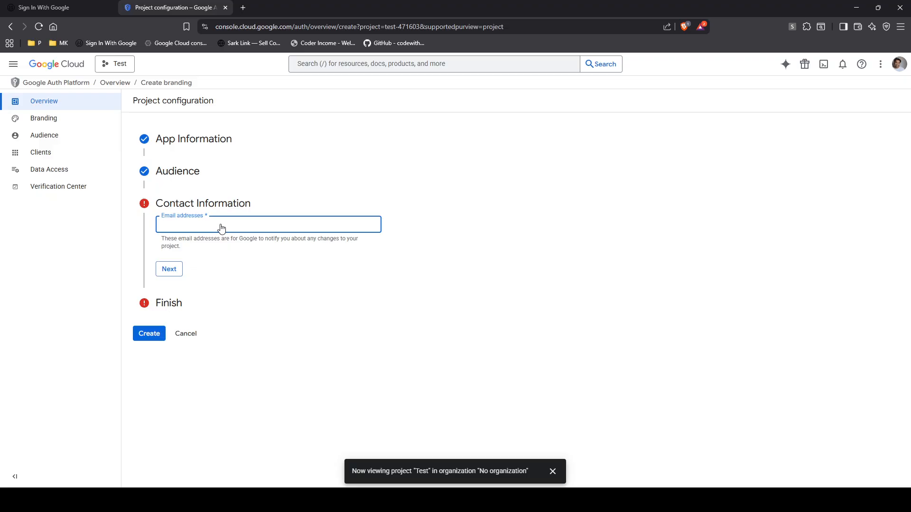
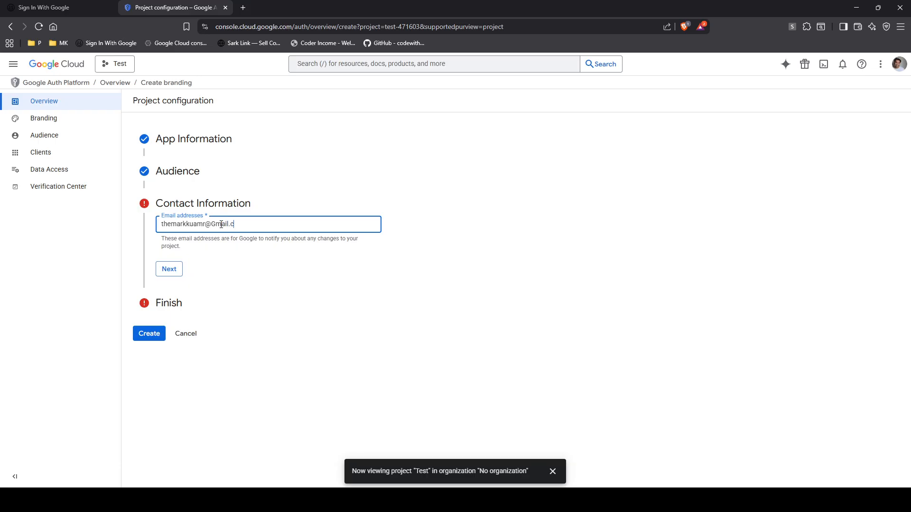
click(169, 269)
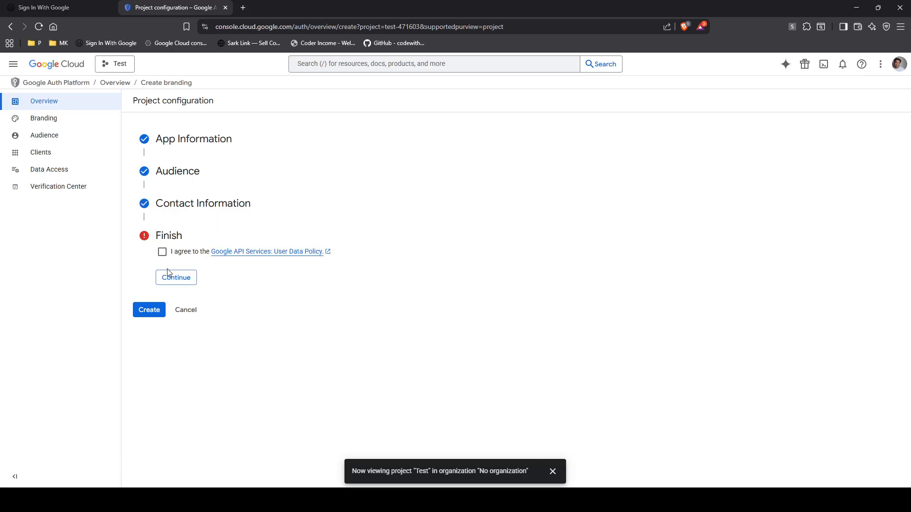
Agree to the User Data Policy and create the OAuth configuration.
click(176, 277)
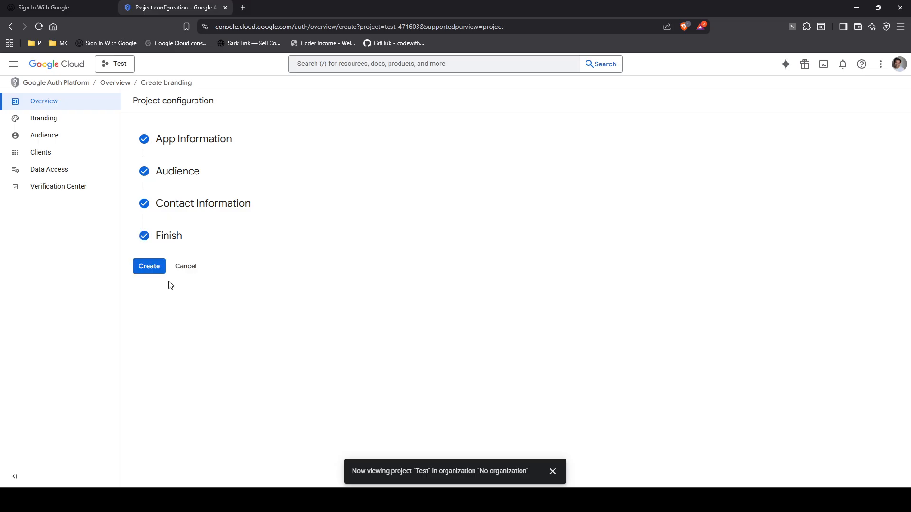
click(148, 266)
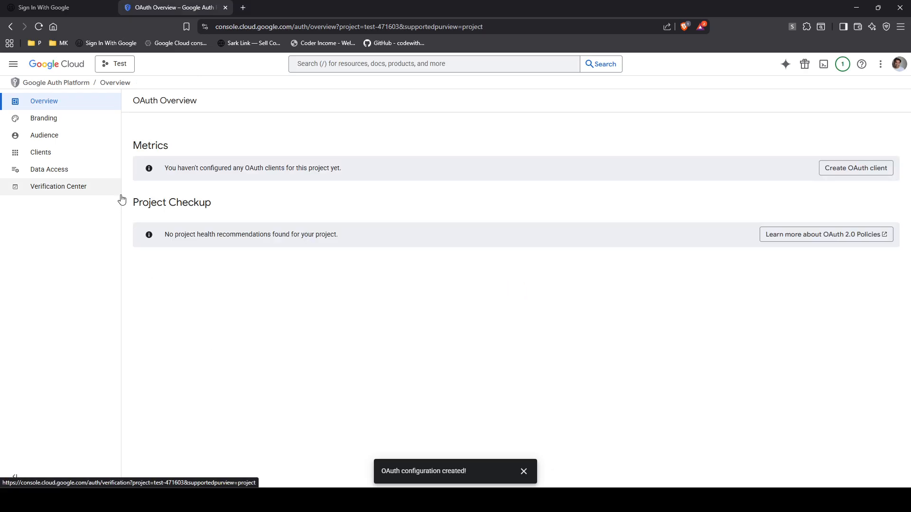
mouse_move(633, 183)
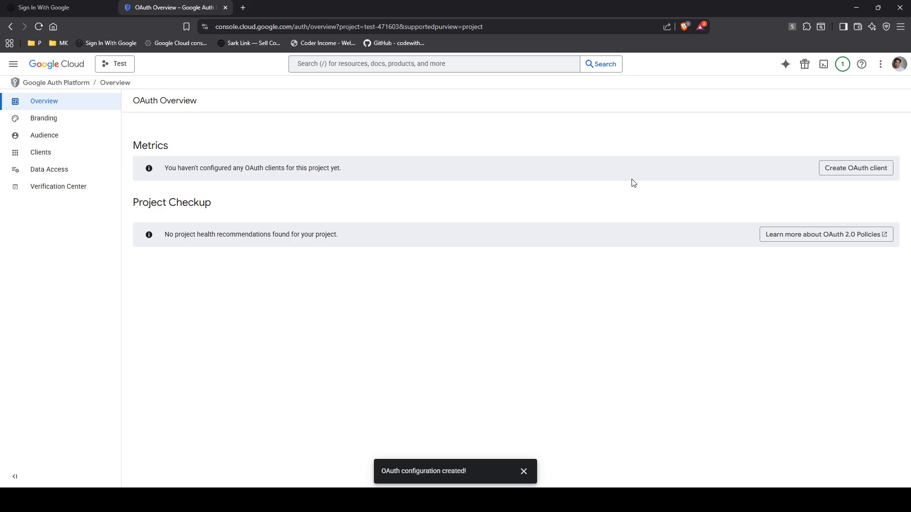
mouse_move(868, 178)
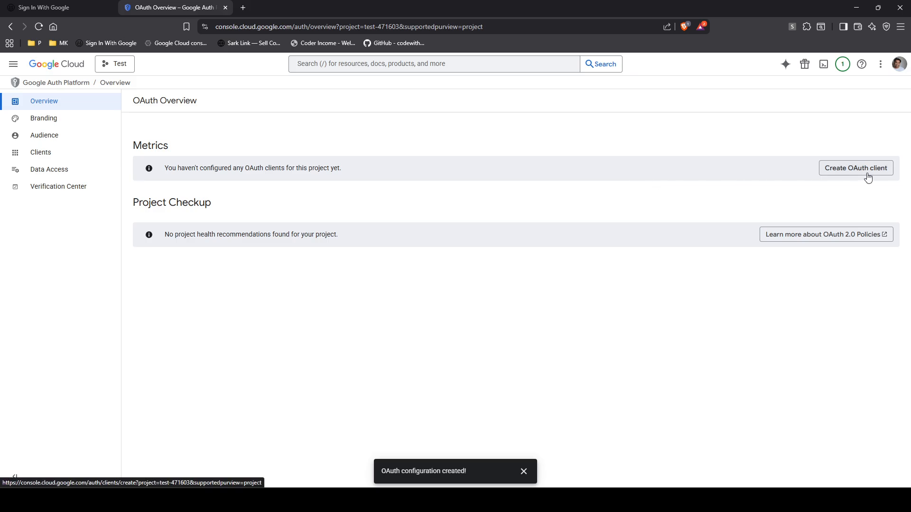
Start a new OAuth client of type Web application named Localhost.
click(854, 168)
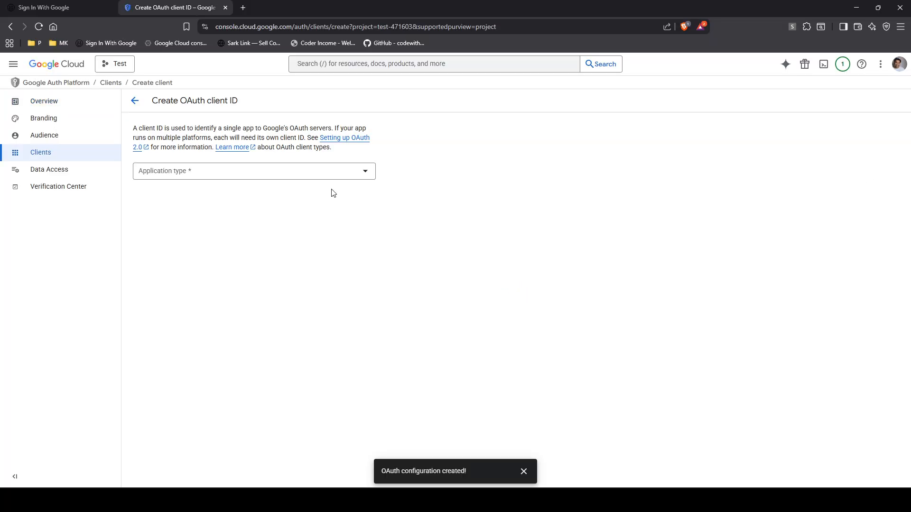
mouse_move(235, 176)
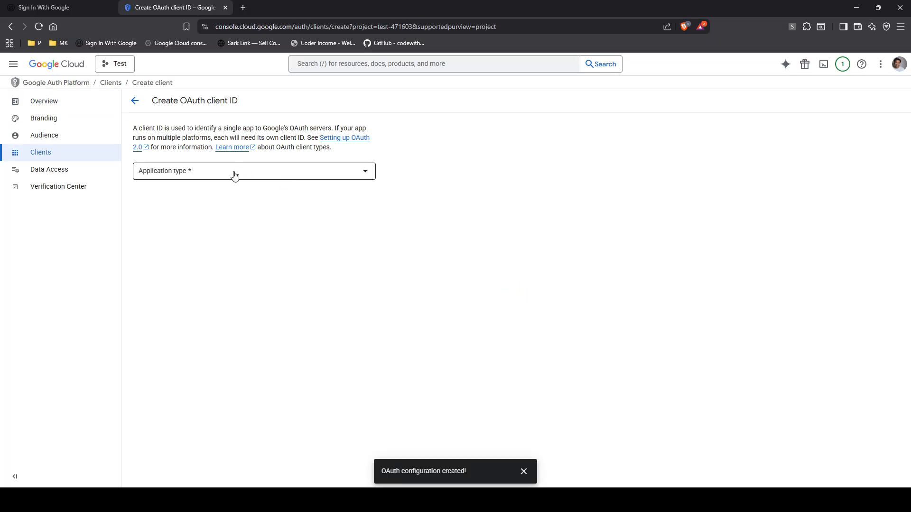
click(253, 171)
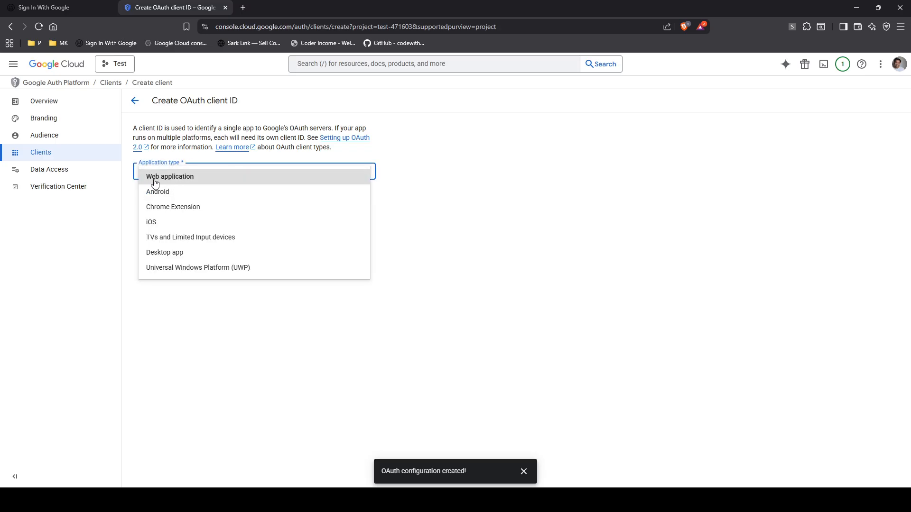
click(170, 176)
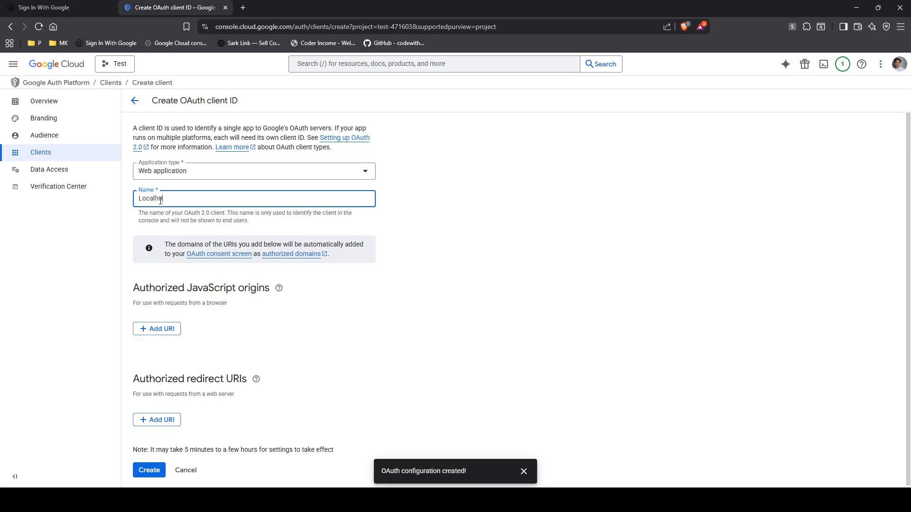
text(st)
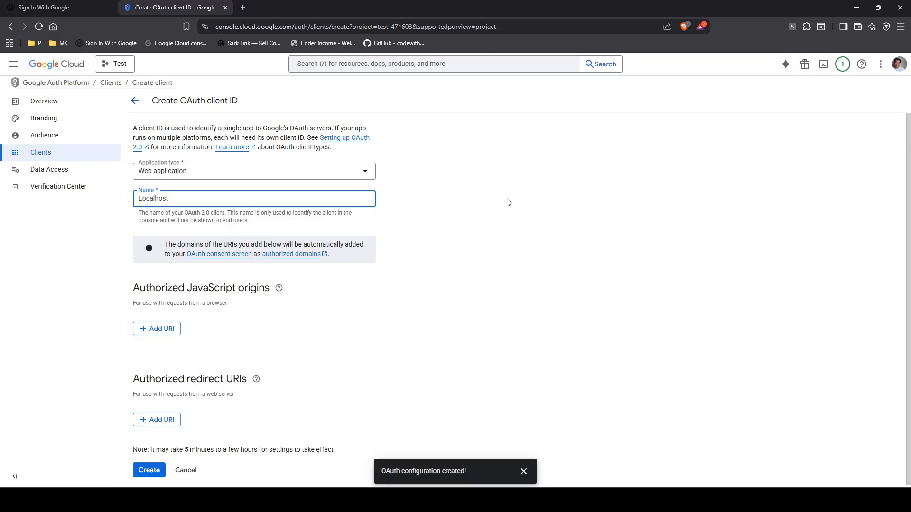
mouse_move(161, 329)
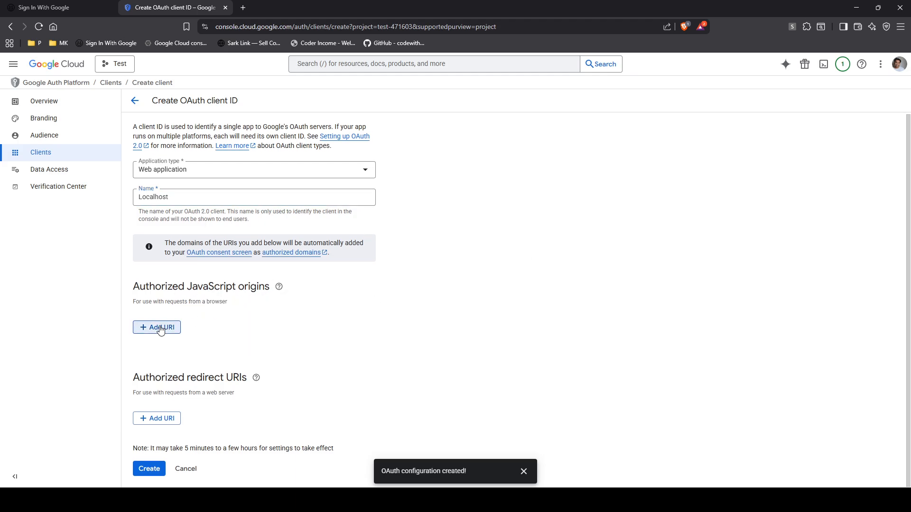
click(156, 327)
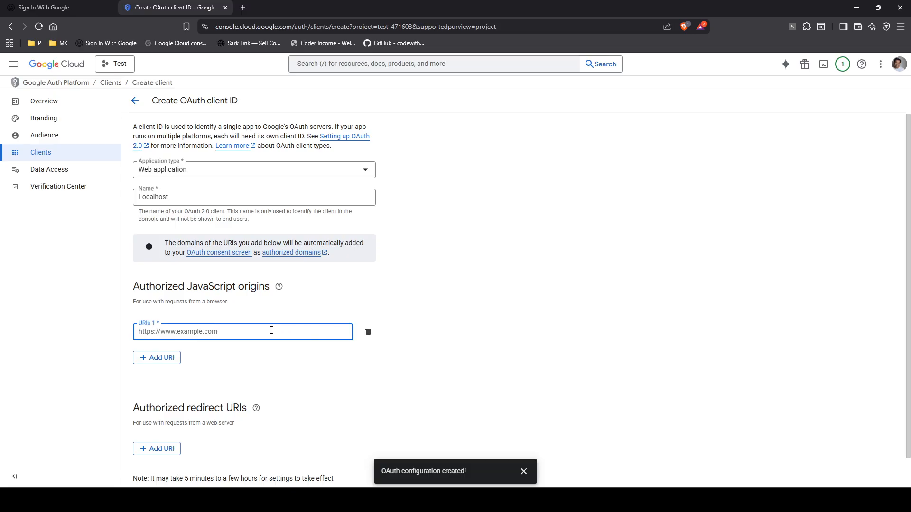
click(43, 7)
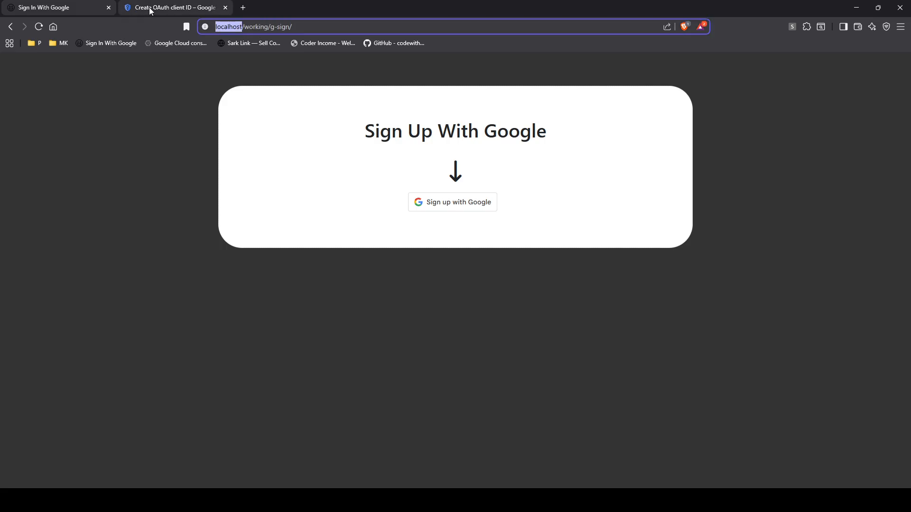
click(175, 8)
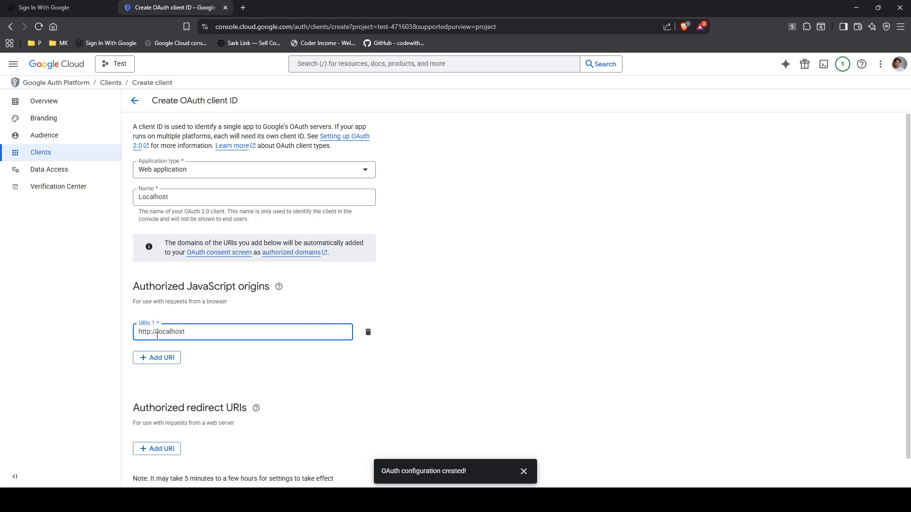
mouse_move(250, 352)
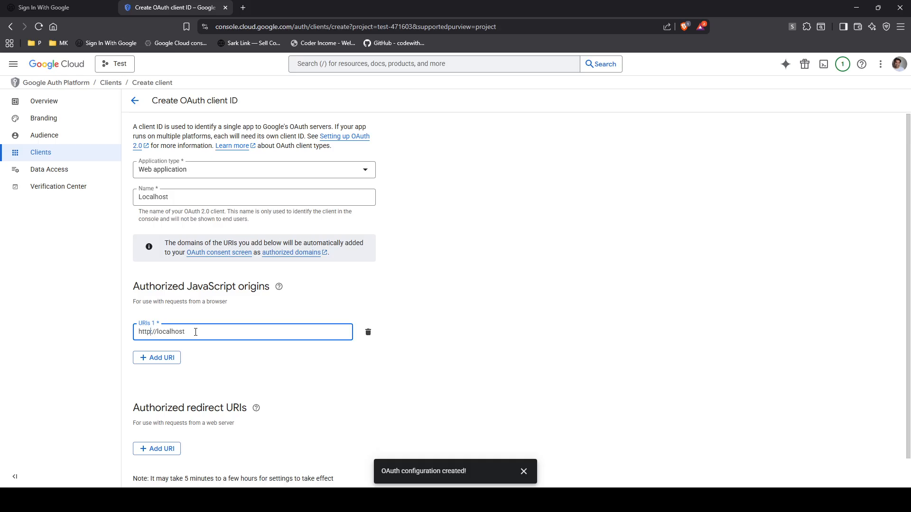
mouse_move(200, 334)
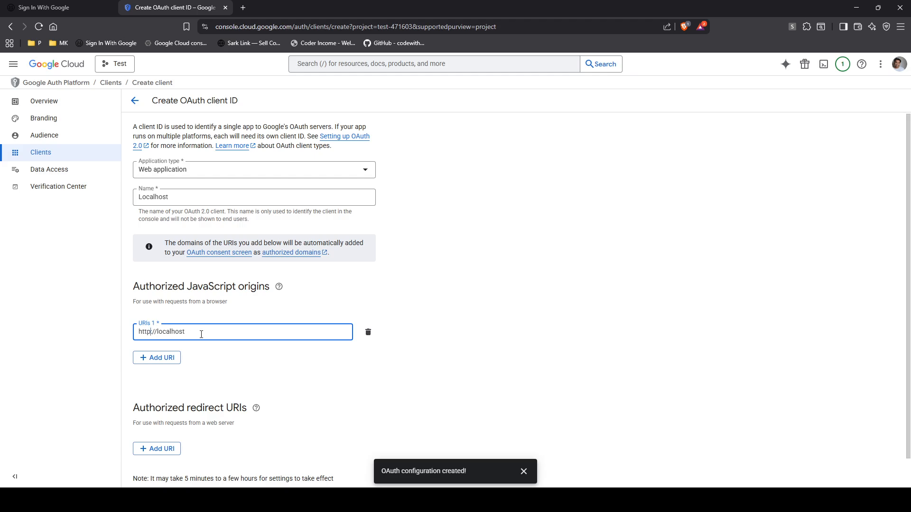
mouse_move(213, 331)
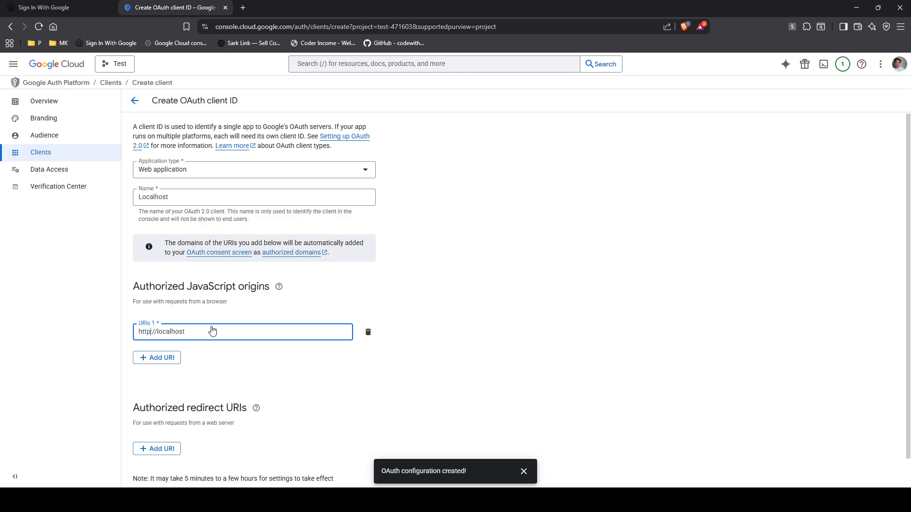
click(156, 357)
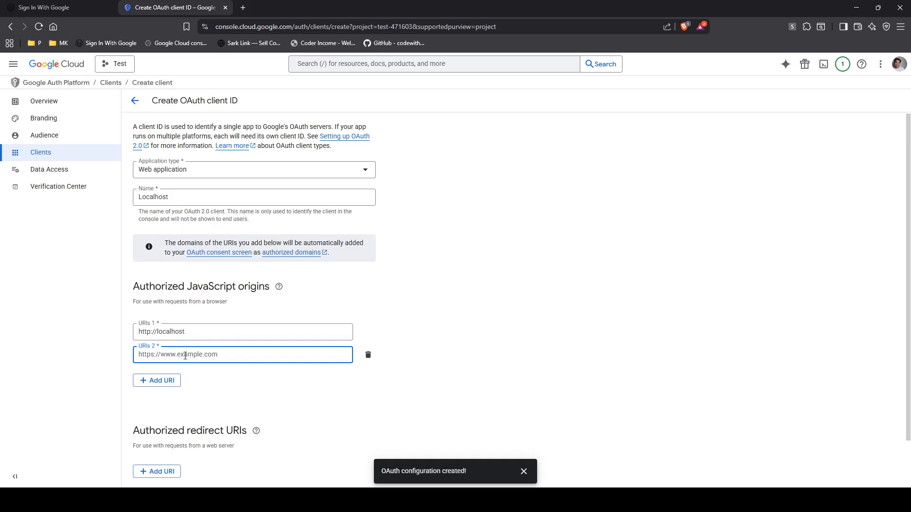
mouse_move(513, 343)
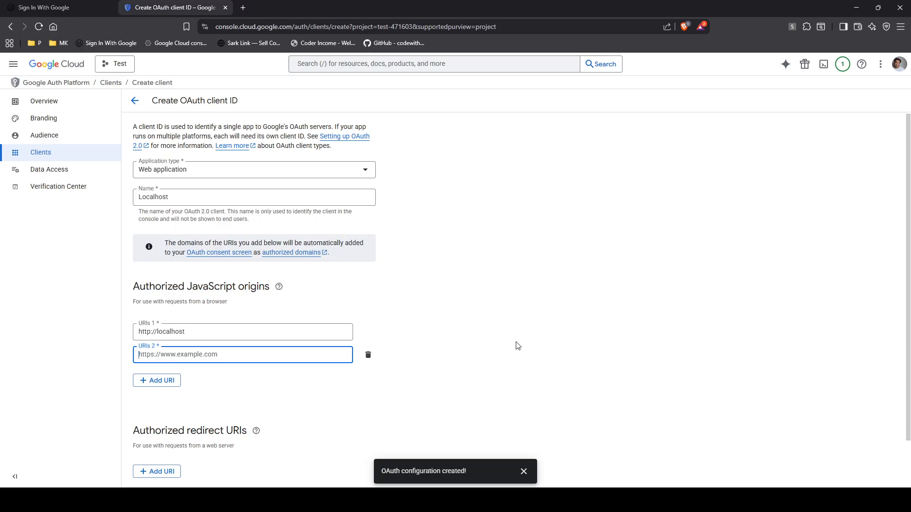
mouse_move(368, 354)
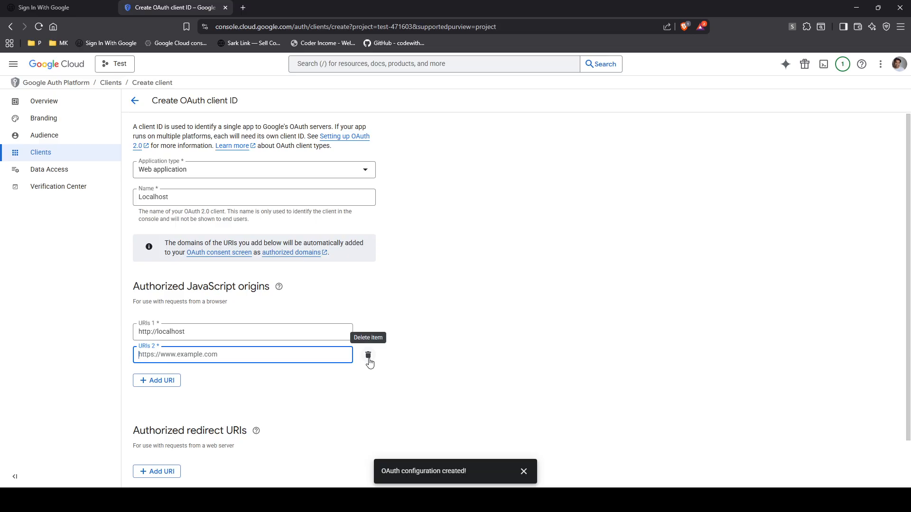
click(368, 354)
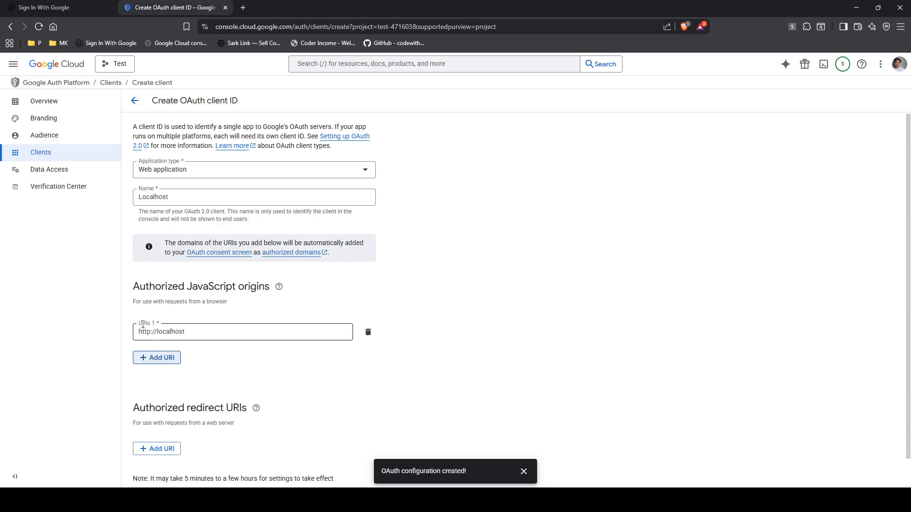
scroll(down, 3)
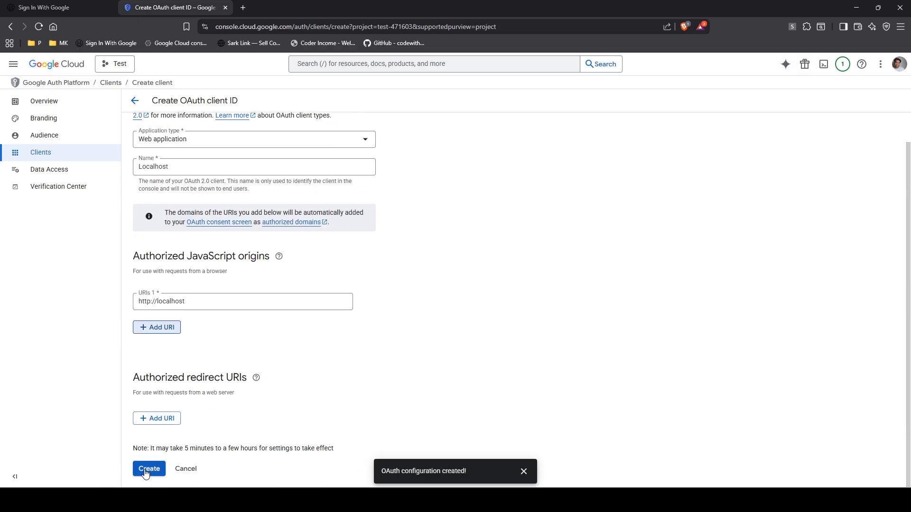
click(149, 469)
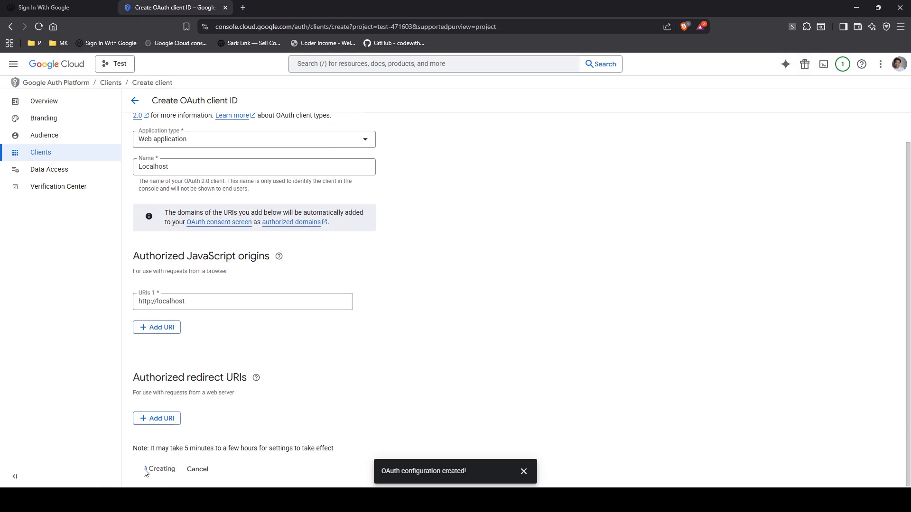
Copy the new client ID into Notepad below the console URL and return to the client created dialog.
click(161, 469)
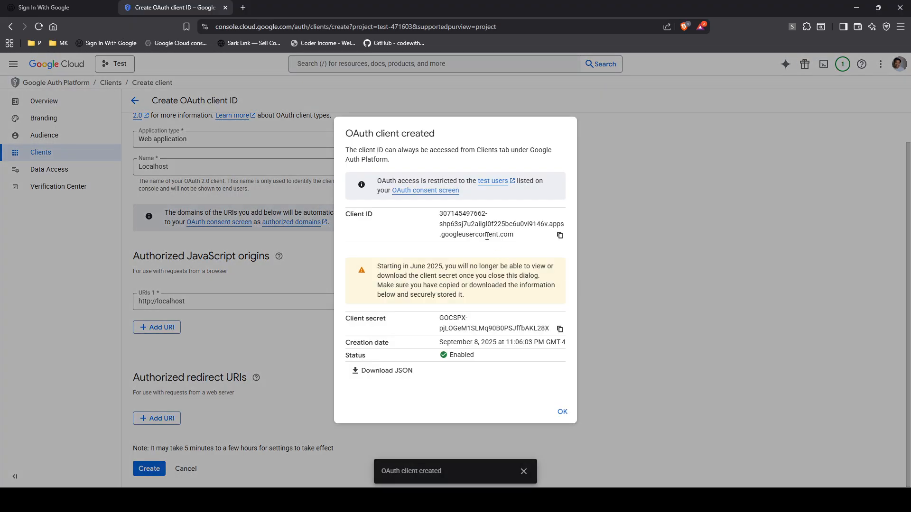
mouse_move(559, 236)
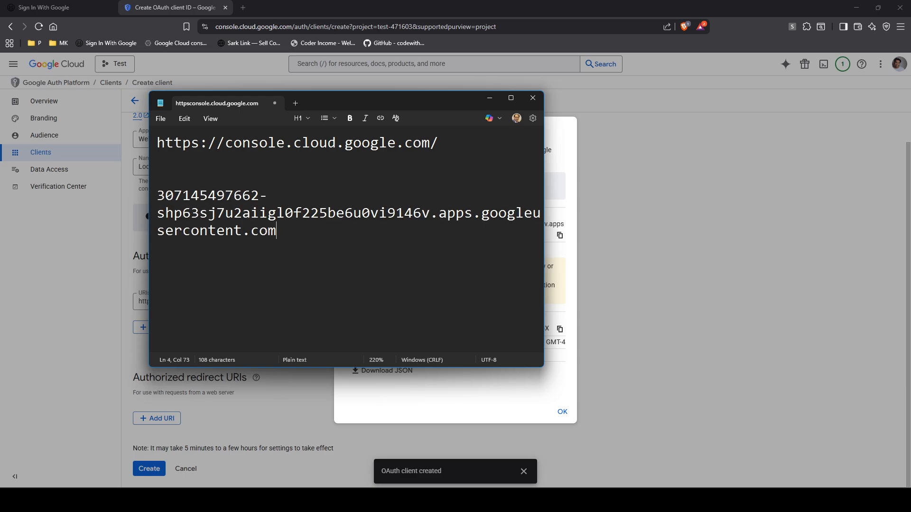
mouse_move(544, 251)
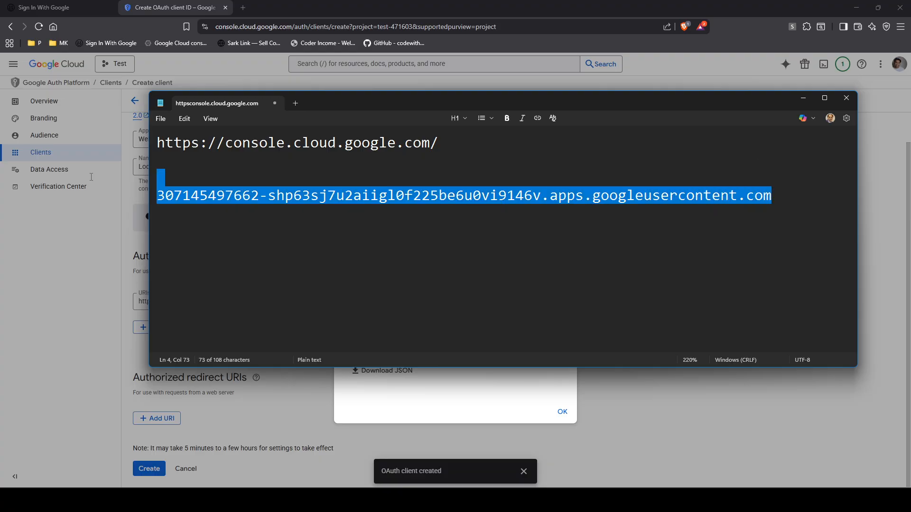
key(Backspace)
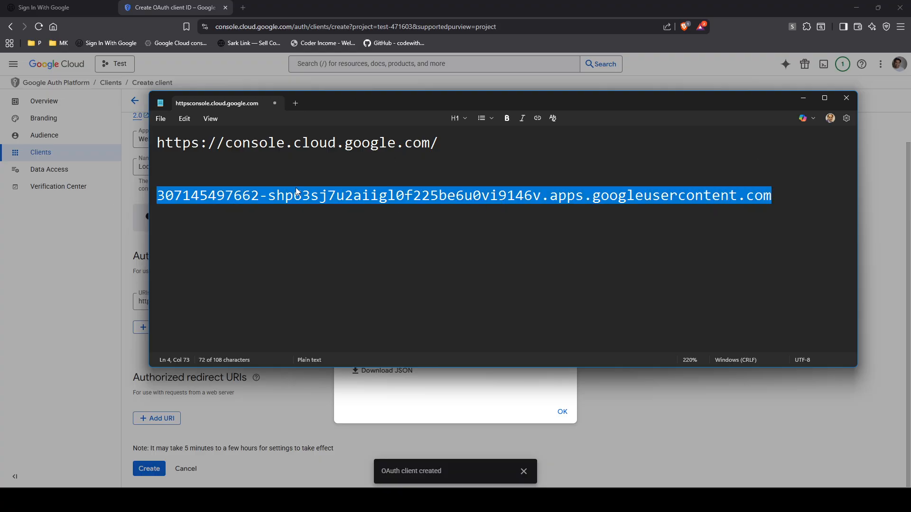
click(846, 98)
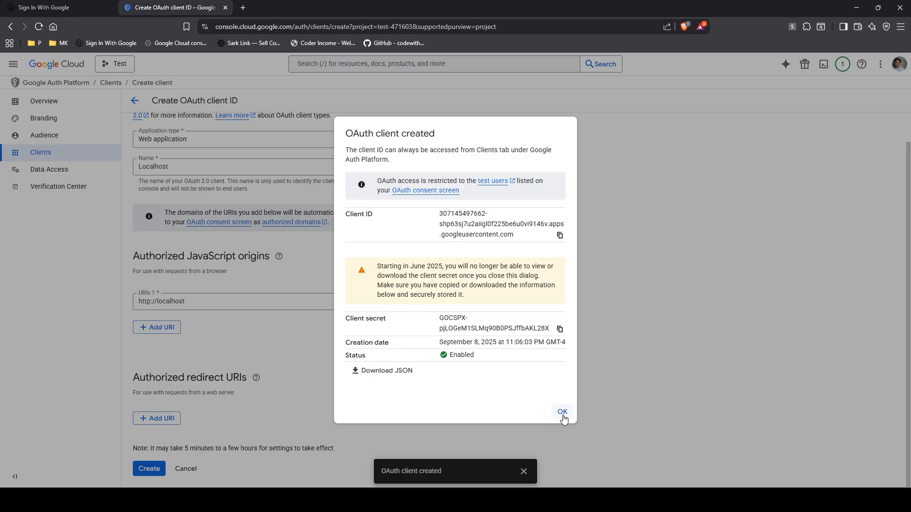
mouse_move(515, 238)
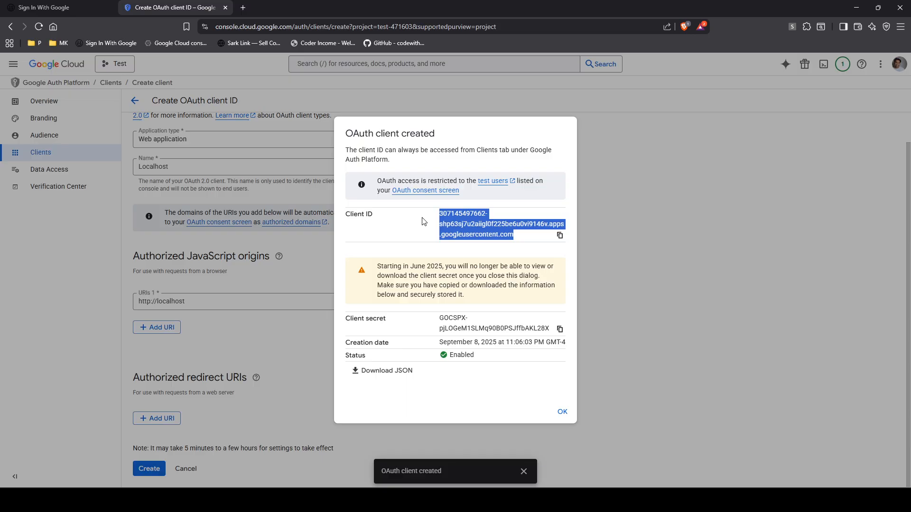
mouse_move(441, 220)
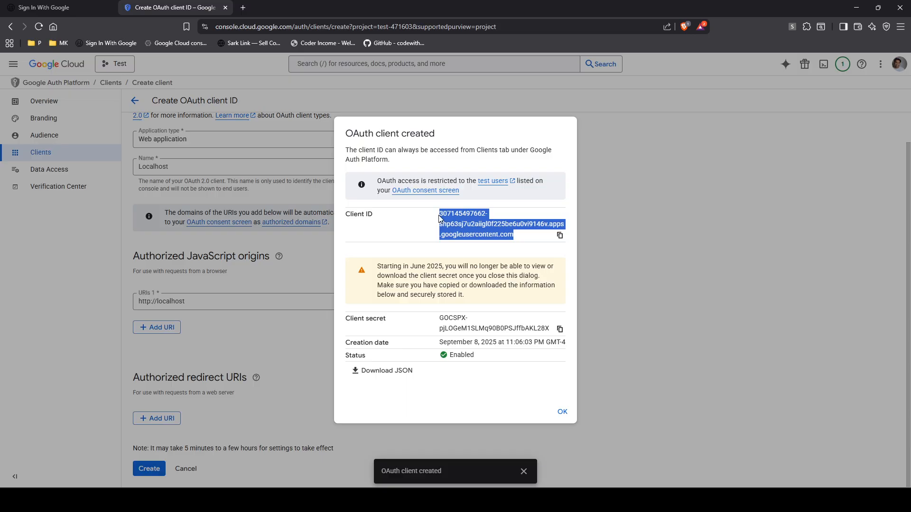
mouse_move(167, 283)
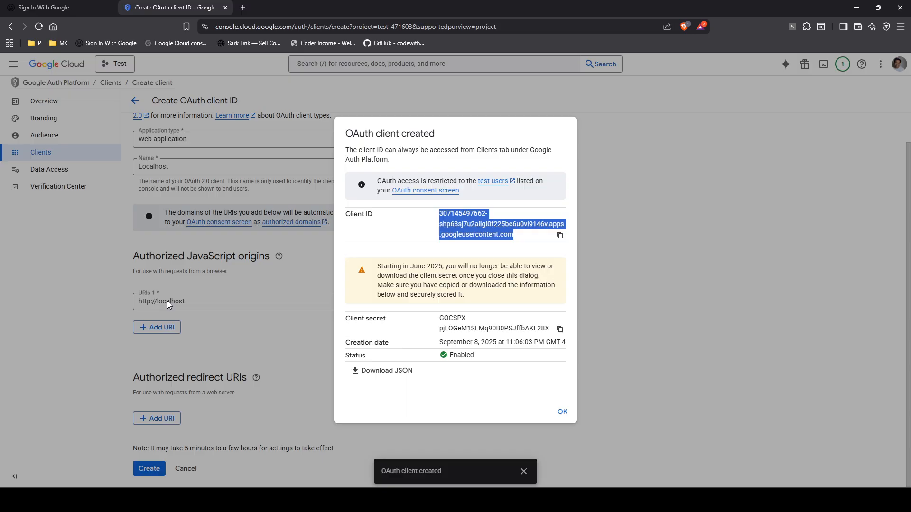
mouse_move(499, 231)
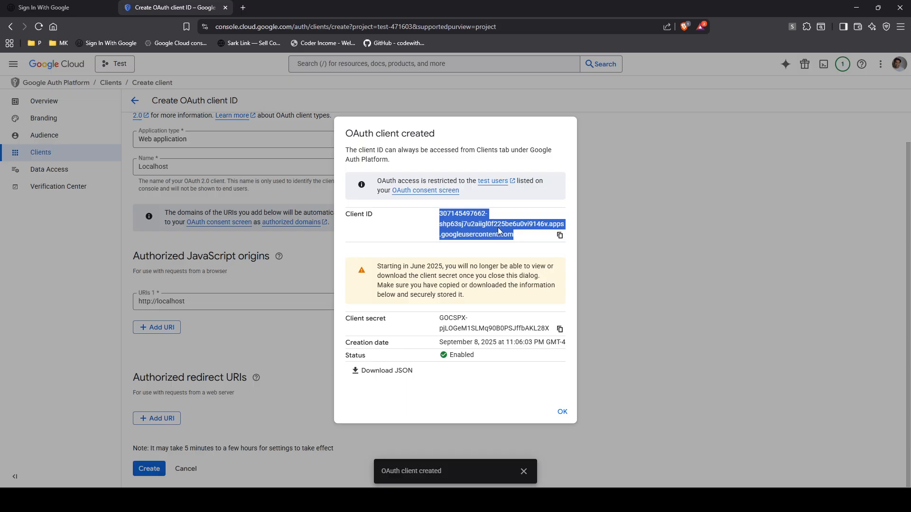
mouse_move(464, 243)
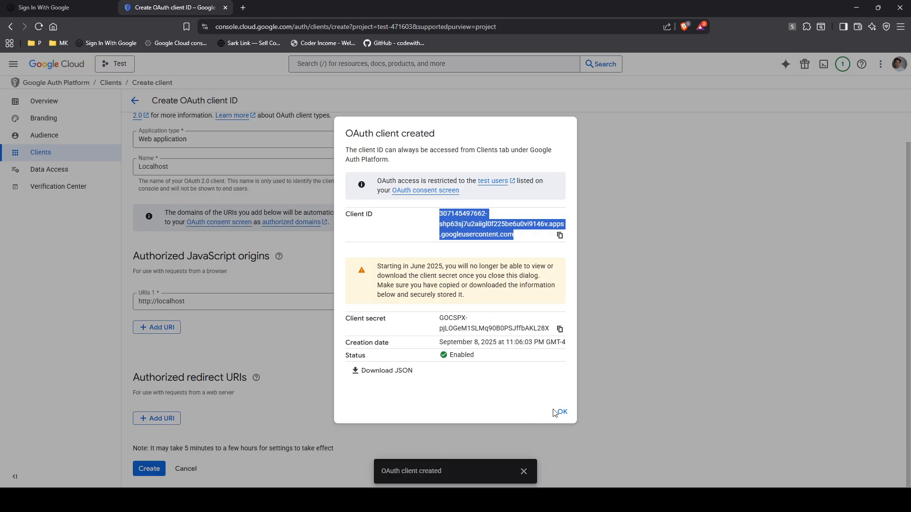
mouse_move(561, 412)
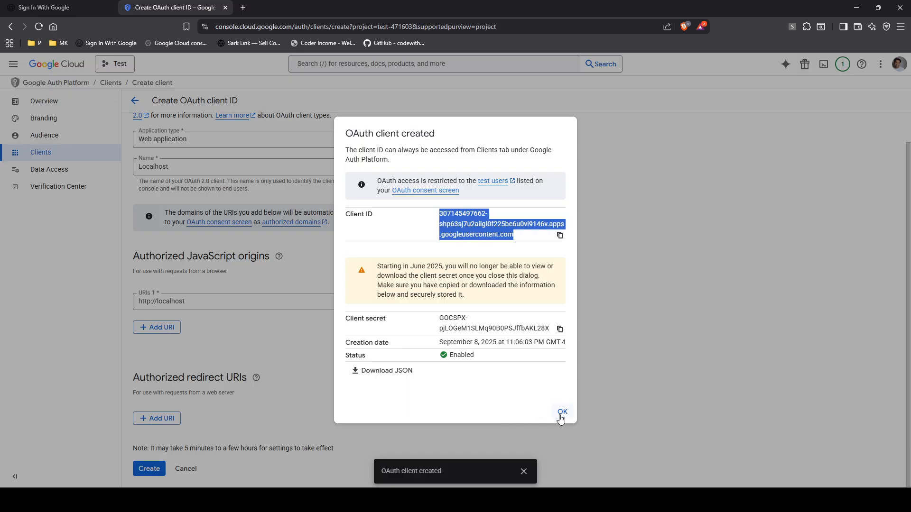
Dismiss the OAuth client created dialog and return to index.php, toggling the js folder in the Explorer.
click(561, 411)
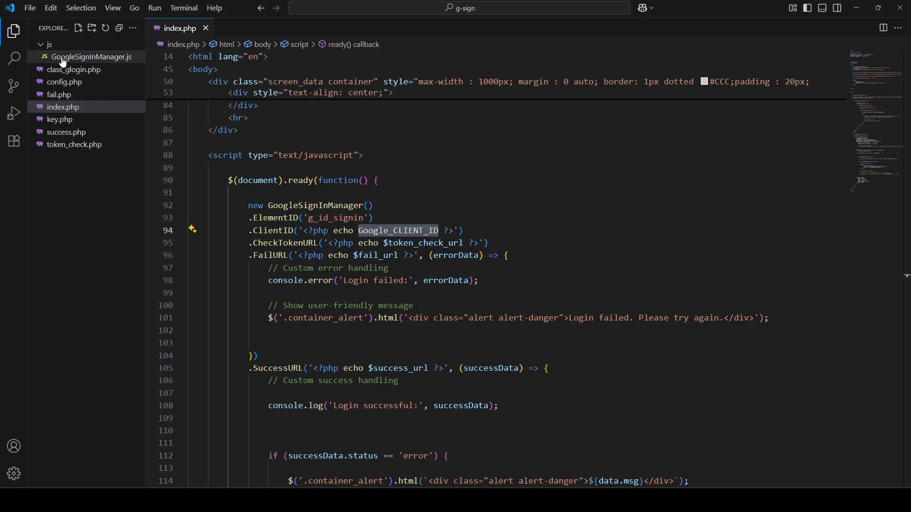
click(51, 44)
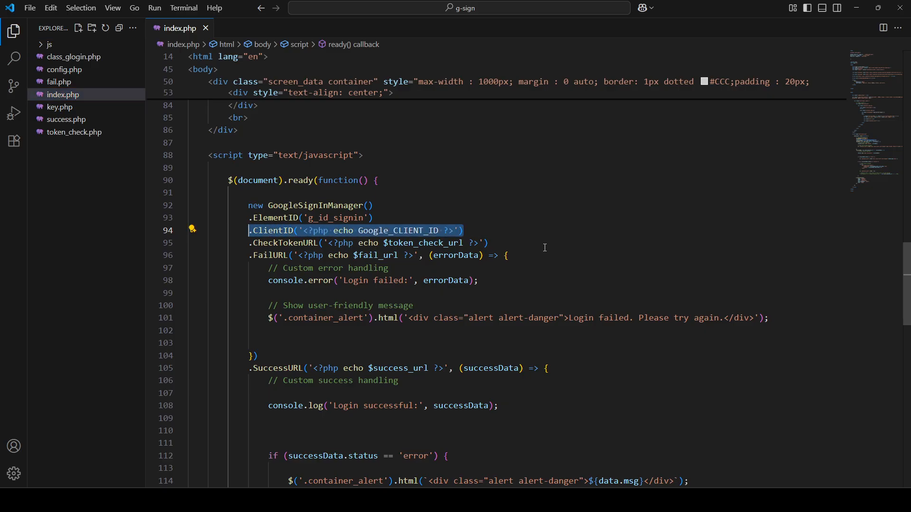
mouse_move(73, 57)
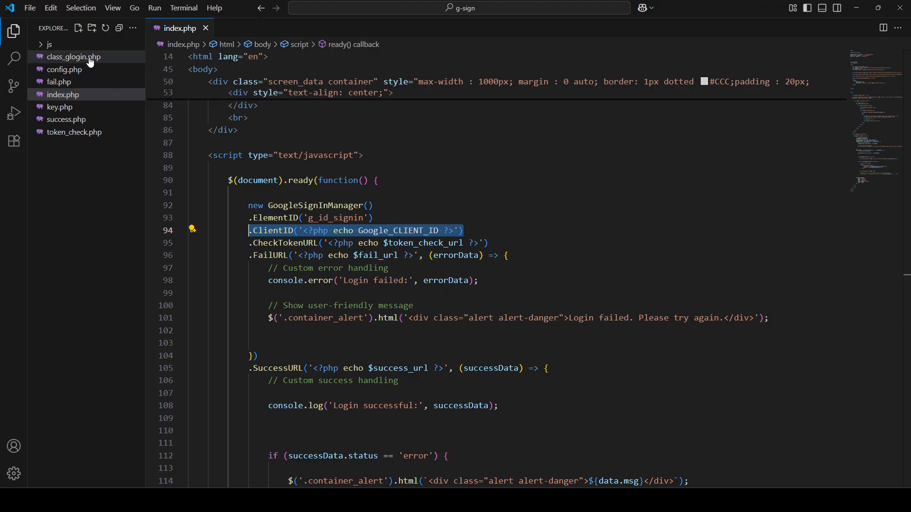
mouse_move(61, 98)
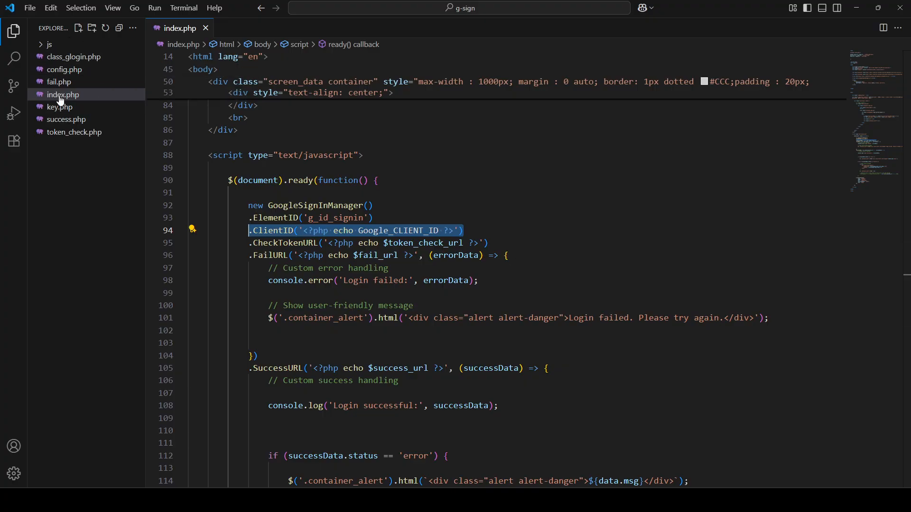
click(48, 45)
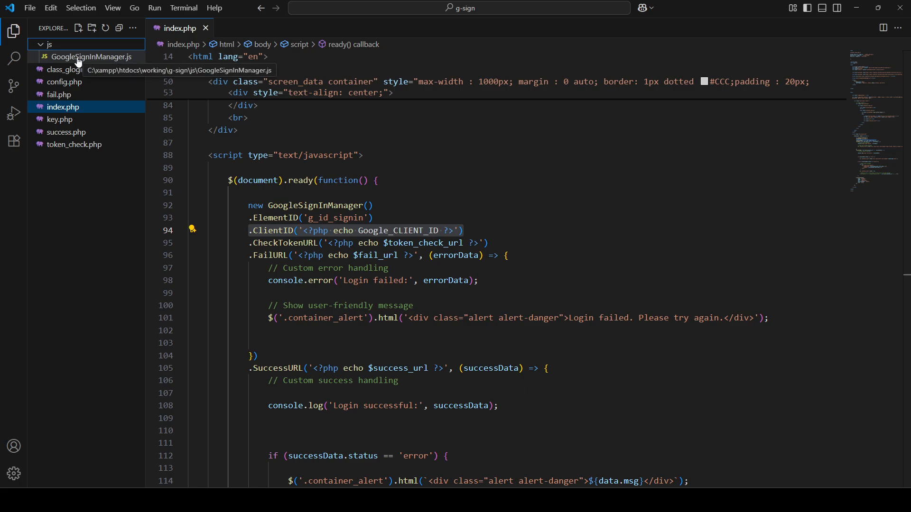
click(50, 44)
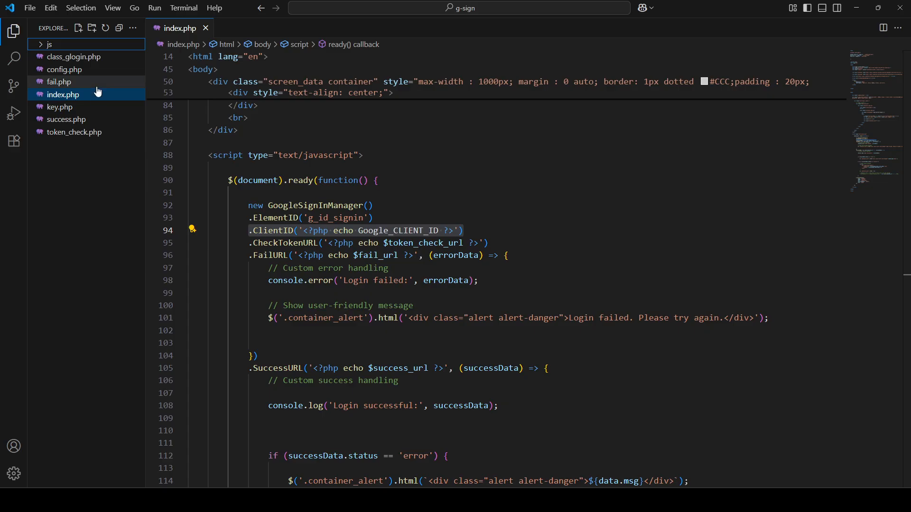
mouse_move(74, 56)
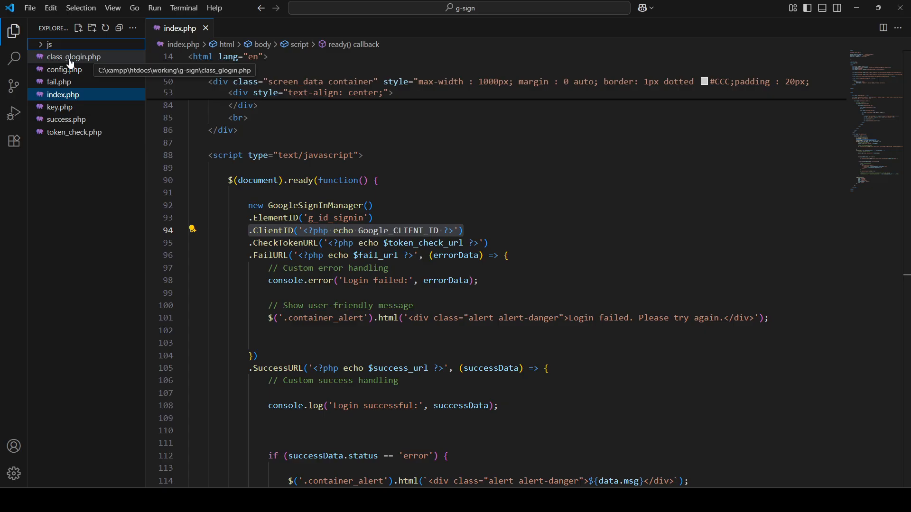
Review class_glogin.php's verify() return array, highlighting the id and picture field names.
click(73, 57)
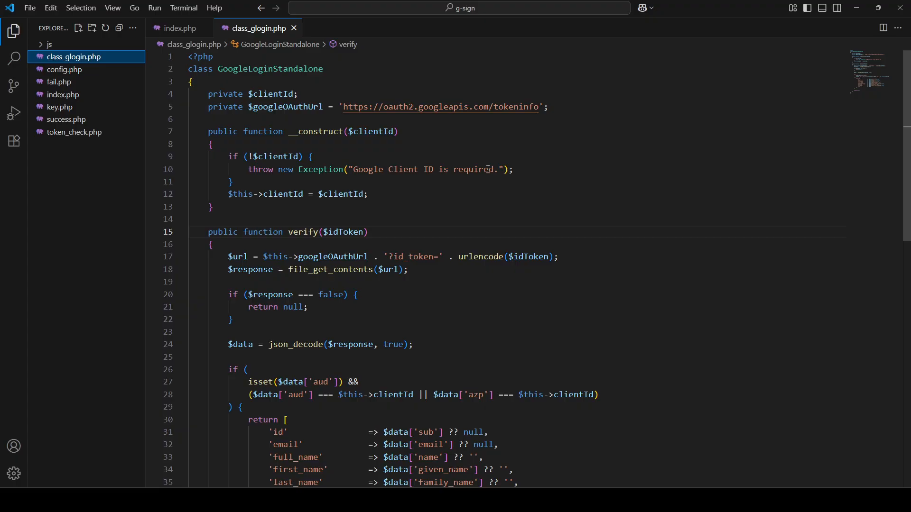
mouse_move(601, 149)
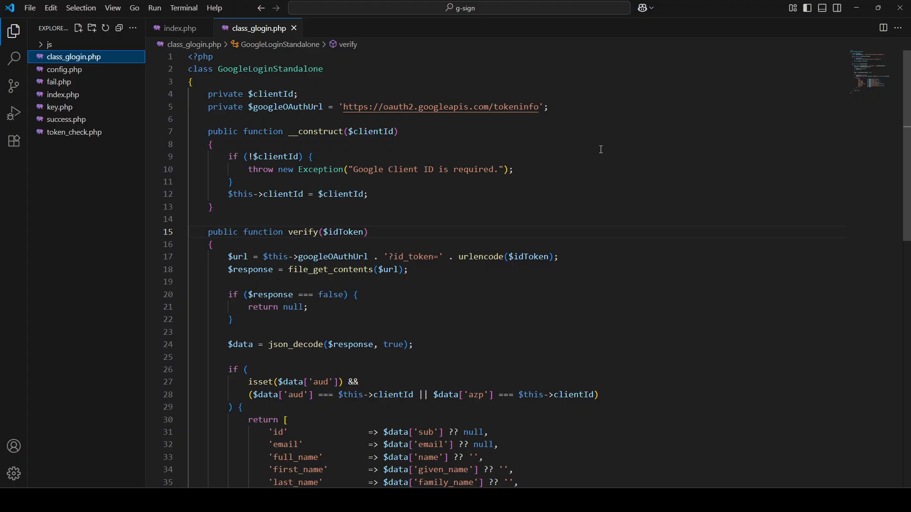
mouse_move(535, 107)
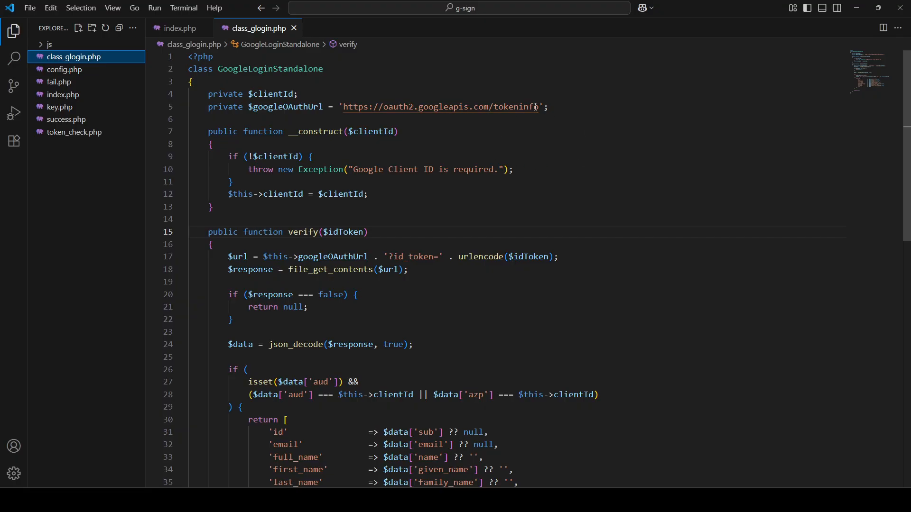
scroll(down, 3)
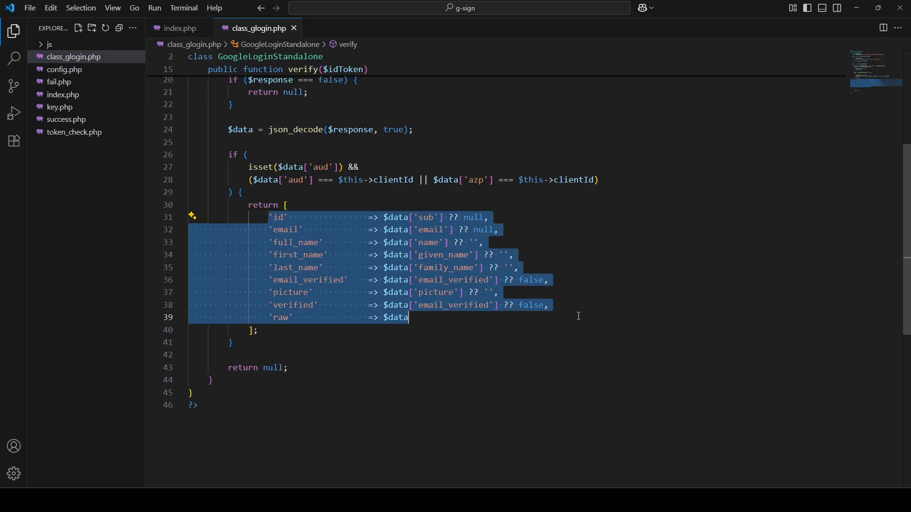
click(279, 217)
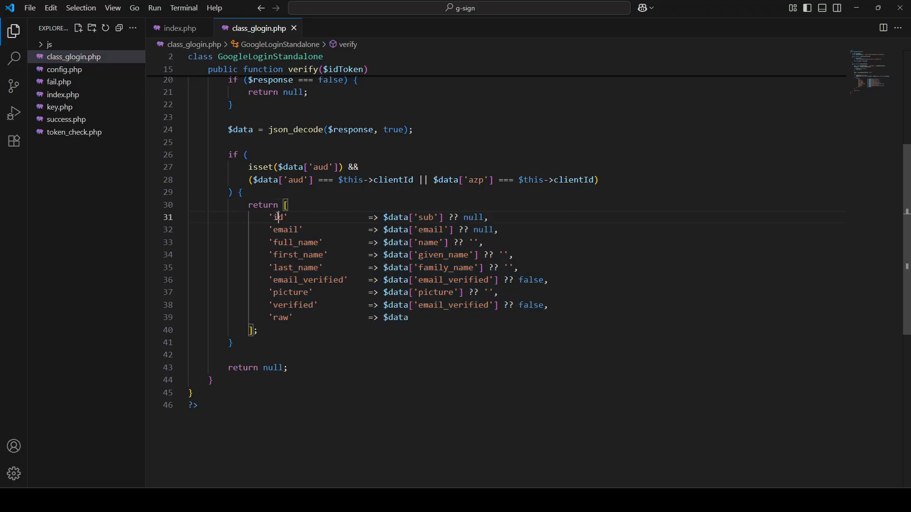
double_click(278, 217)
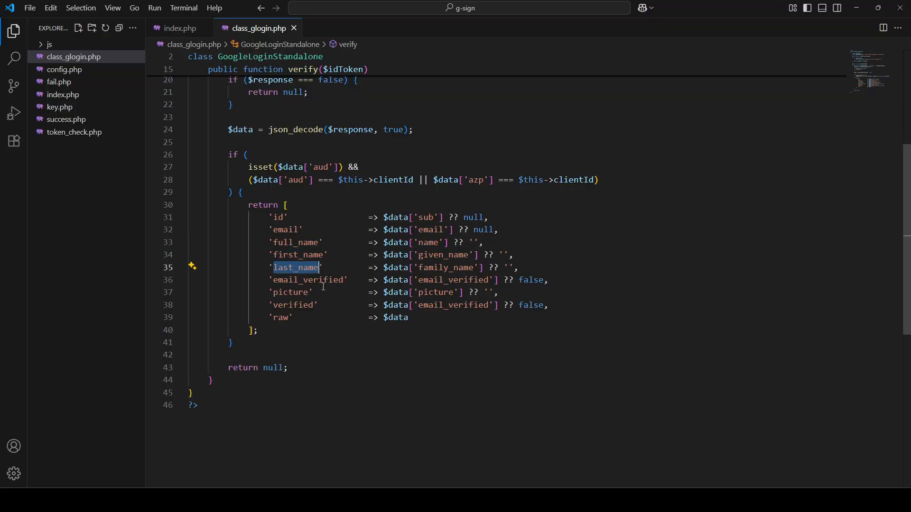
double_click(290, 293)
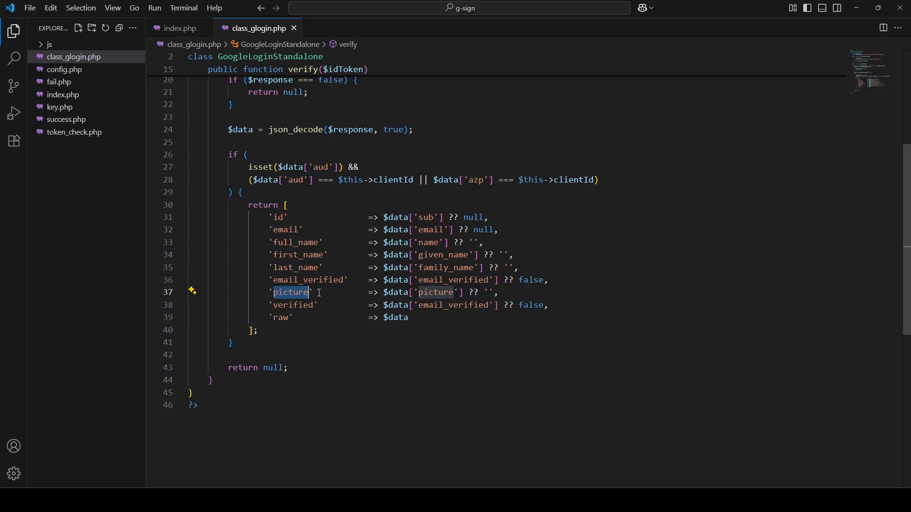
mouse_move(256, 403)
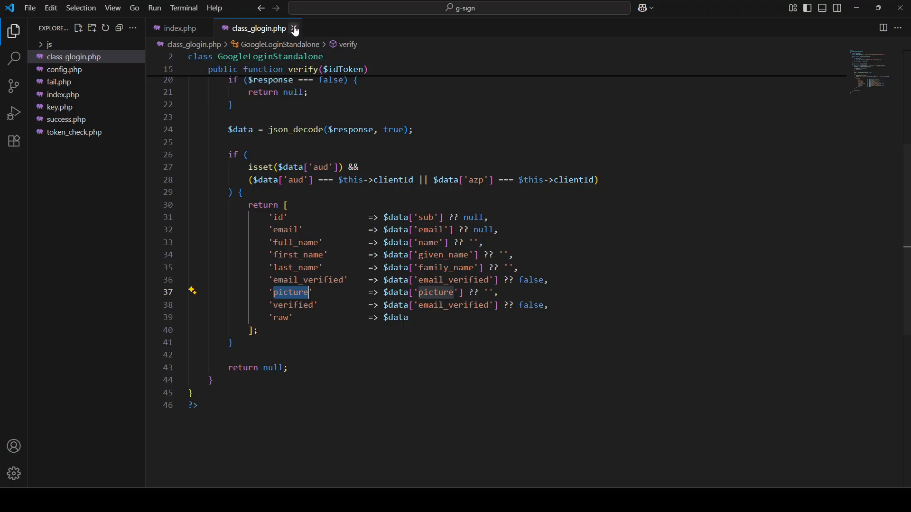
Close class_glogin.php and config.php, reopening the login class briefly, leaving index.php and token_check.php open.
click(180, 28)
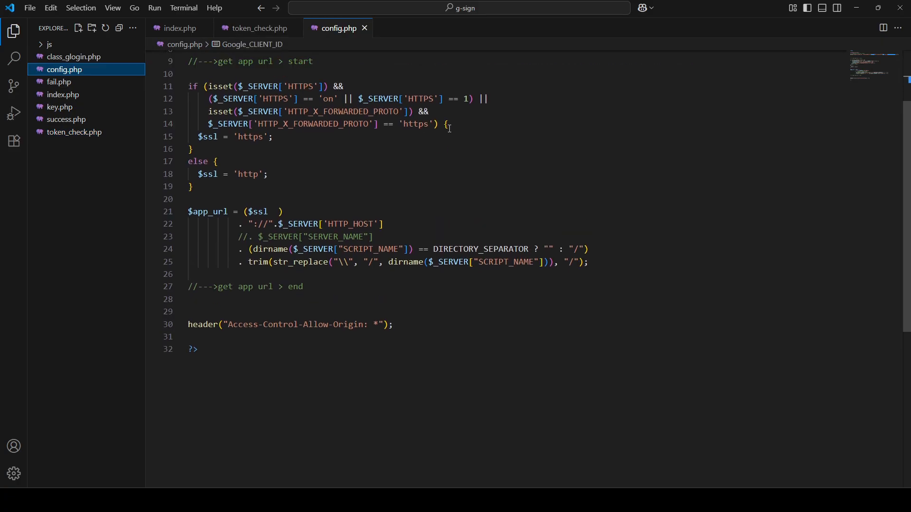
mouse_move(336, 28)
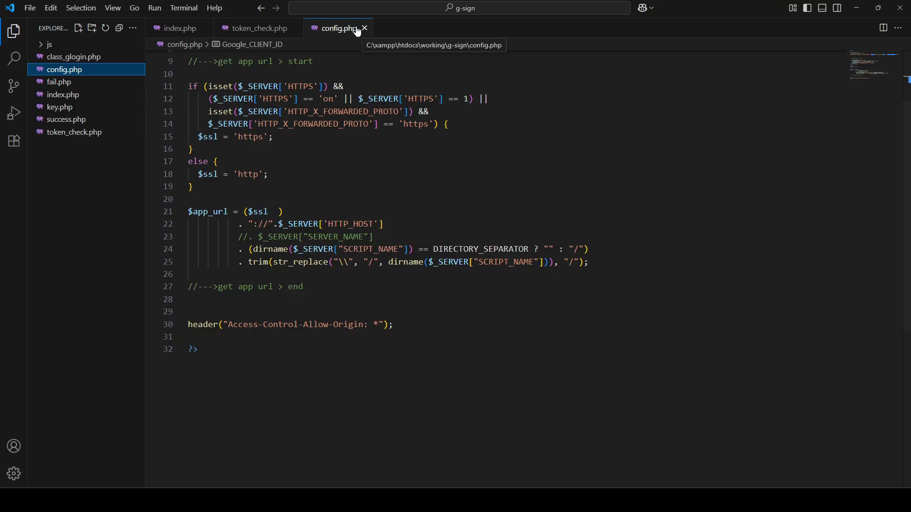
scroll(up, 3)
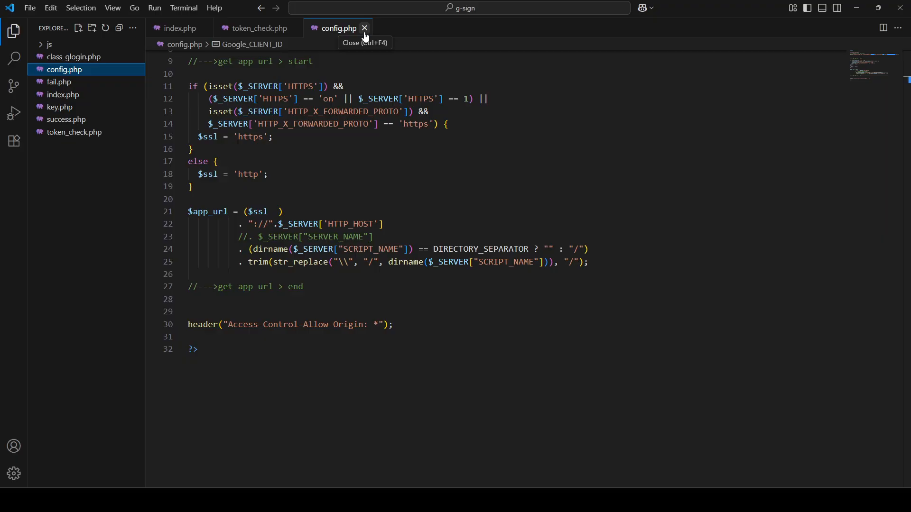
click(365, 28)
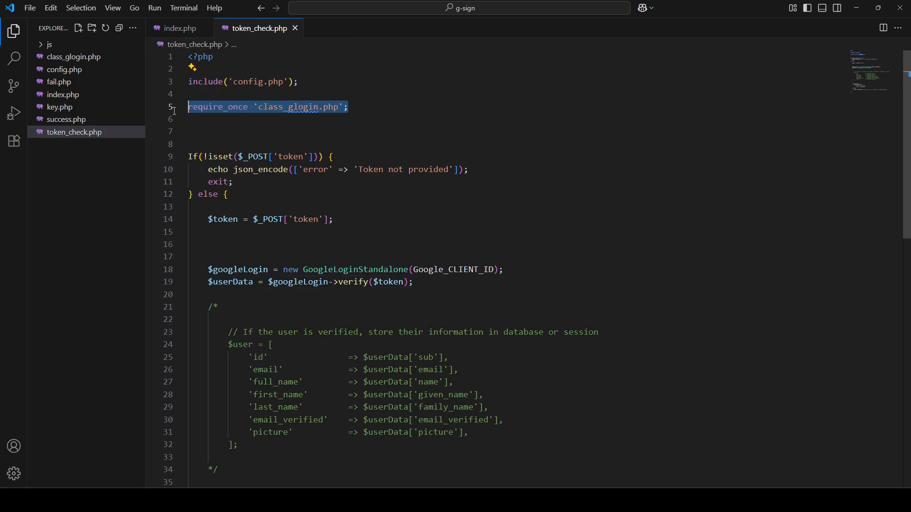
click(73, 57)
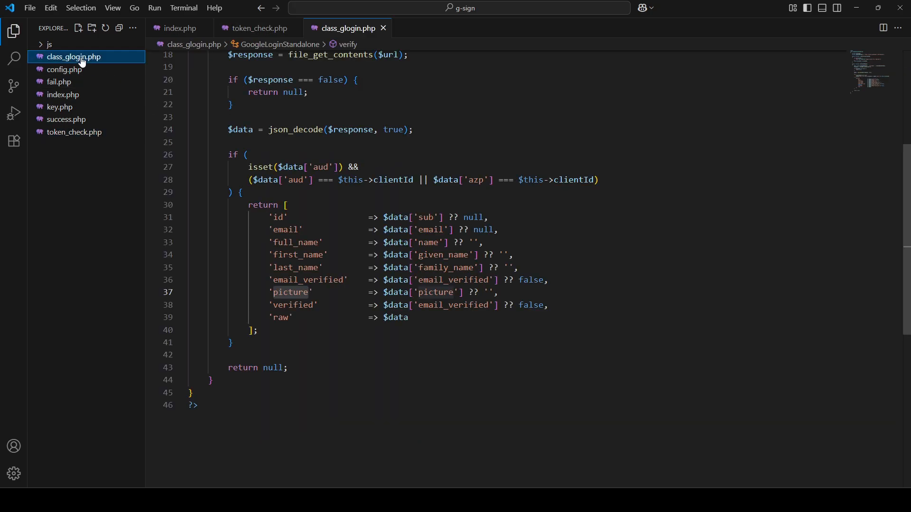
scroll(up, 3)
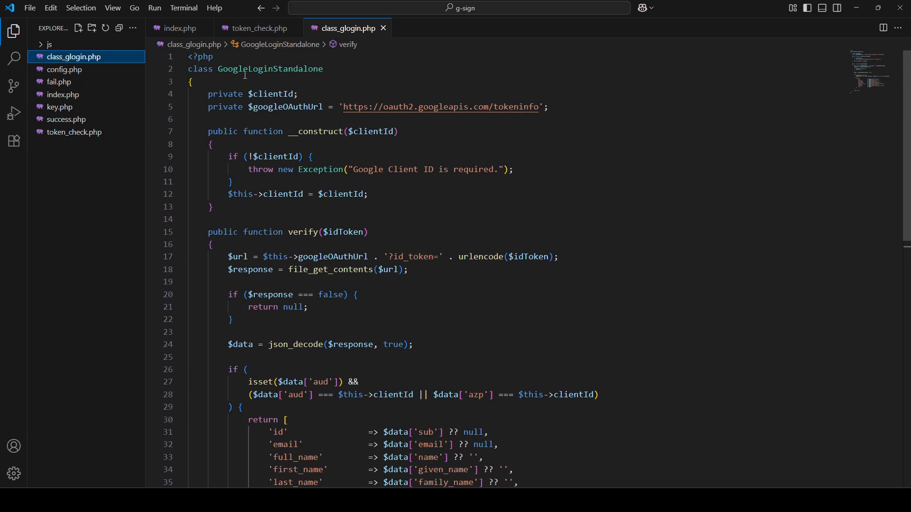
mouse_move(511, 47)
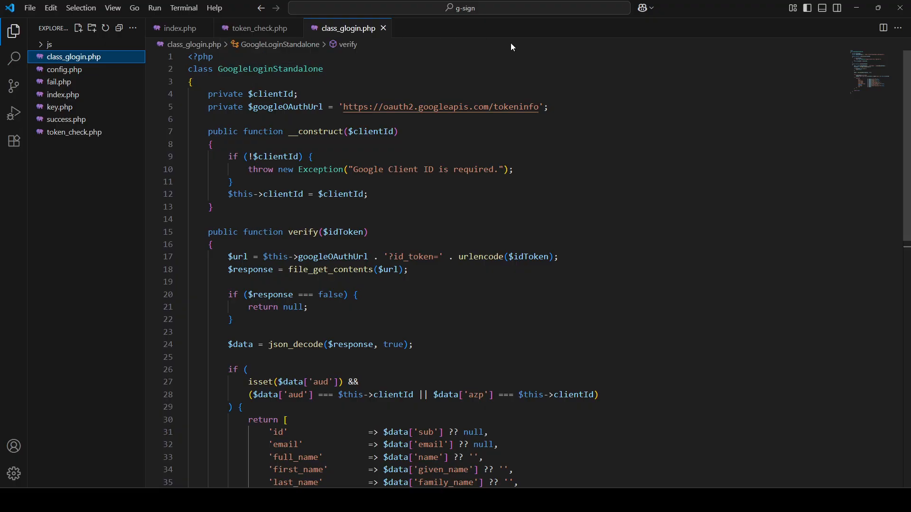
mouse_move(382, 28)
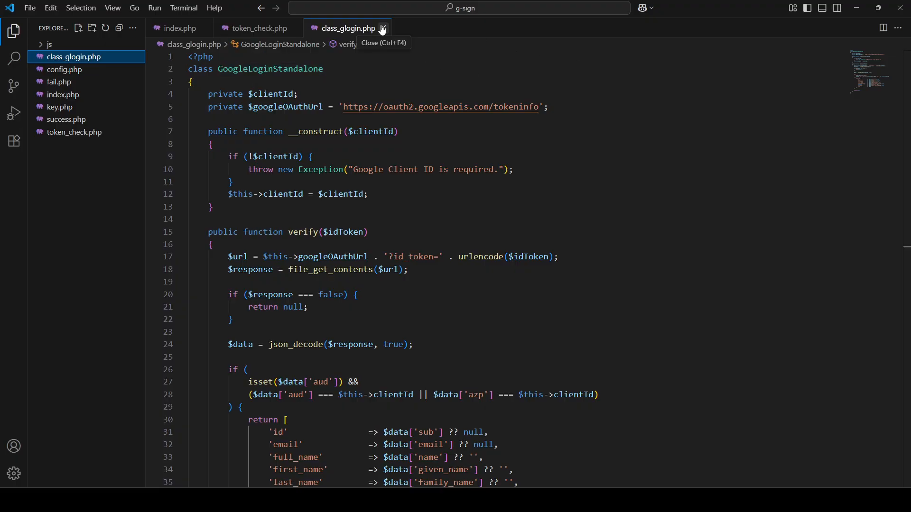
click(383, 28)
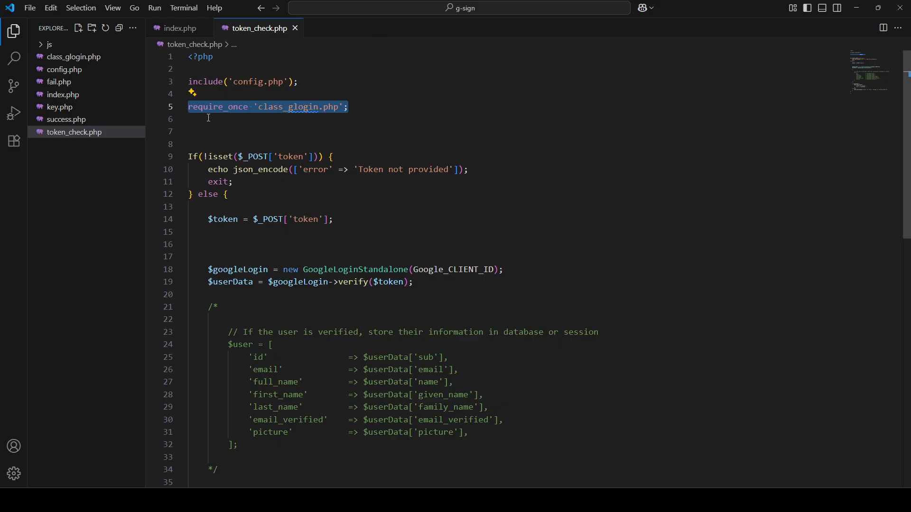
mouse_move(407, 168)
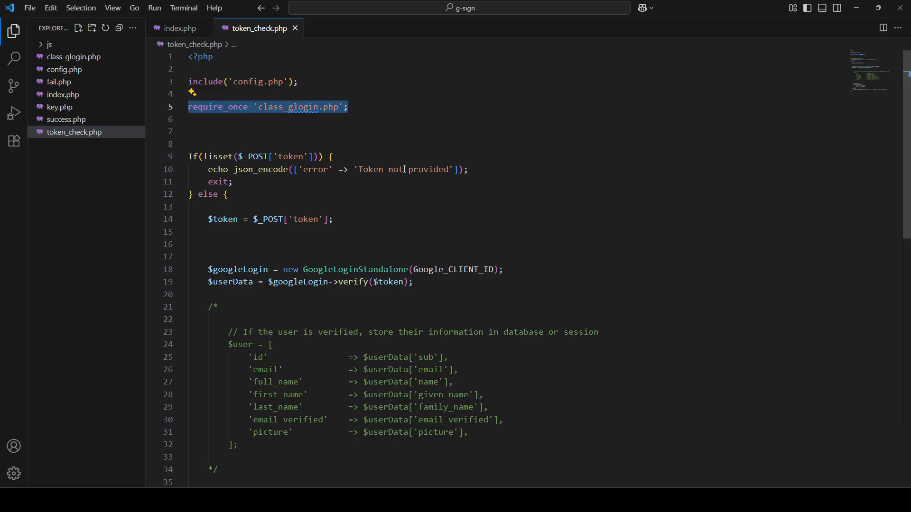
mouse_move(288, 156)
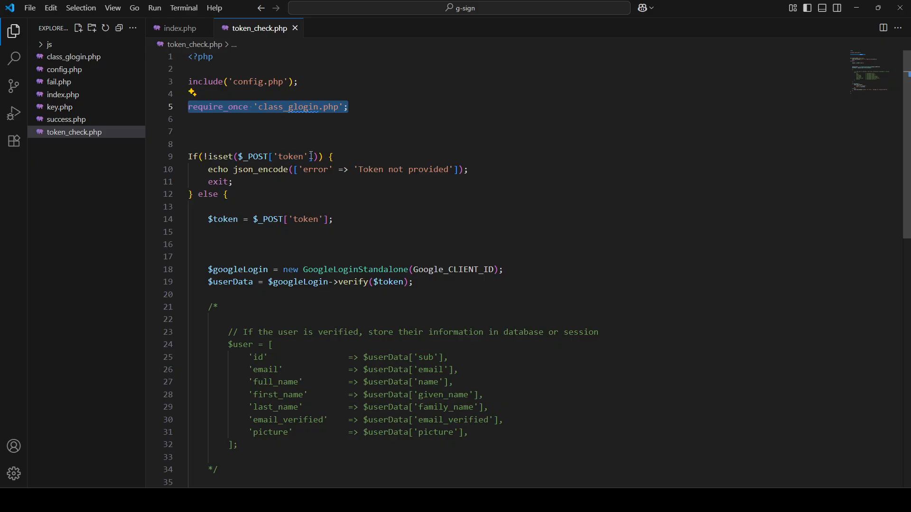
Inspect token_check.php, highlighting the posted token variable and scanning the JSON status logic.
double_click(290, 156)
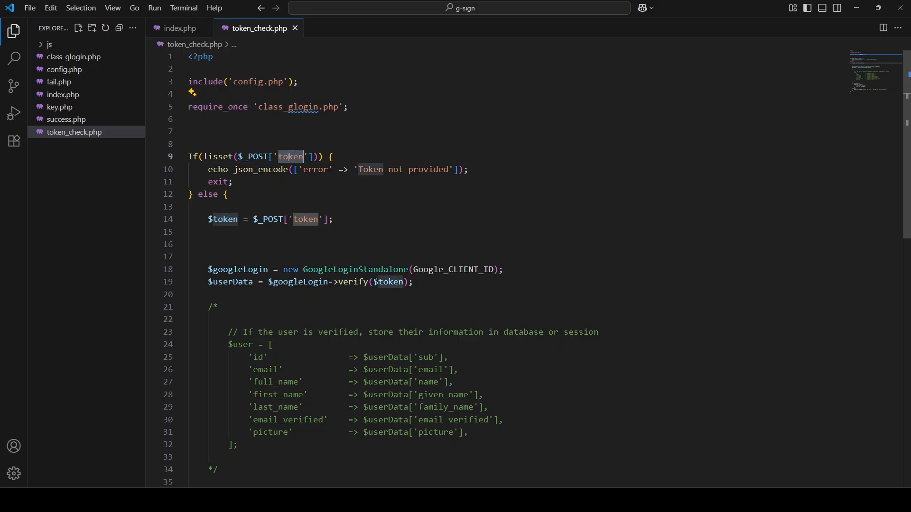
click(323, 222)
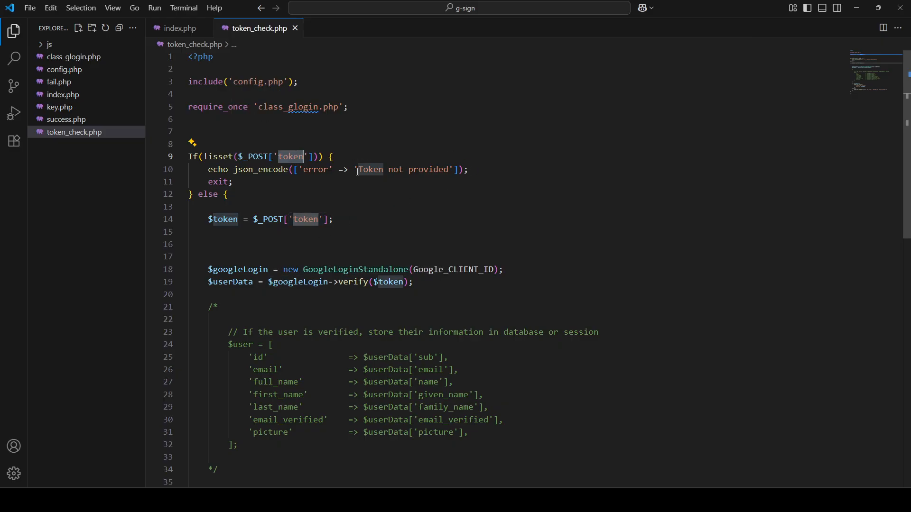
scroll(down, 3)
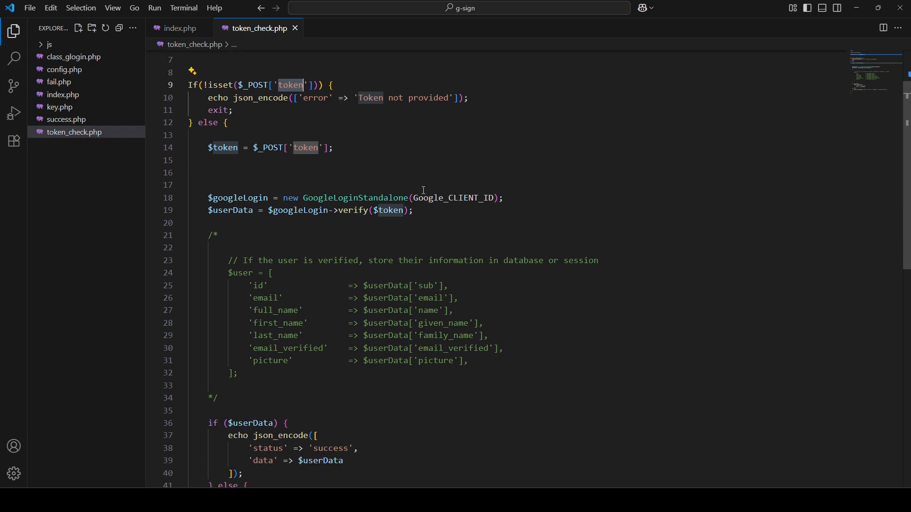
scroll(up, 3)
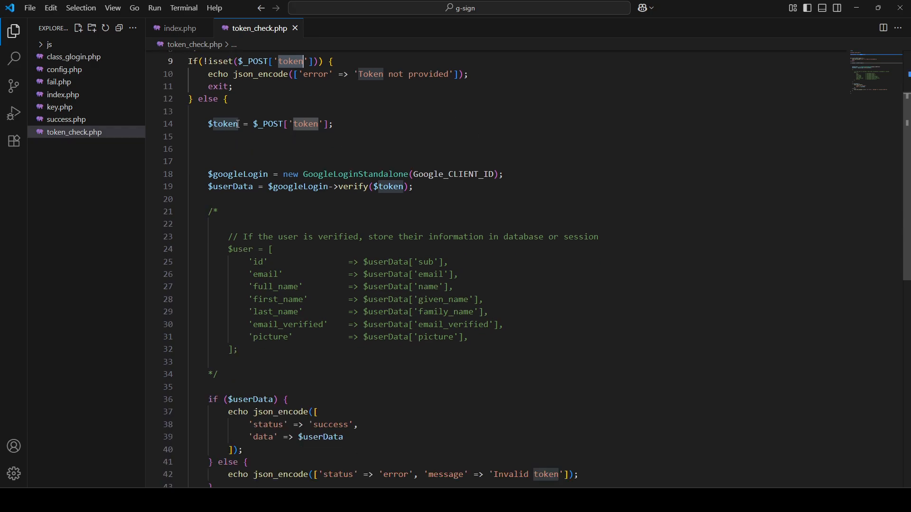
Highlight the Google_CLIENT_ID constant and the clientId constructor parameter in the login class.
click(397, 186)
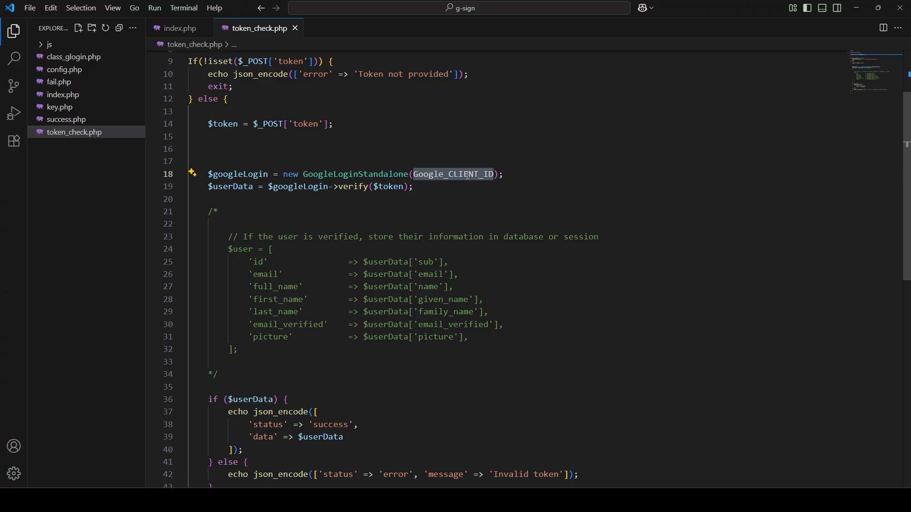
mouse_move(331, 171)
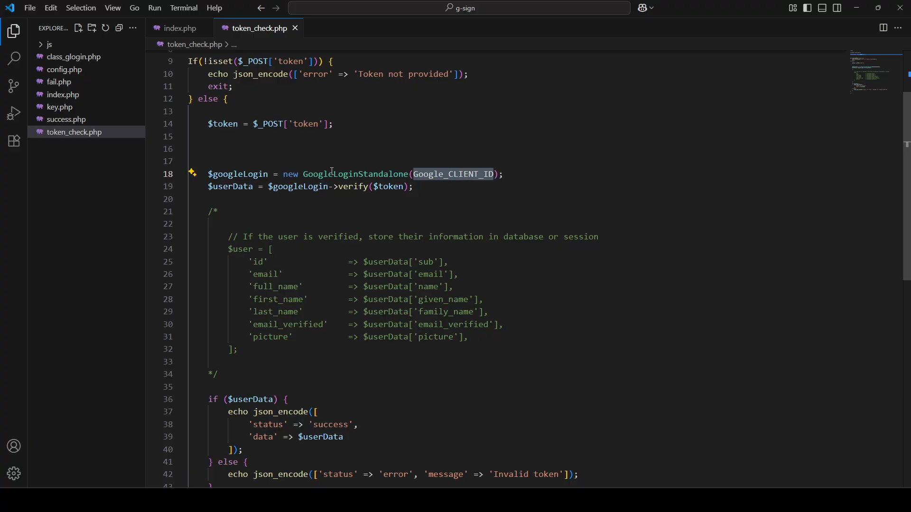
double_click(355, 173)
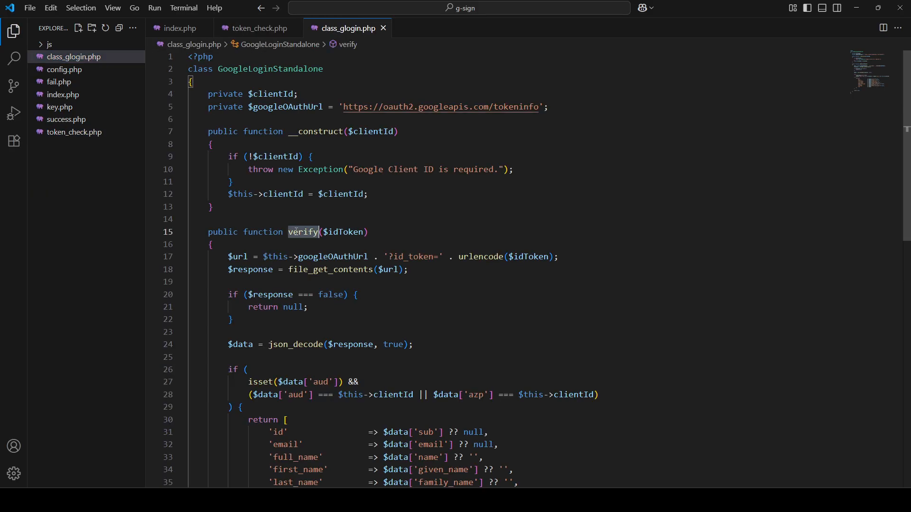
mouse_move(303, 232)
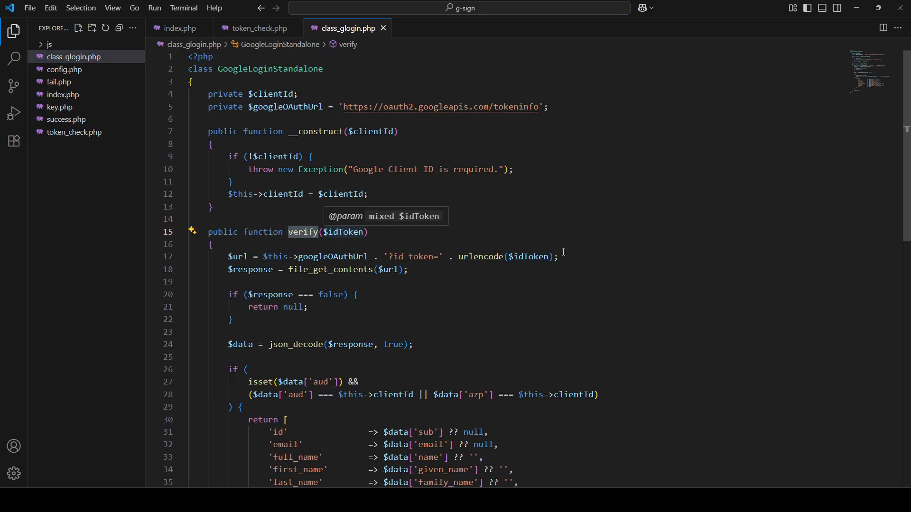
click(371, 131)
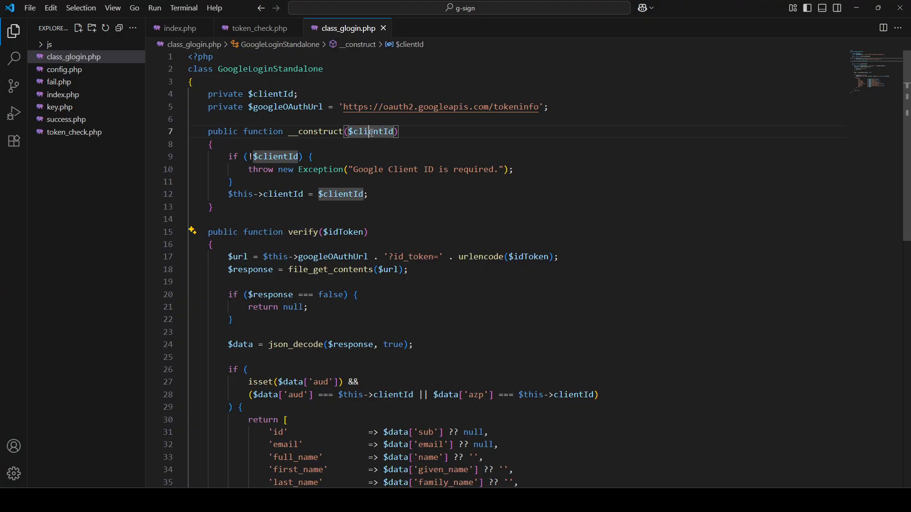
click(257, 28)
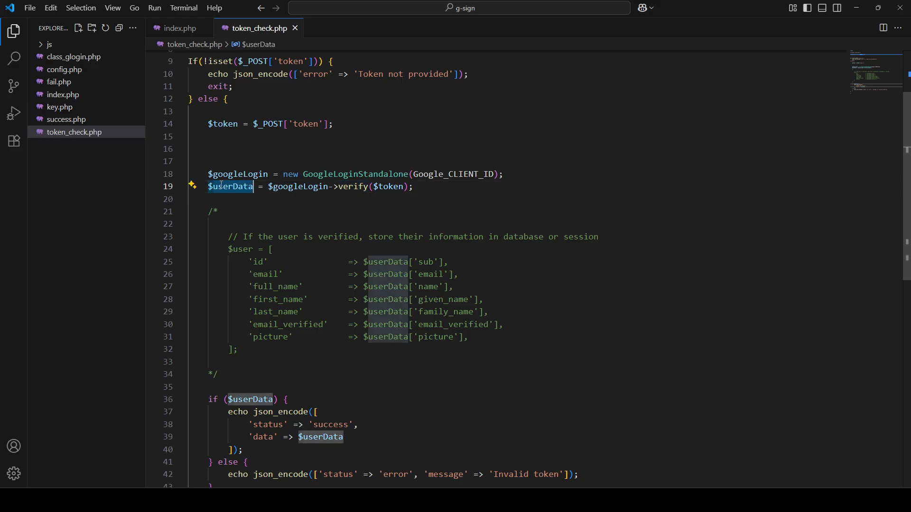
Review the user data array's email key in token_check.php, then view index.php's client ID line.
scroll(down, 3)
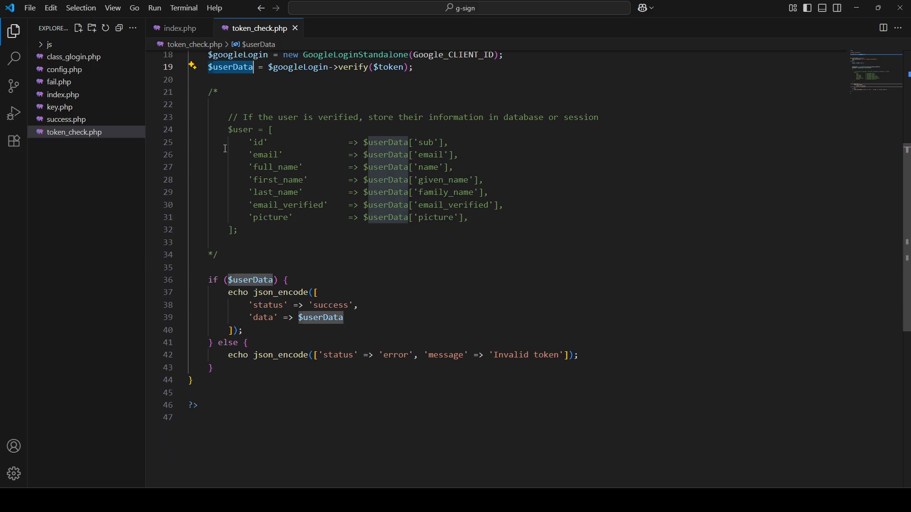
click(267, 142)
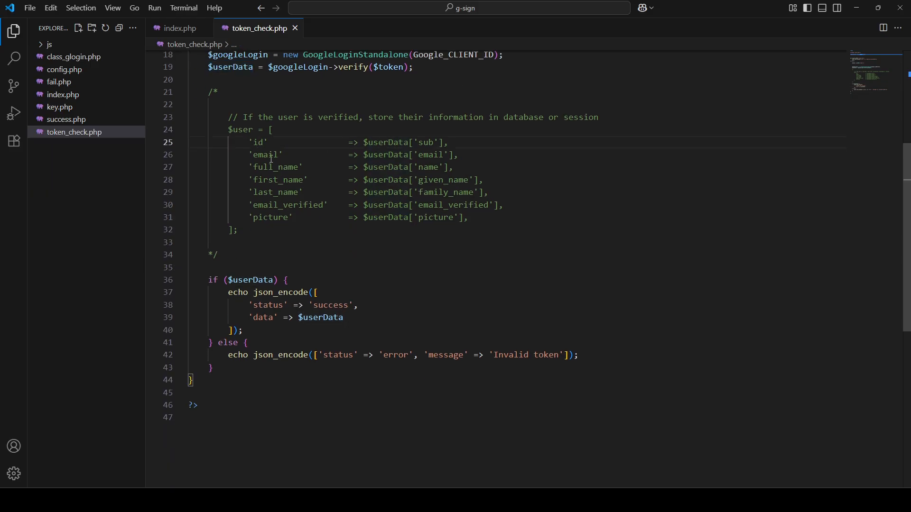
click(270, 154)
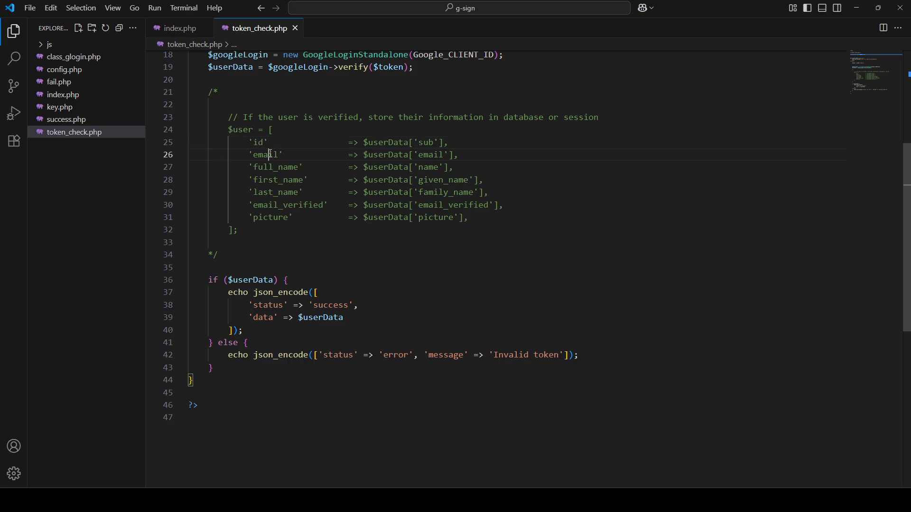
double_click(265, 154)
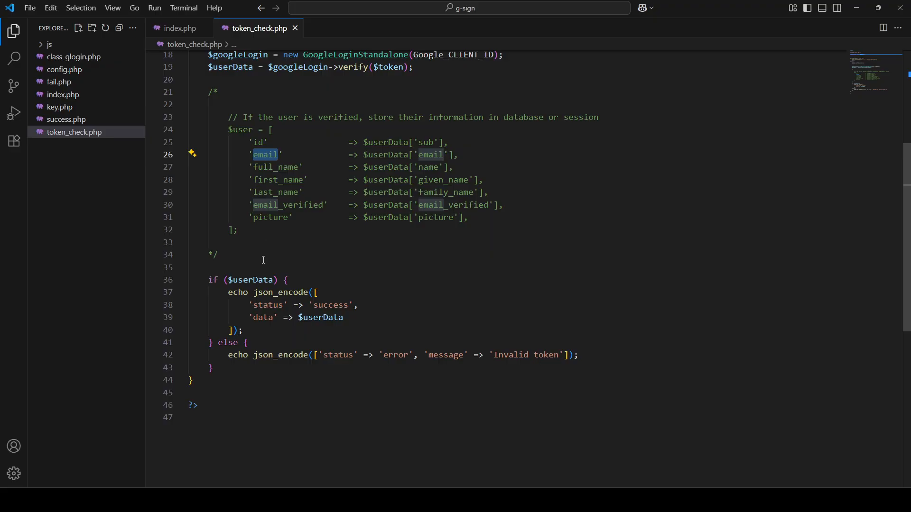
mouse_move(223, 290)
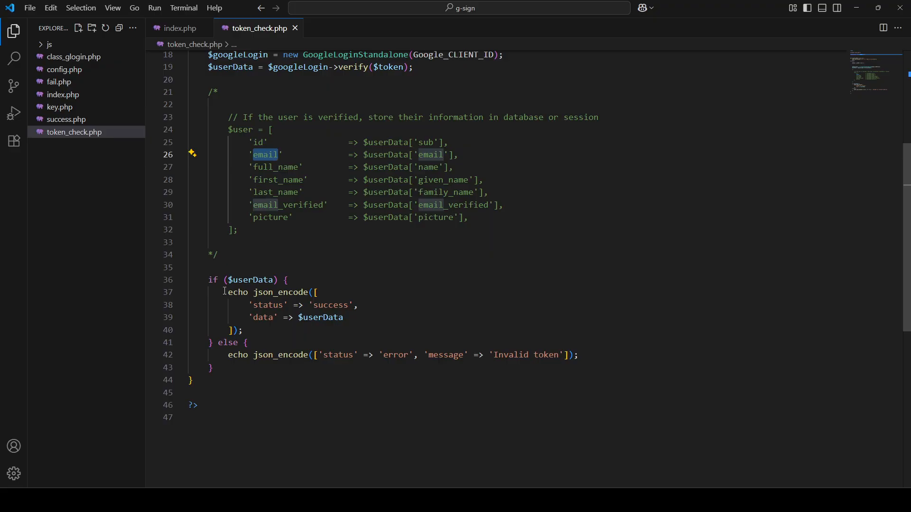
mouse_move(361, 294)
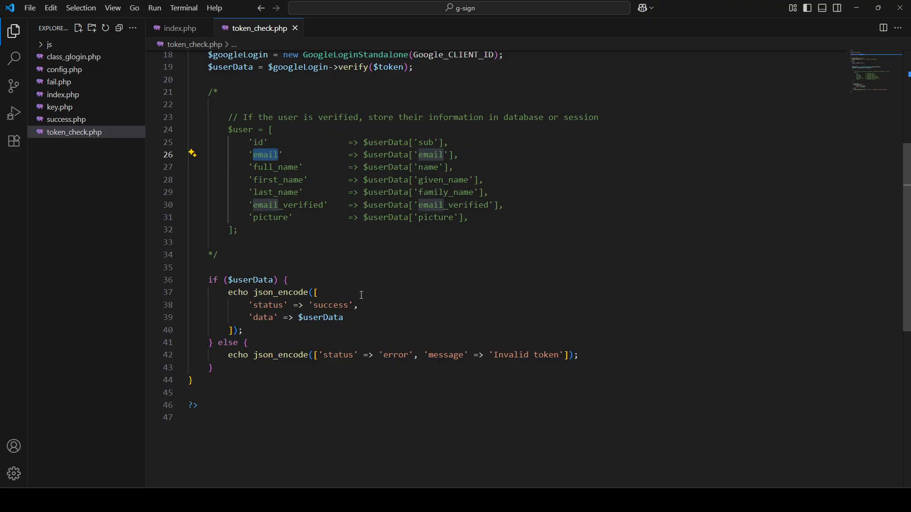
click(181, 28)
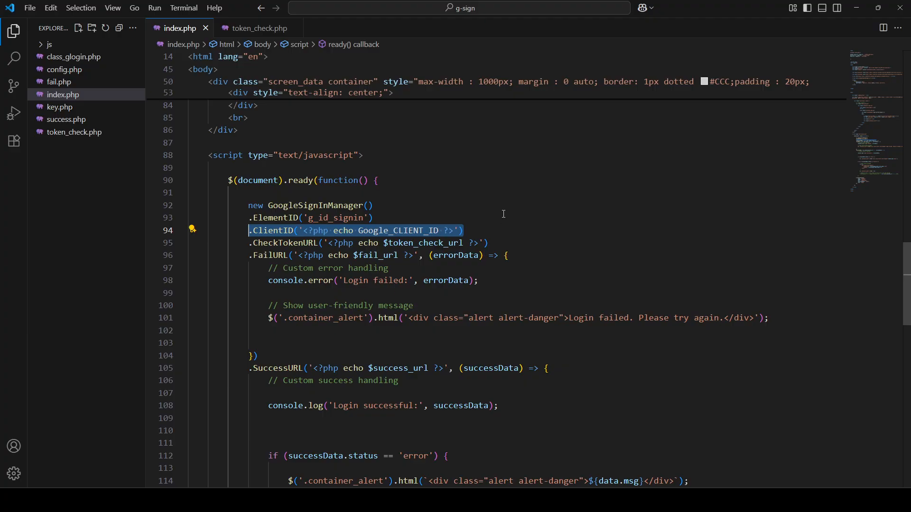
scroll(down, 3)
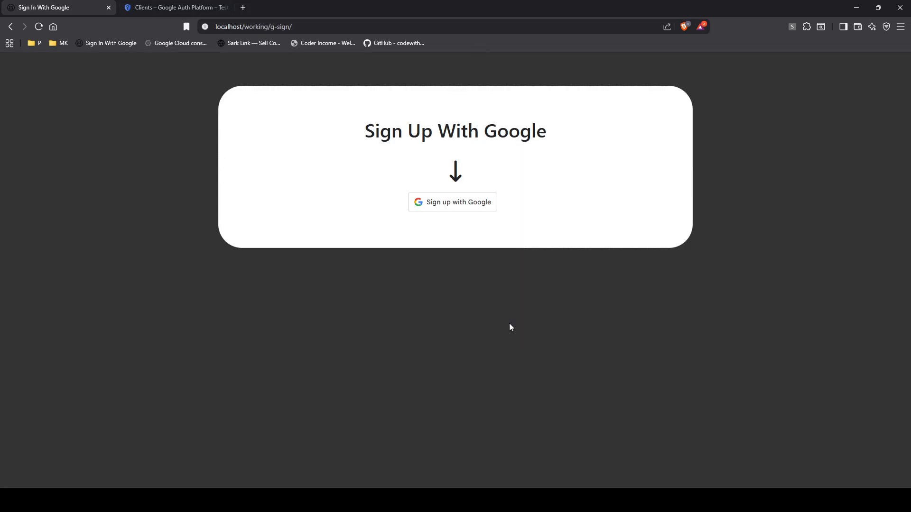
Reload the sign-in page with DevTools open and expand the Login successful response.
key(F12)
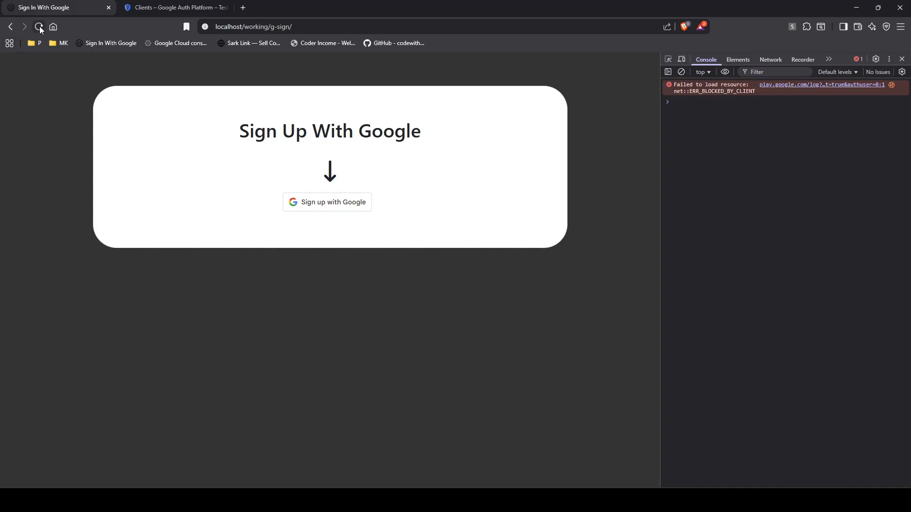
click(39, 26)
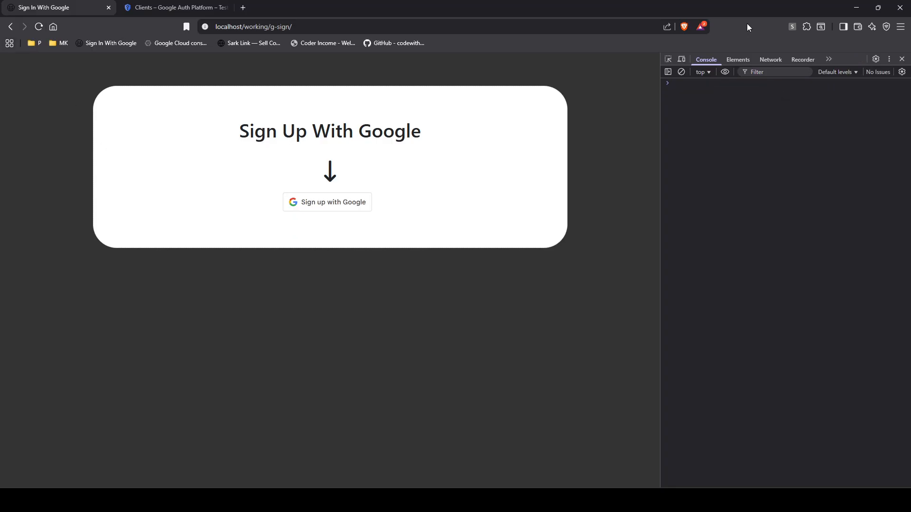
click(326, 202)
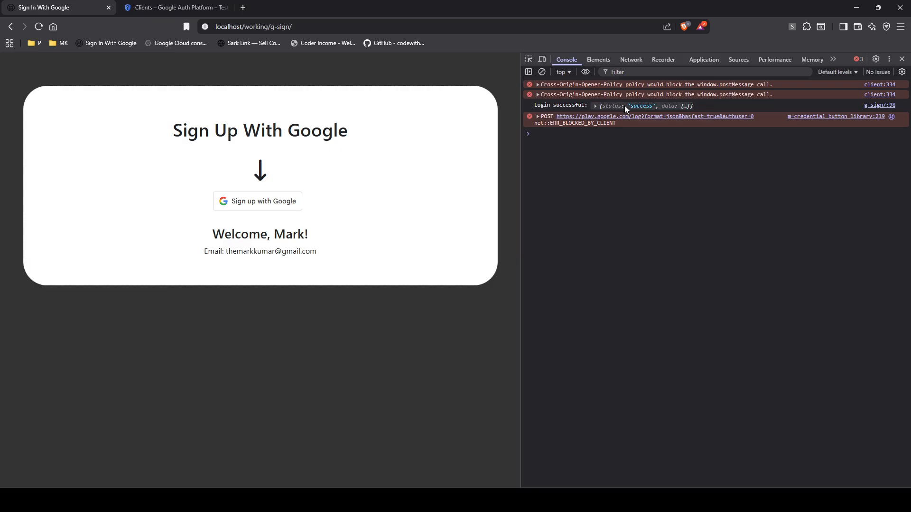
click(539, 105)
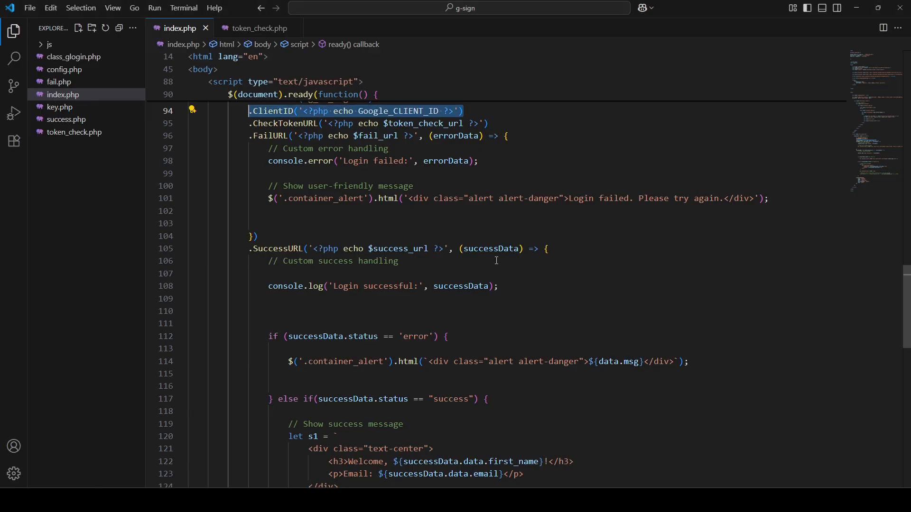
Compare with token_check.php, expand the returned user data and raw token claims, then collapse them.
click(257, 28)
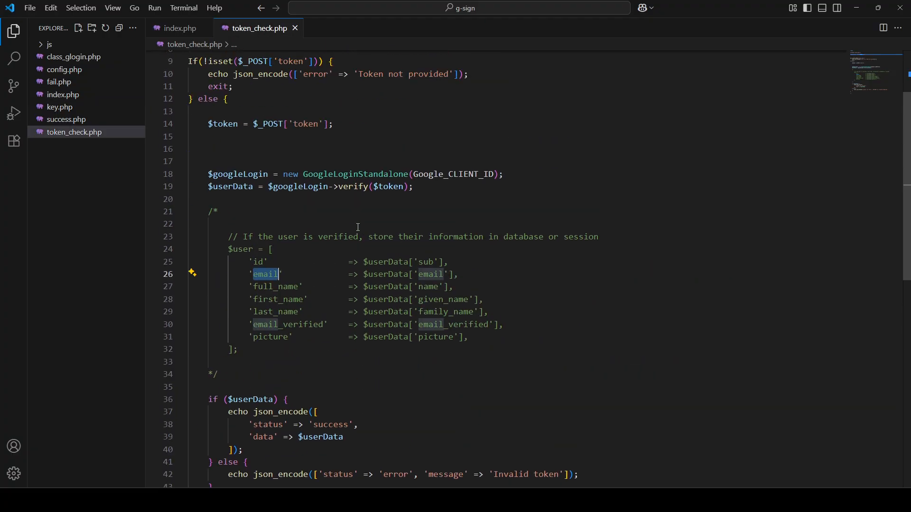
scroll(down, 3)
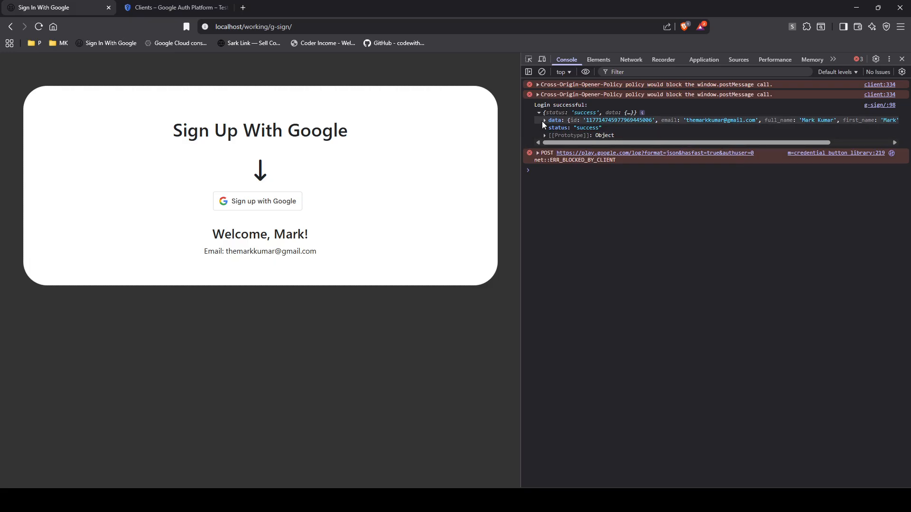
click(544, 120)
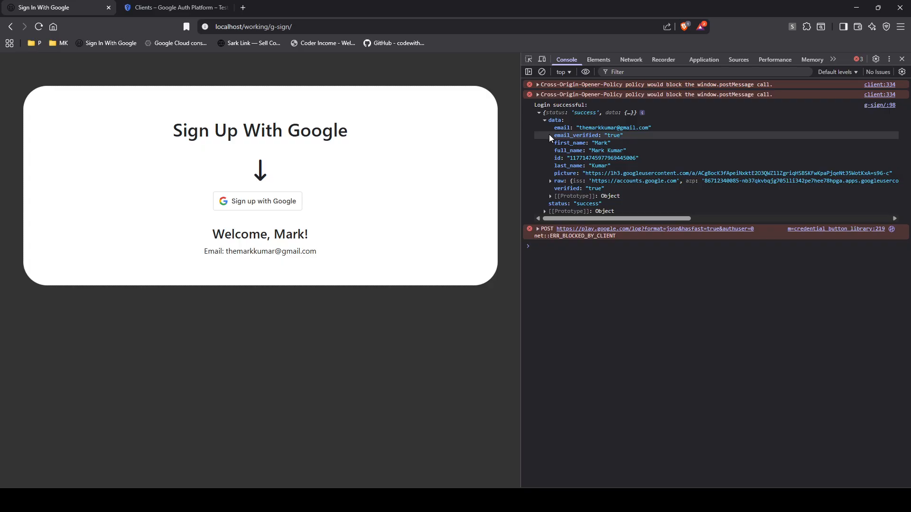
mouse_move(614, 138)
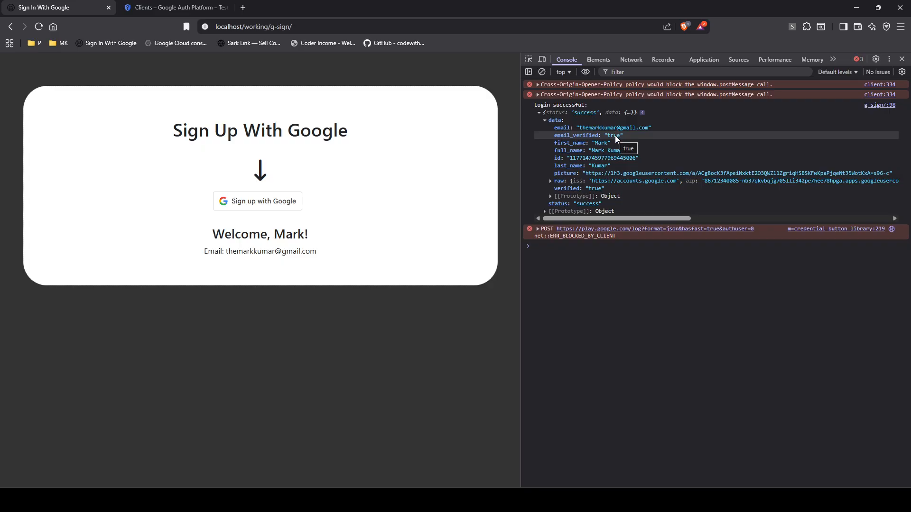
mouse_move(572, 166)
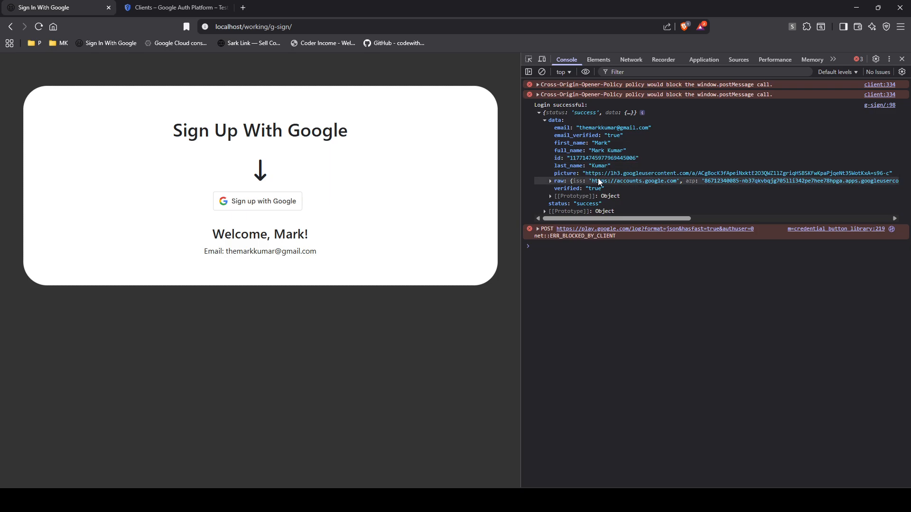
click(549, 180)
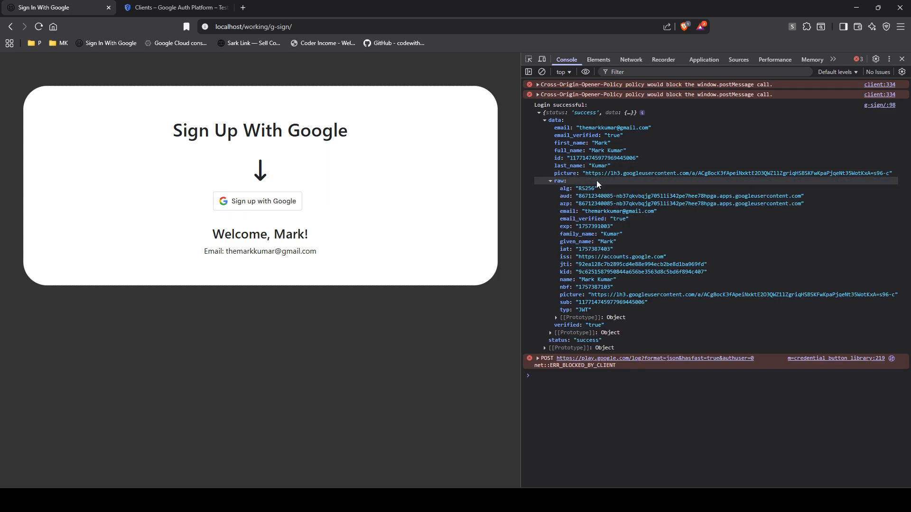
mouse_move(601, 188)
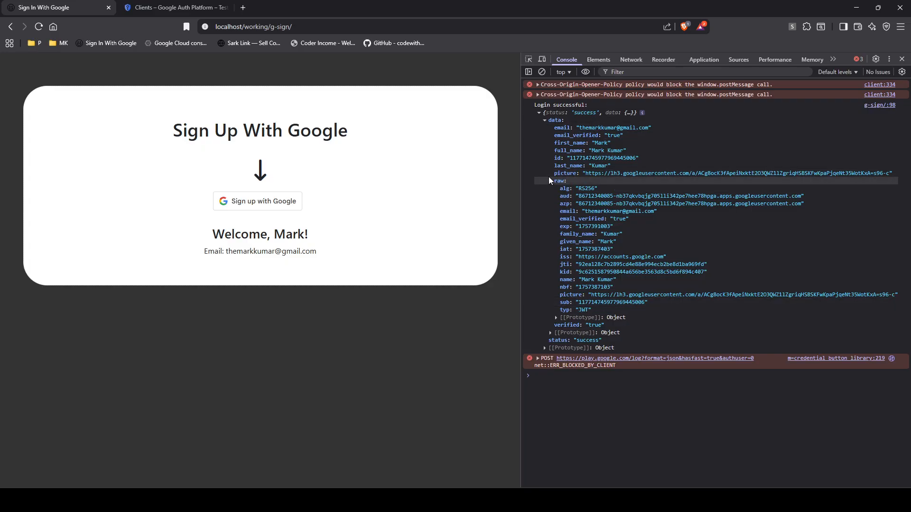
click(901, 59)
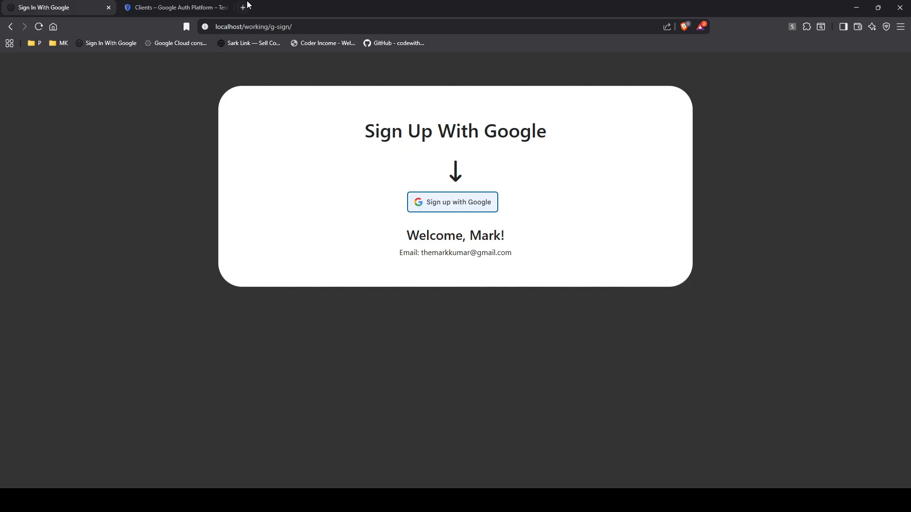
key(alt+tab)
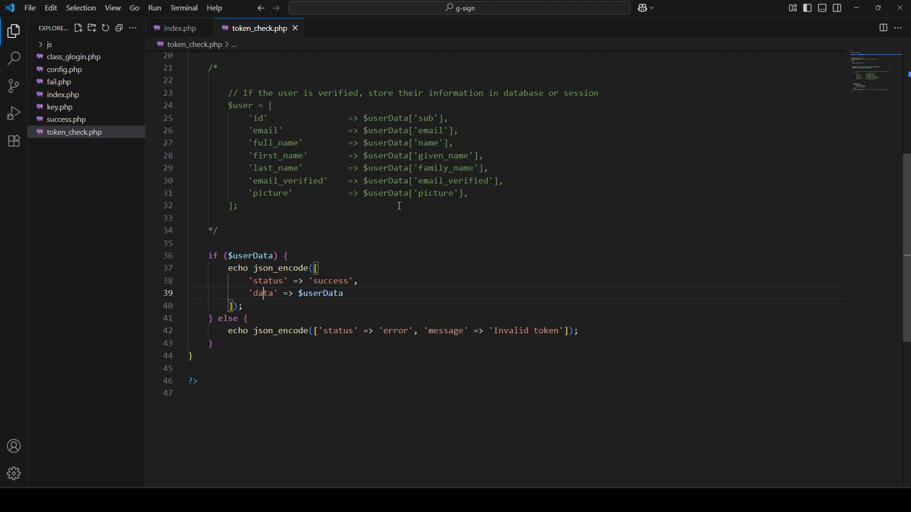
click(180, 28)
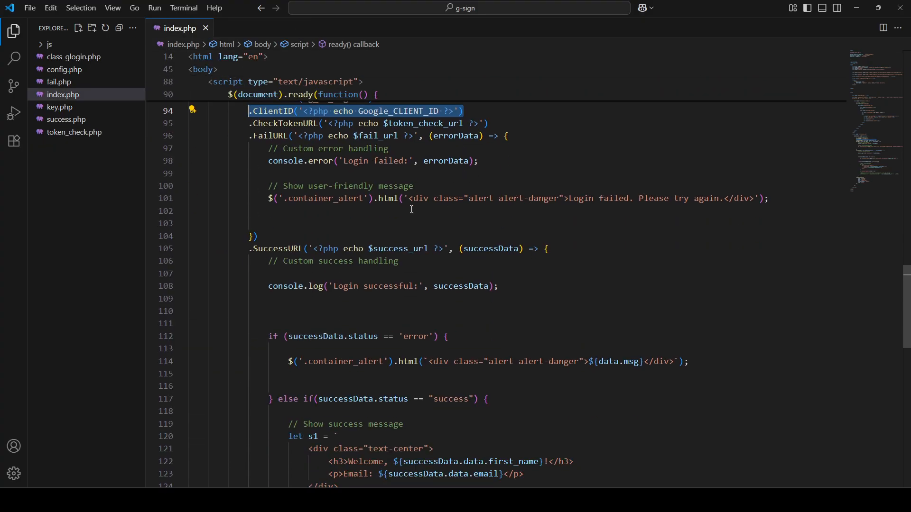
double_click(492, 248)
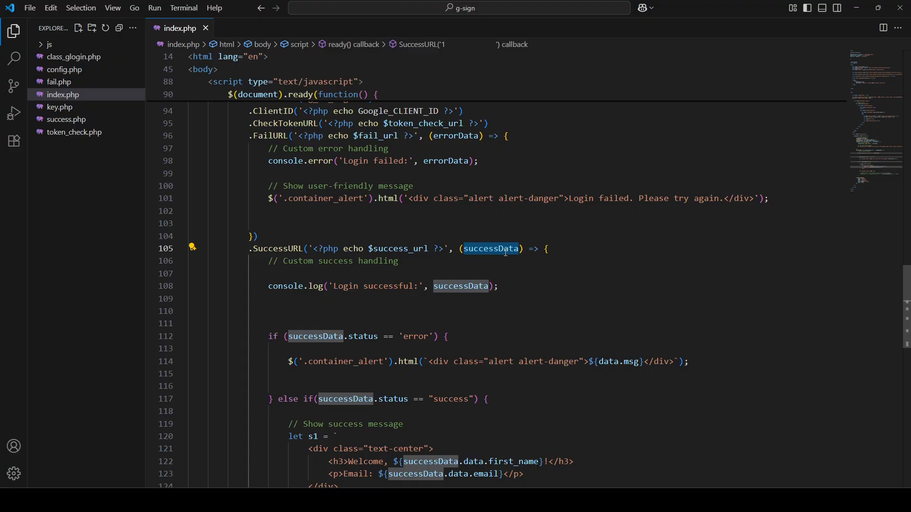
mouse_move(495, 274)
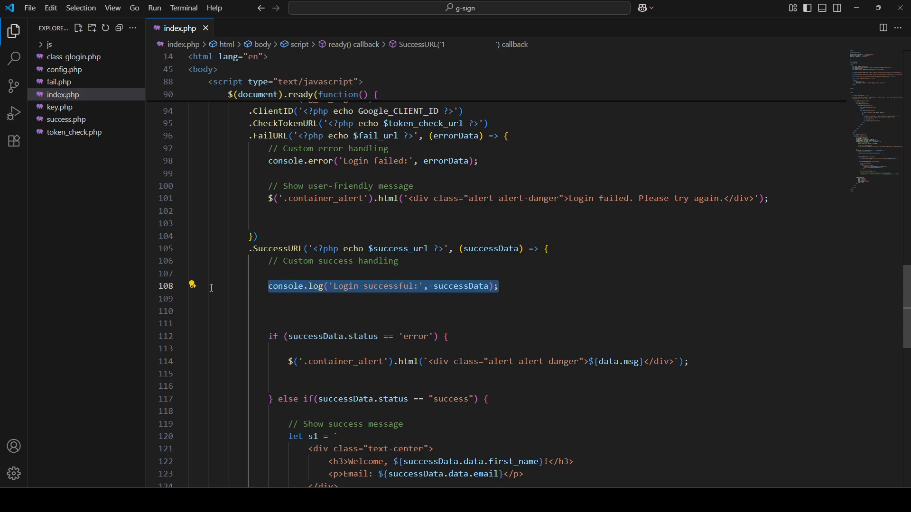
scroll(down, 3)
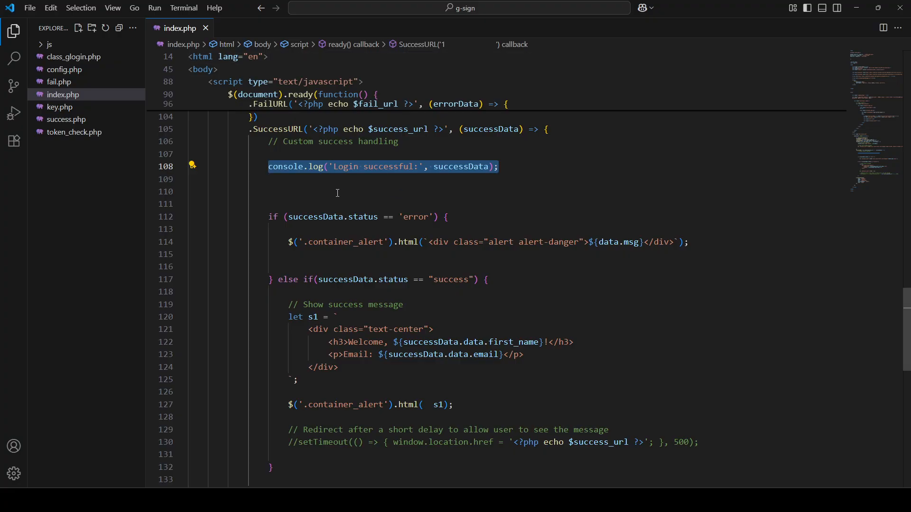
mouse_move(290, 187)
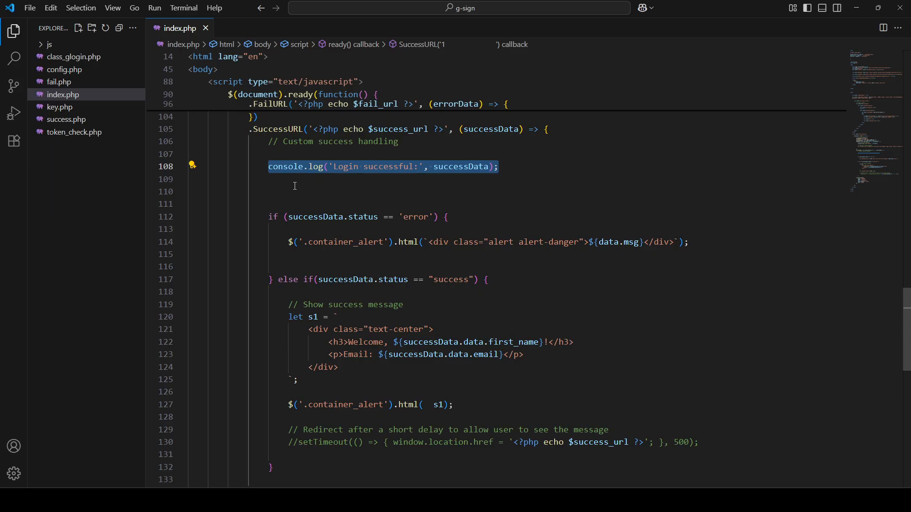
mouse_move(74, 132)
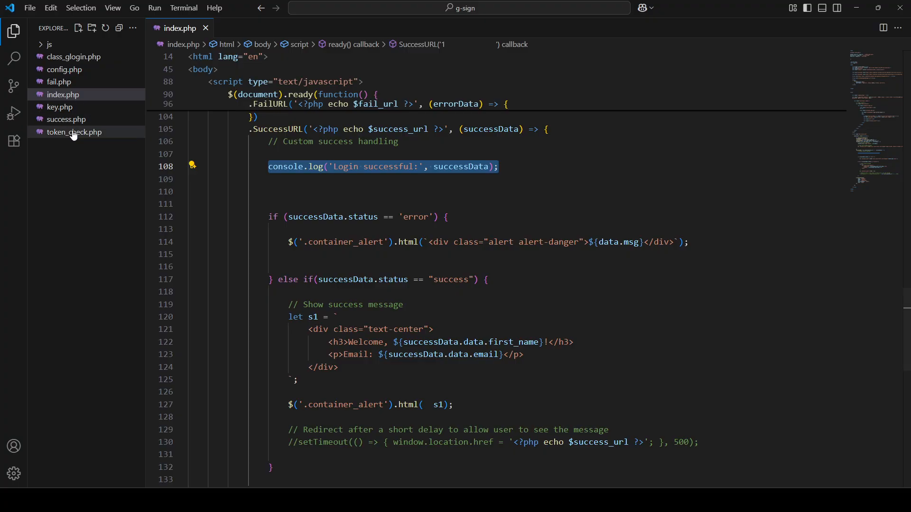
click(74, 132)
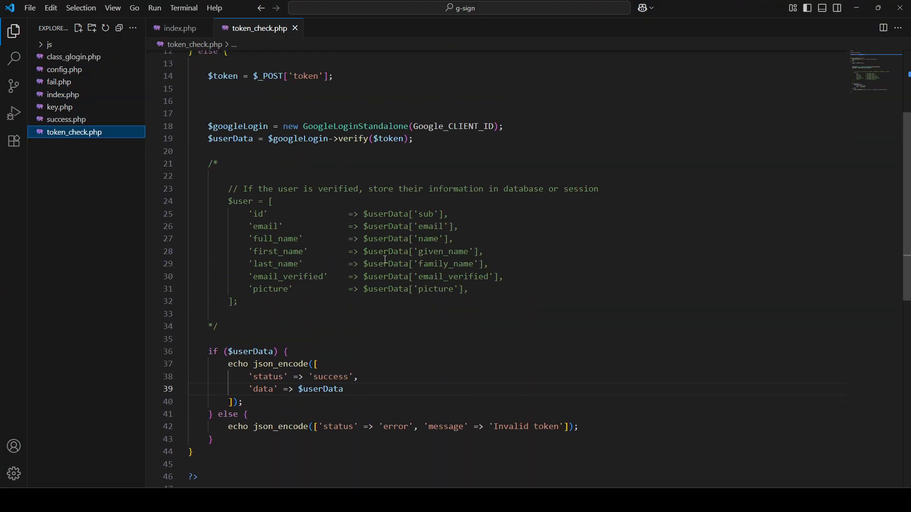
scroll(down, 3)
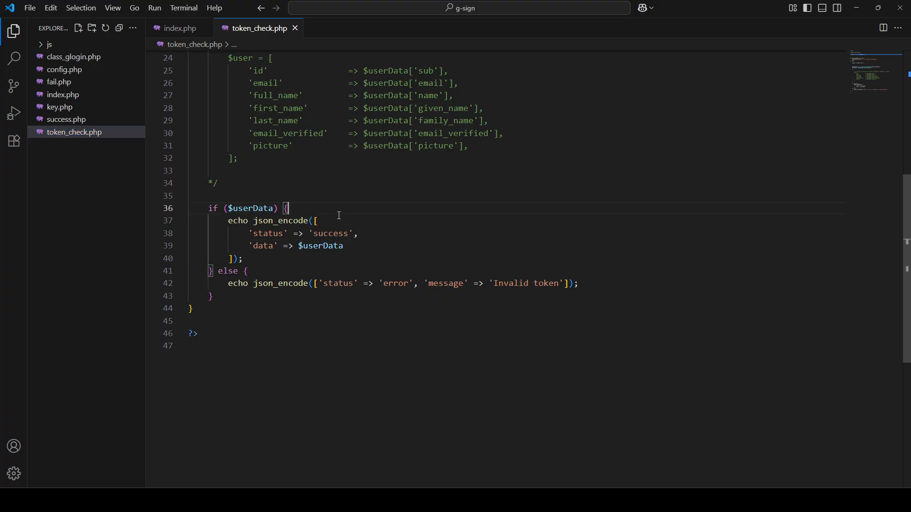
mouse_move(347, 210)
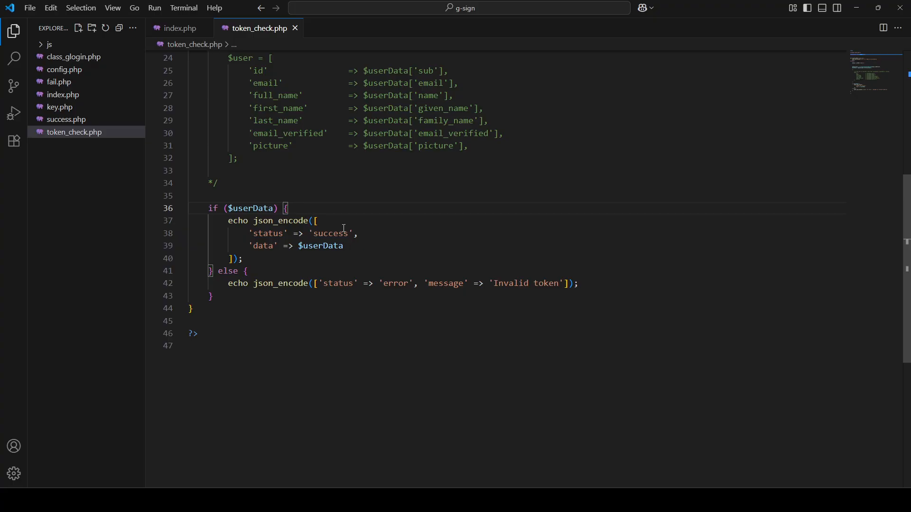
click(180, 28)
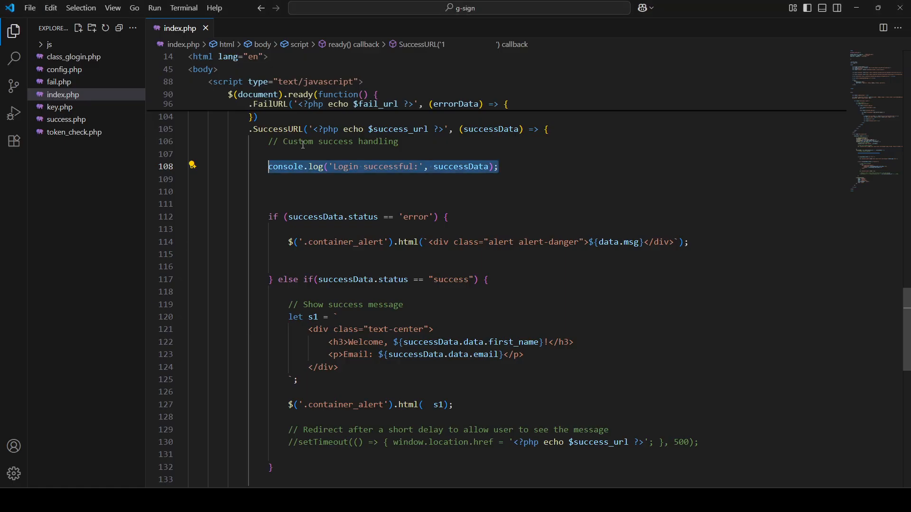
scroll(up, 3)
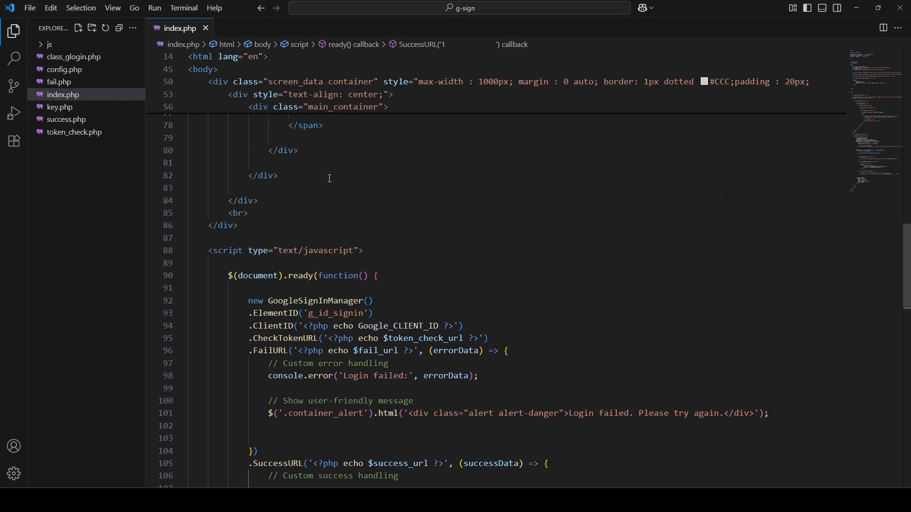
double_click(315, 228)
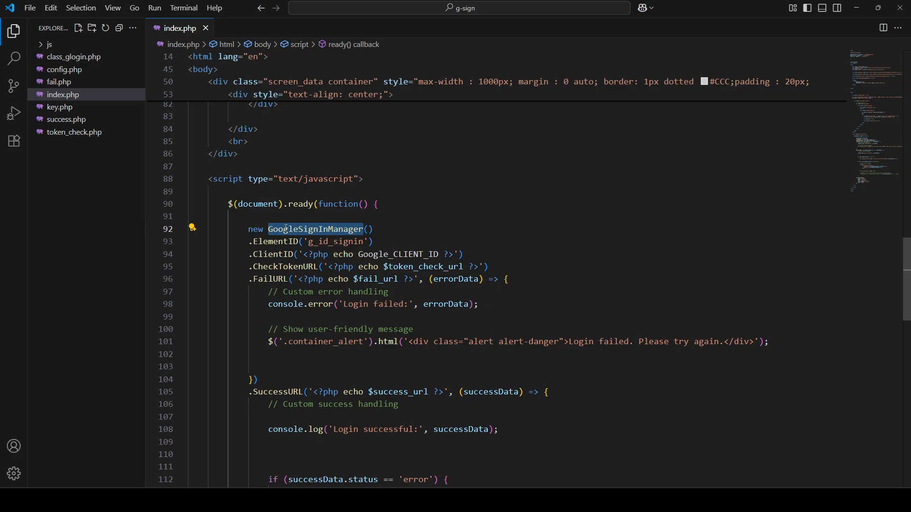
mouse_move(438, 211)
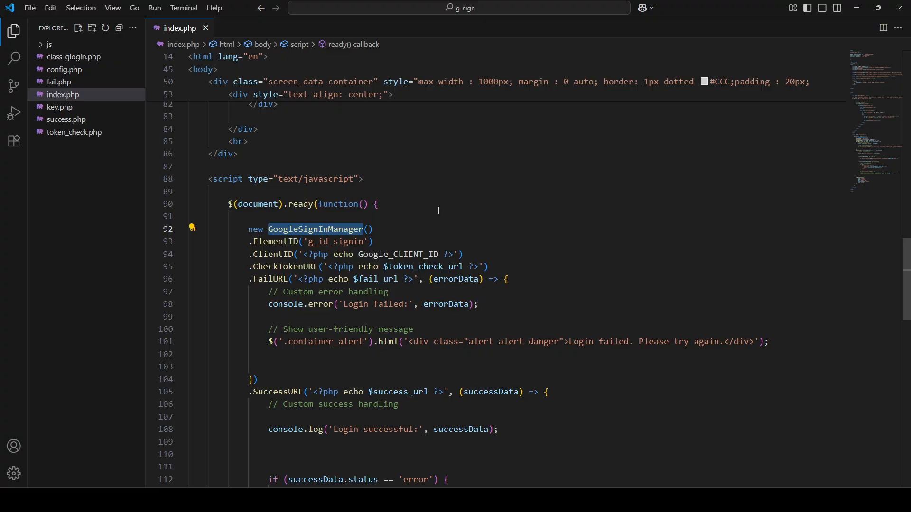
mouse_move(443, 211)
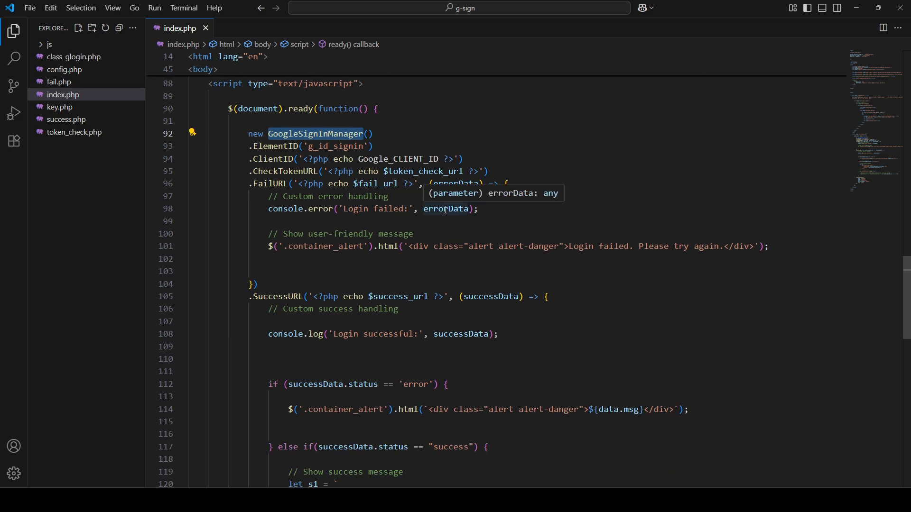
scroll(down, 3)
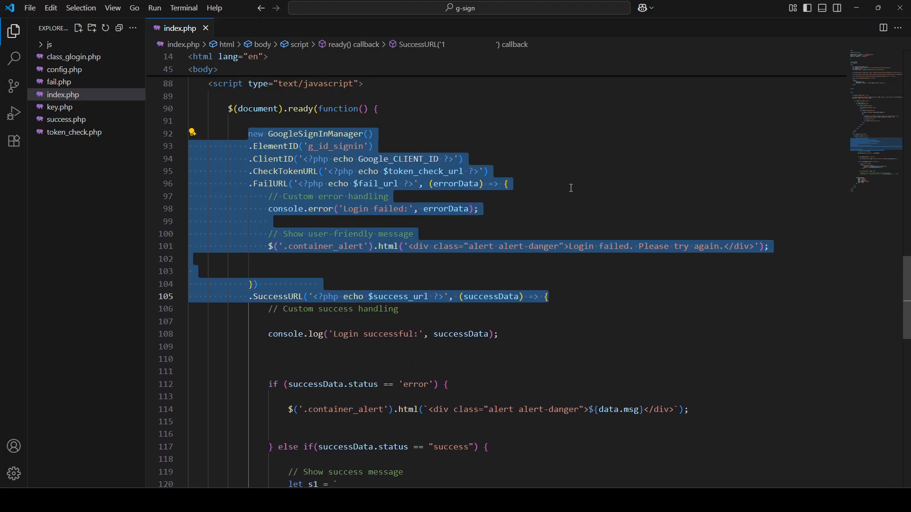
scroll(up, 3)
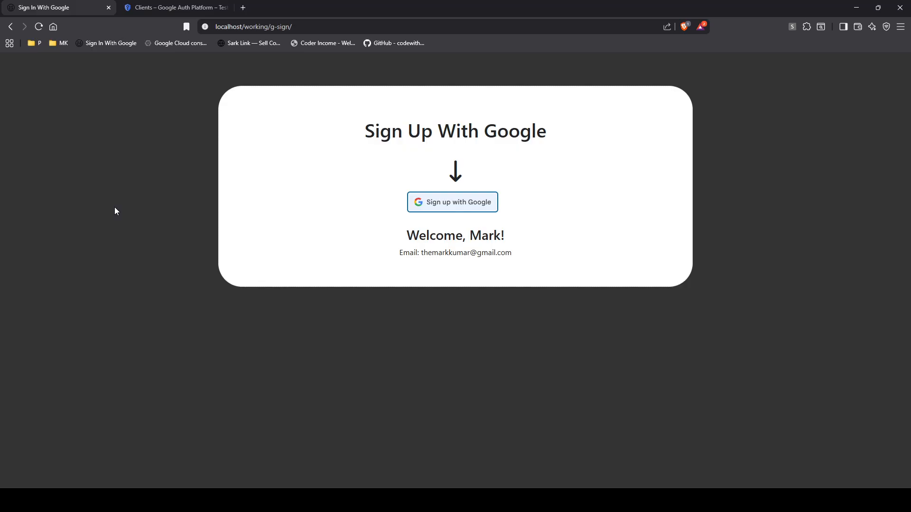
mouse_move(255, 11)
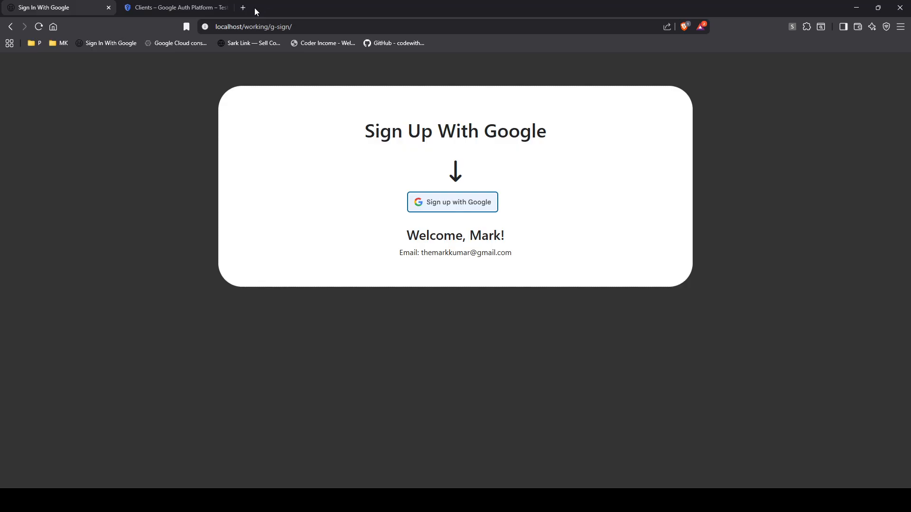
mouse_move(323, 43)
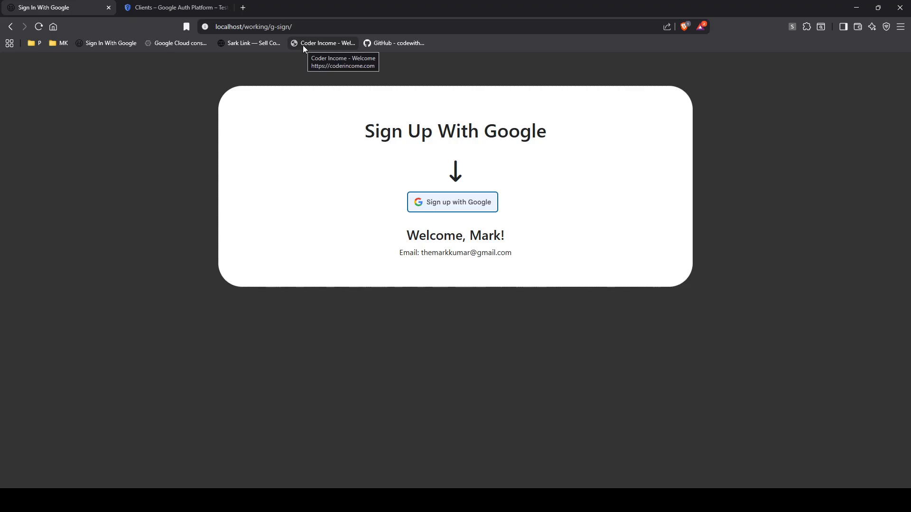
Open the Coder Income welcome site from the bookmarks bar in a new tab.
click(323, 43)
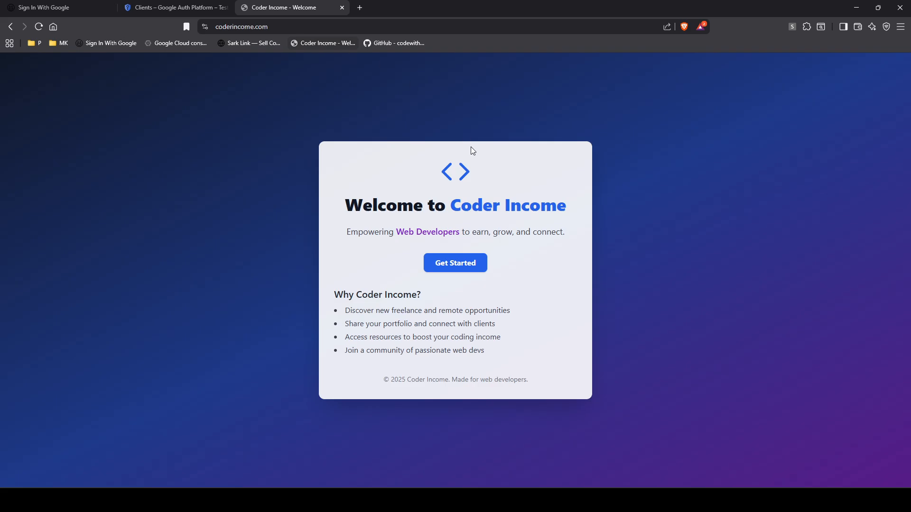
double_click(476, 205)
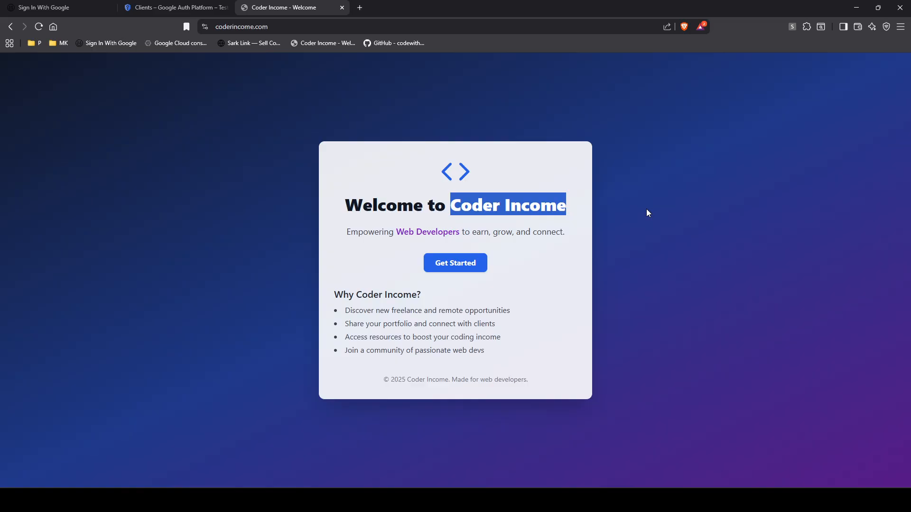
mouse_move(215, 38)
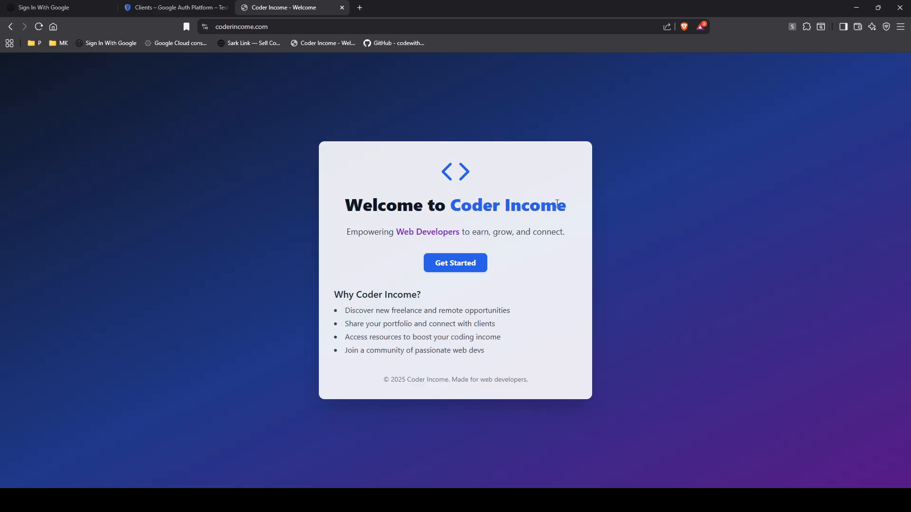
double_click(507, 205)
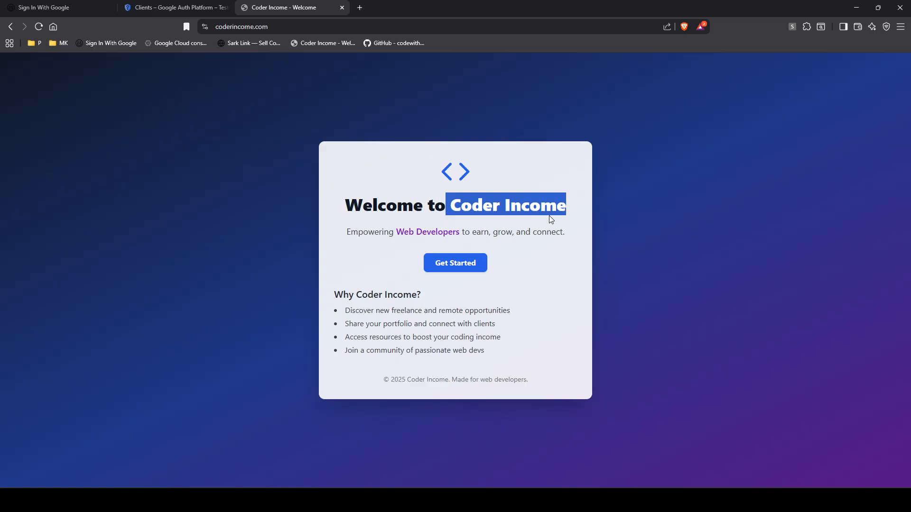
mouse_move(552, 220)
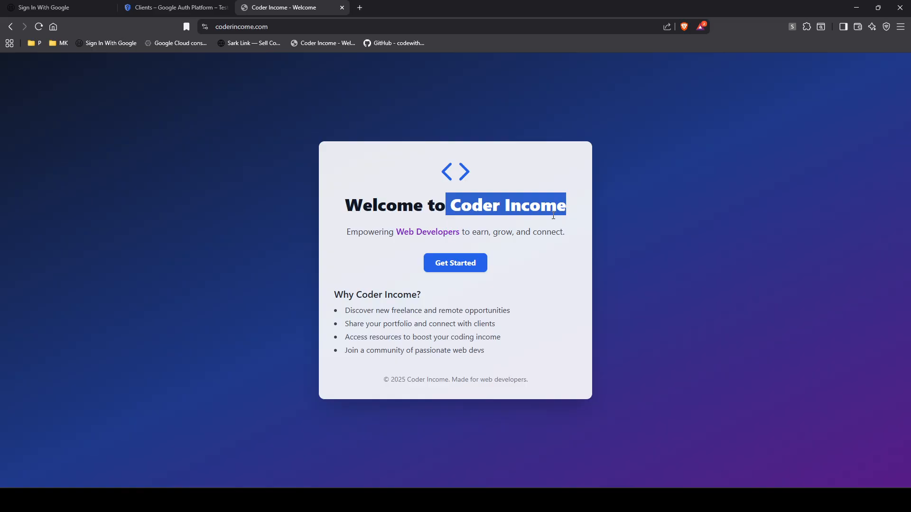
mouse_move(840, 155)
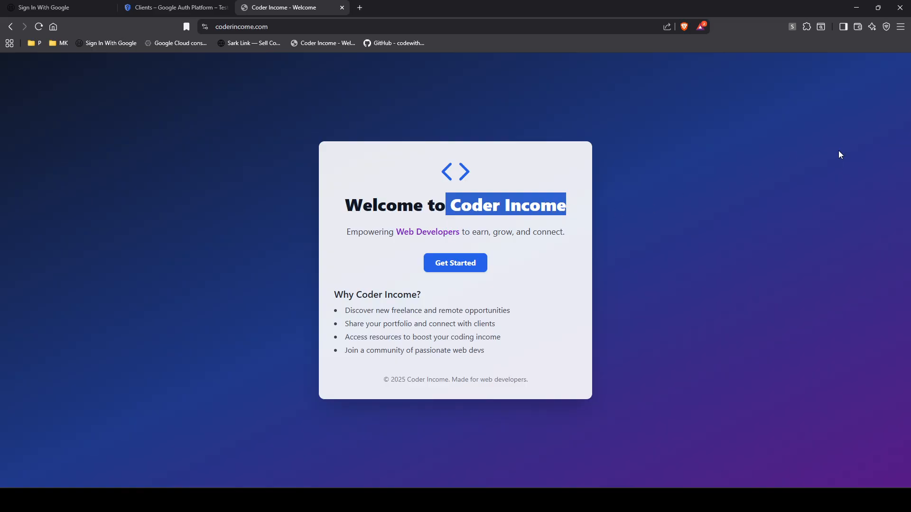